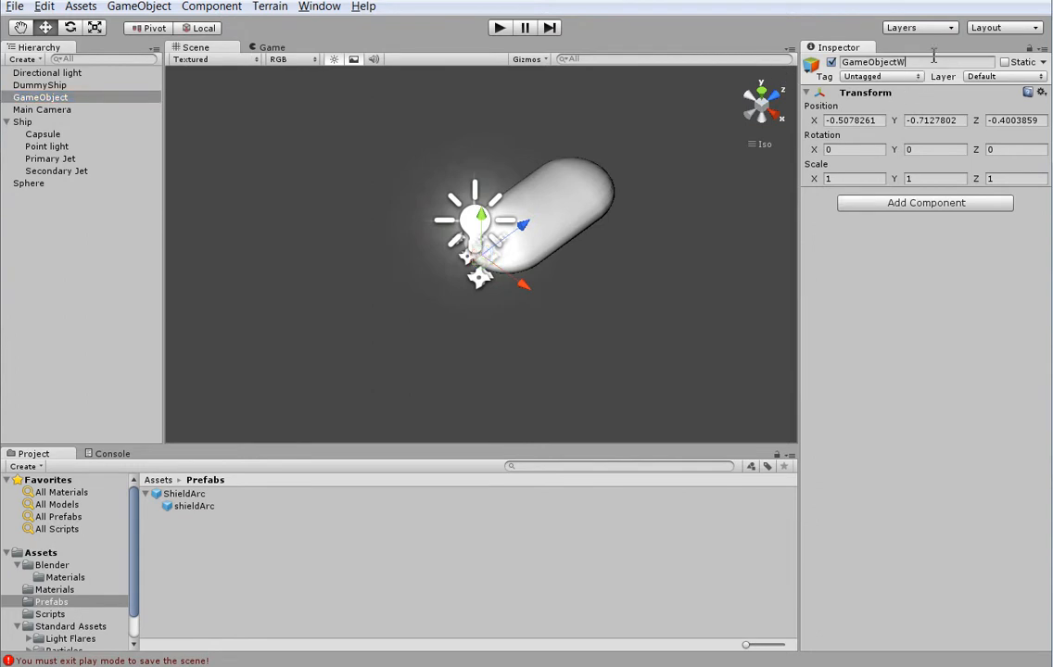
Name the empty GameObject Weapon and place it at 0, 0, 1.5 ahead of the ship.
{"action": "type", "text": "Weapon"}
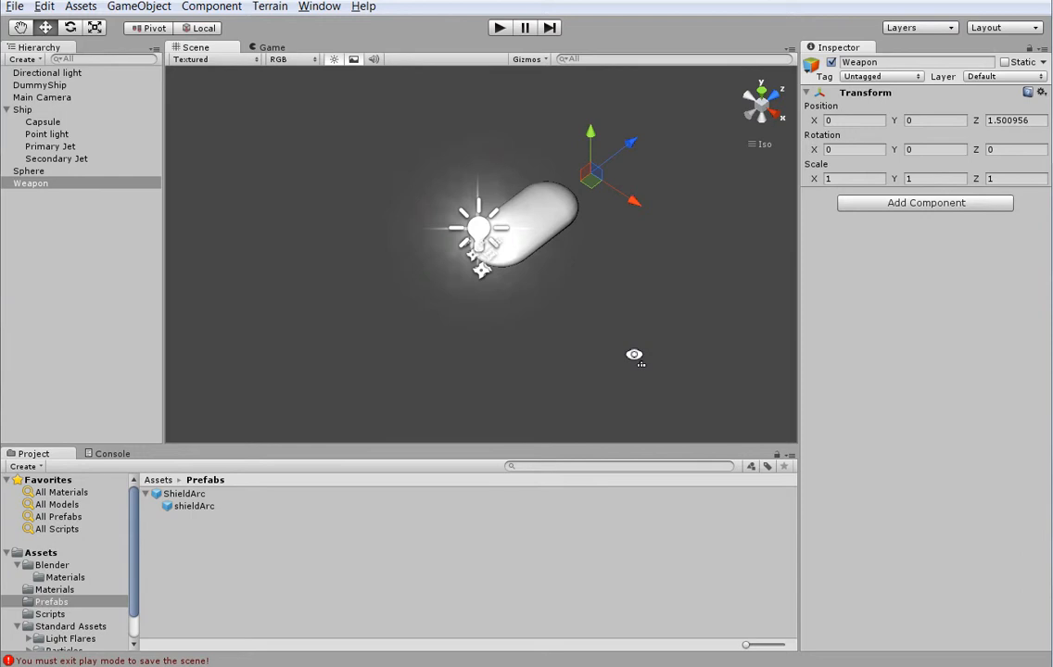
{"action": "mouse_move", "coordinate": [591, 397]}
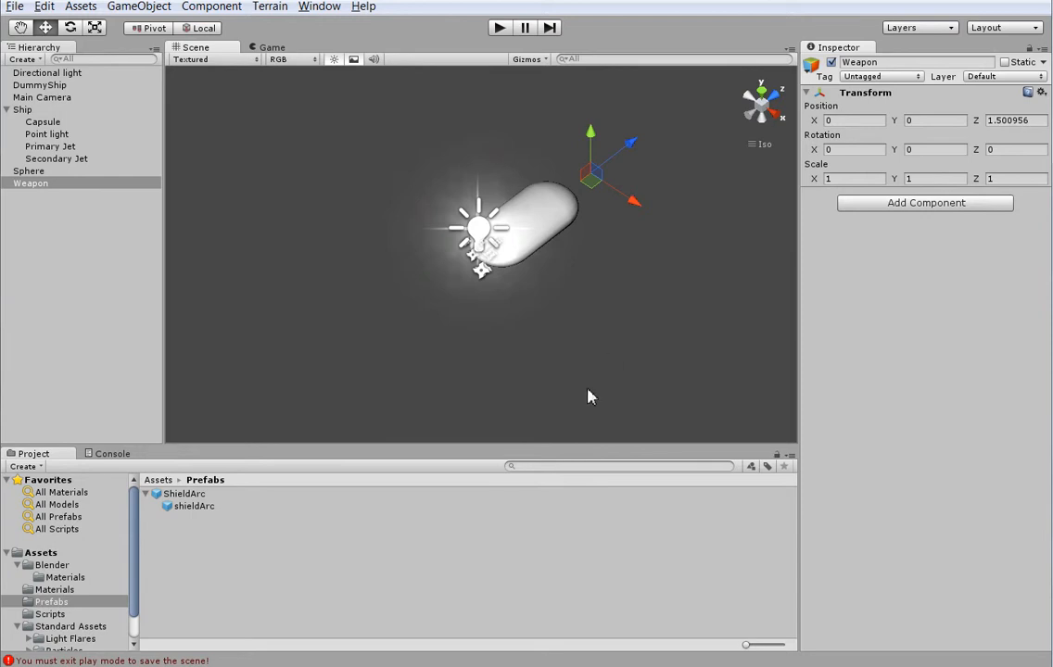
{"action": "mouse_move", "coordinate": [108, 608]}
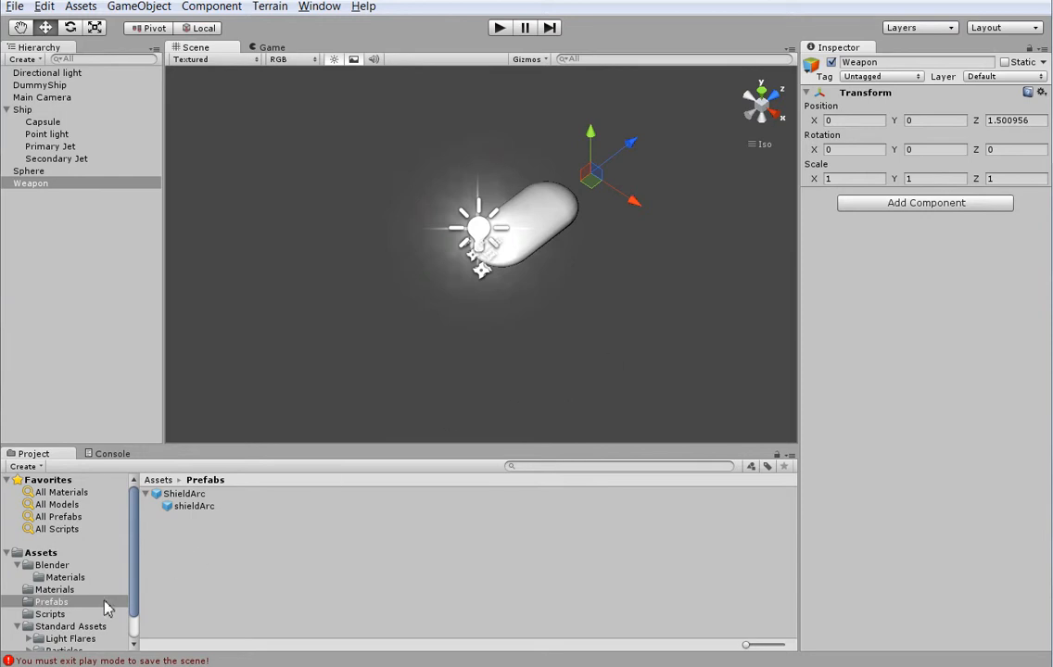
Create a C# script named Weapon in Assets/Scripts and attach it to the Weapon object.
{"action": "right_click", "coordinate": [50, 614]}
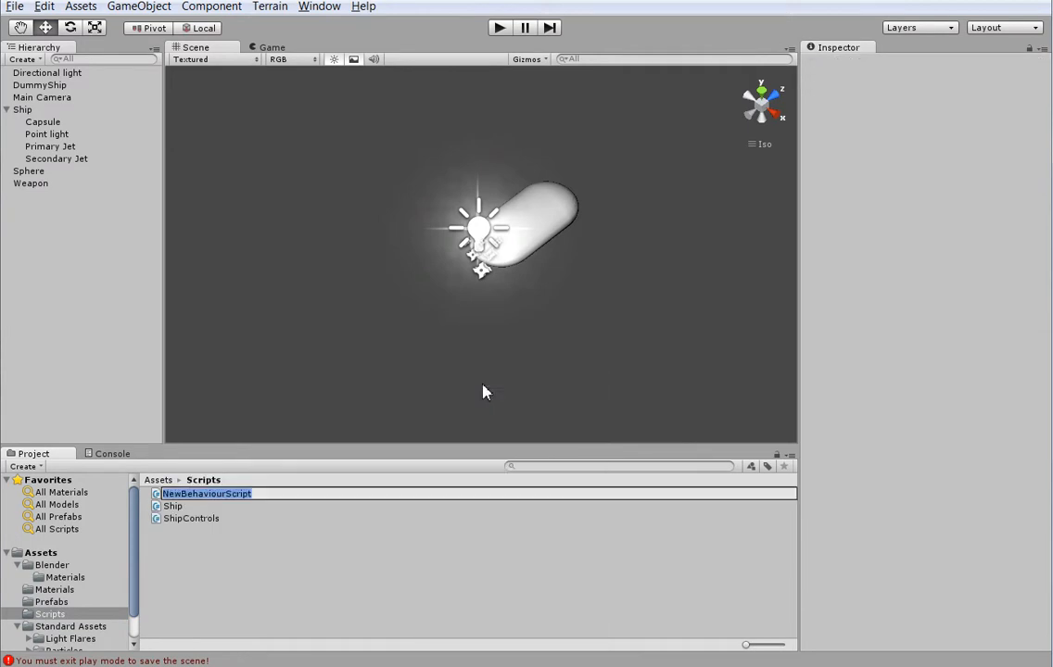
{"action": "type", "text": "Weapon"}
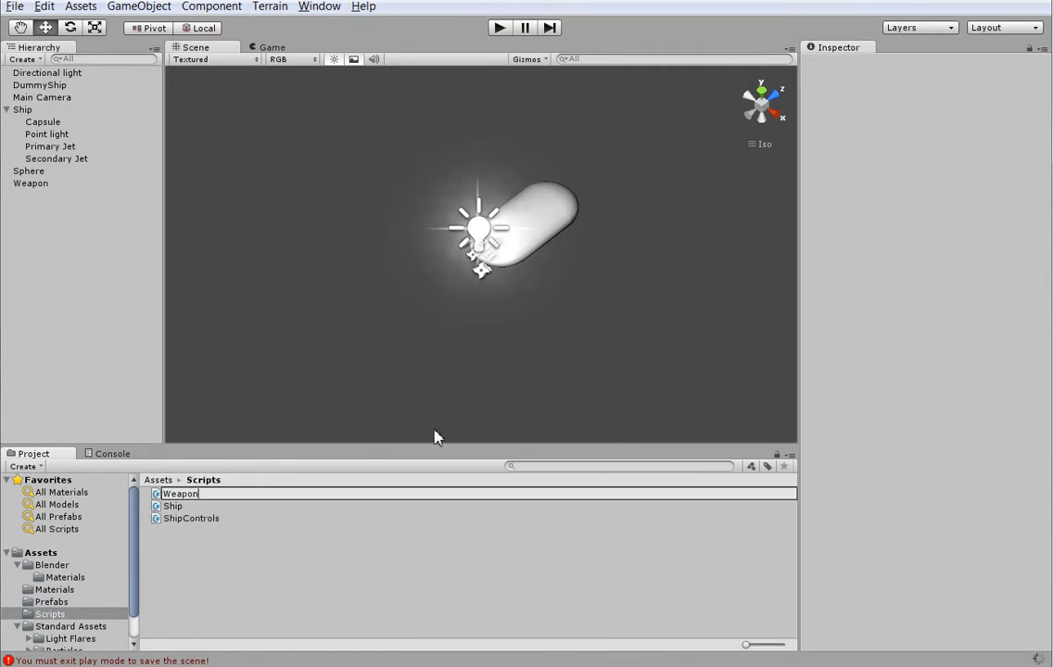
{"action": "left_click", "coordinate": [182, 519]}
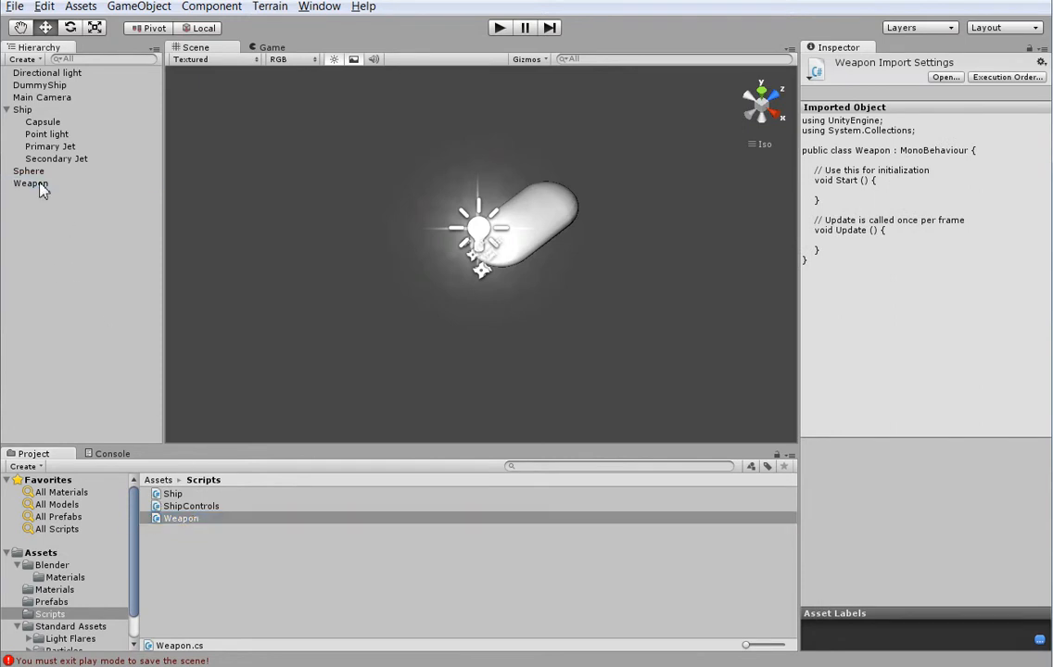
{"action": "left_click", "coordinate": [30, 183]}
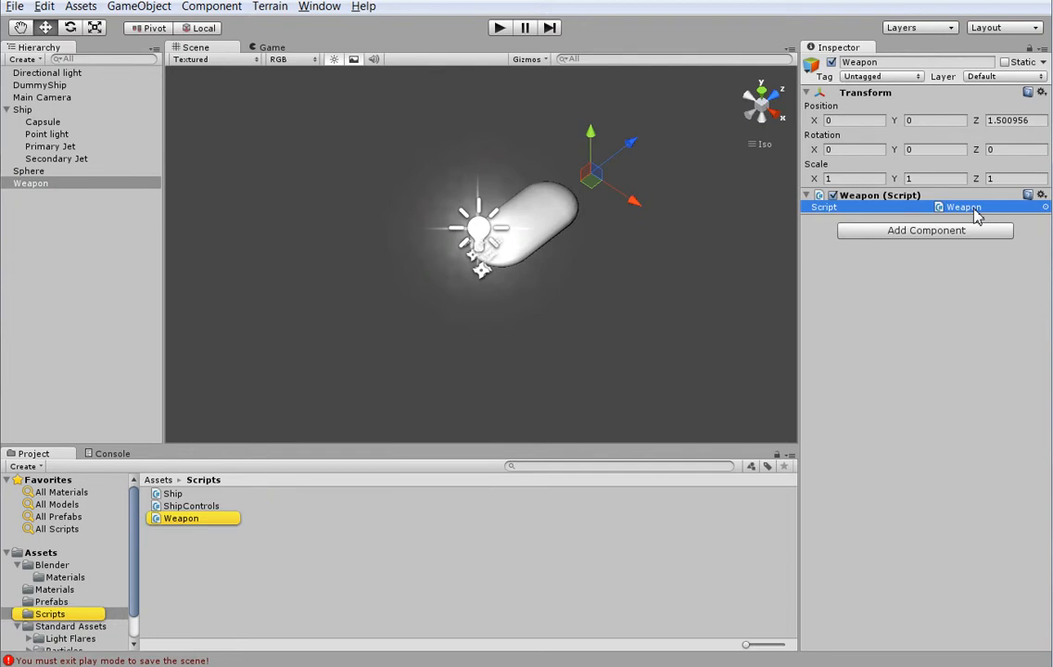
Add 'public ParticleSystem[] particleFire;' at the top of the Weapon class.
{"action": "double_click", "coordinate": [182, 519]}
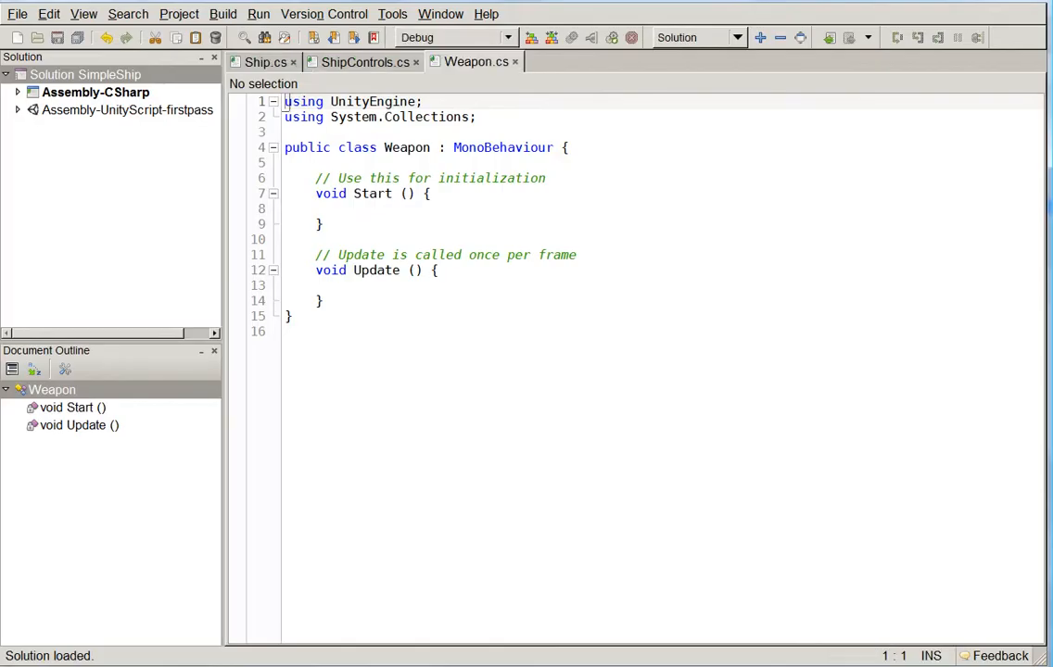
{"action": "left_click", "coordinate": [568, 149]}
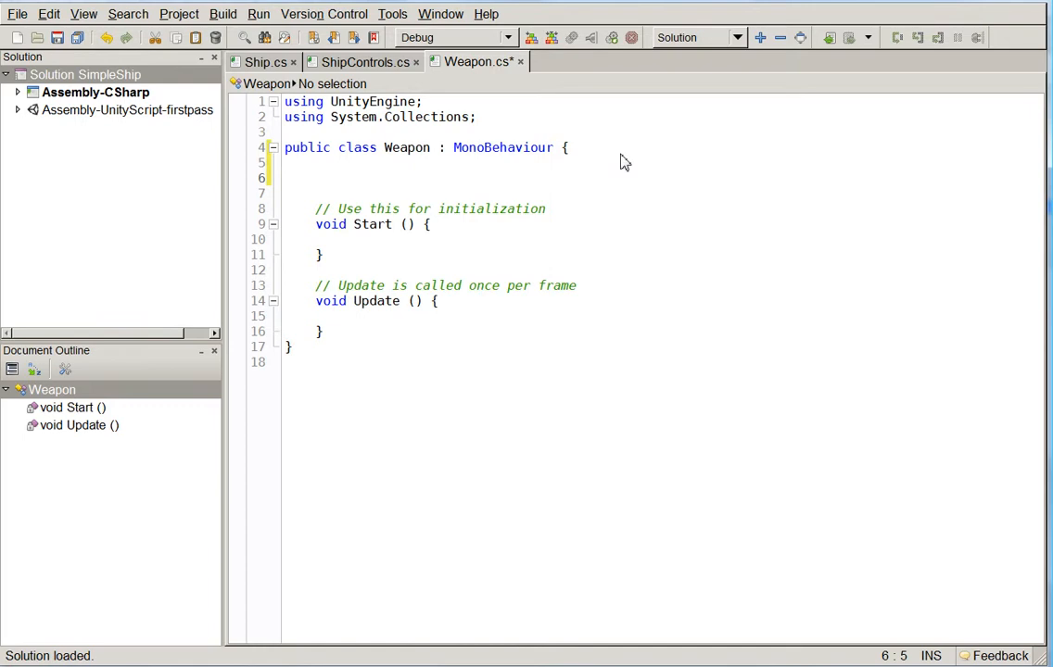
{"action": "type", "text": "public ParticleSystem"}
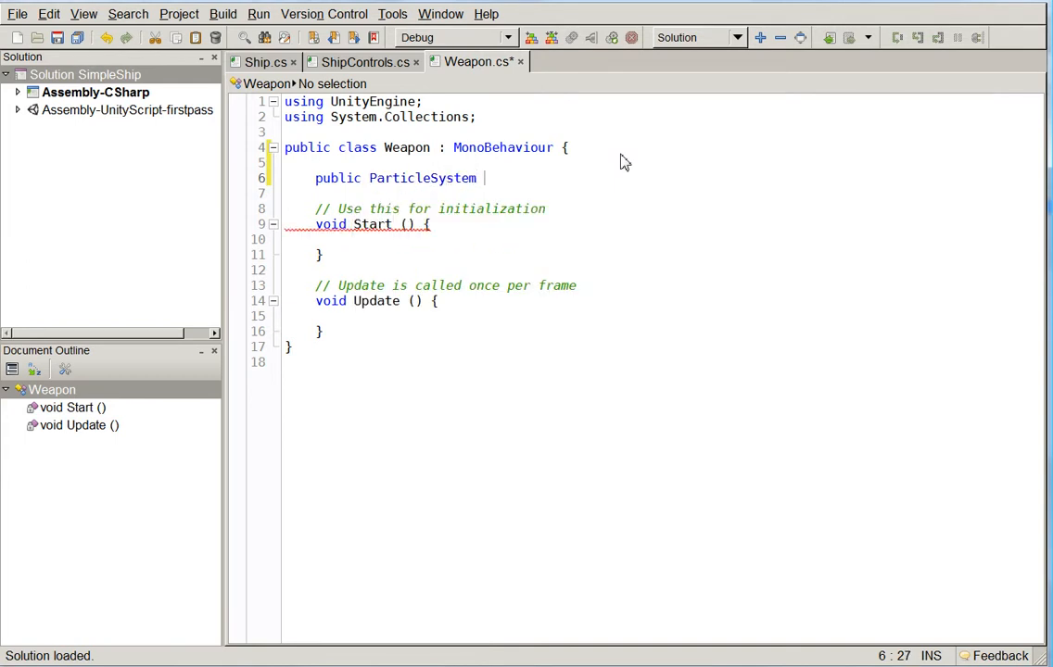
{"action": "type", "text": "weaponi"}
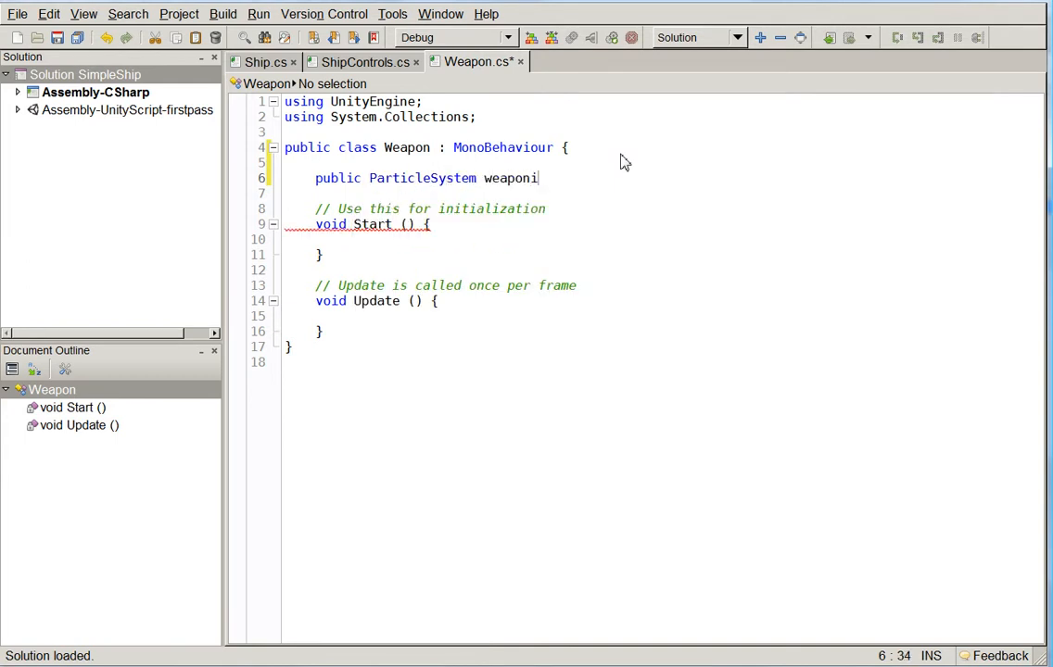
{"action": "type", "text": "fireParticles"}
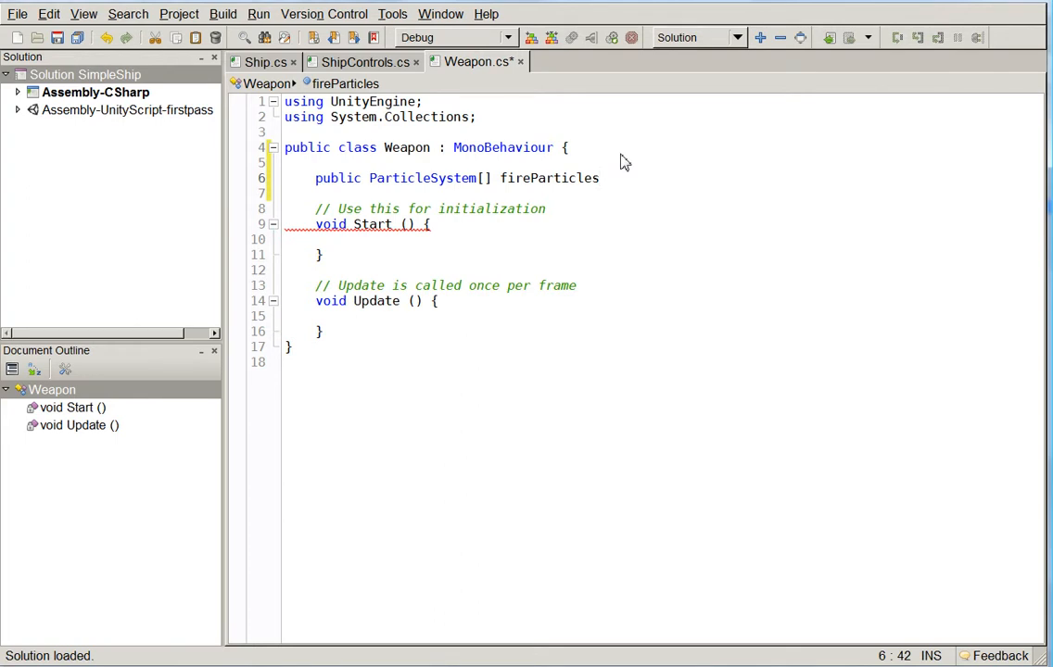
{"action": "type", "text": "particleFire;"}
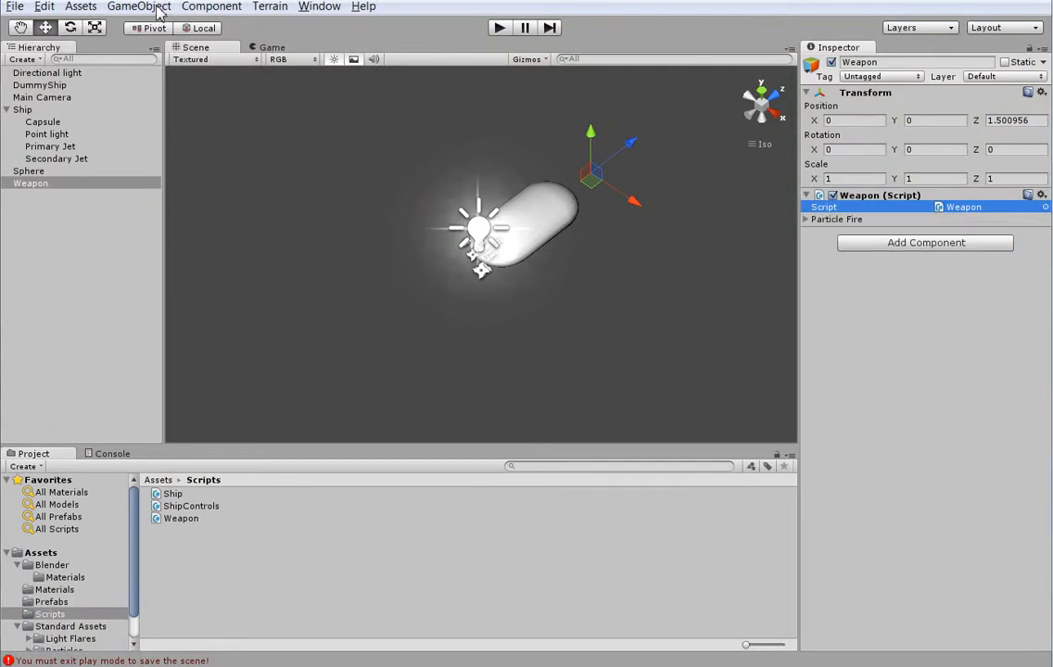
Create a Particle System under Weapon with a Cone shape, Angle 0 and Radius 0.01.
{"action": "left_click", "coordinate": [137, 8]}
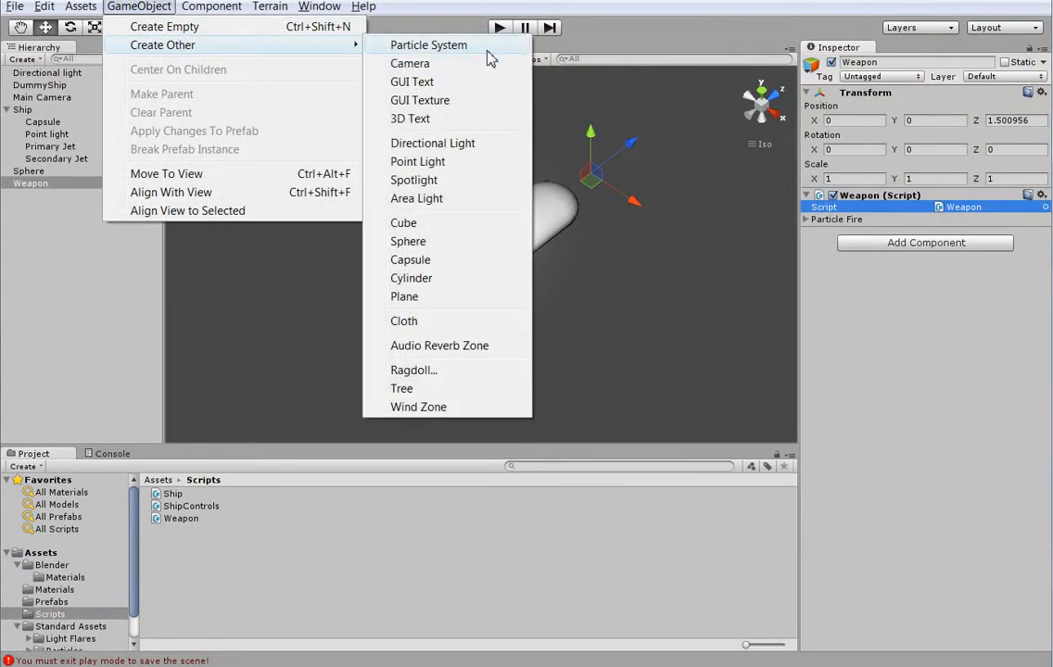
{"action": "left_click", "coordinate": [428, 44]}
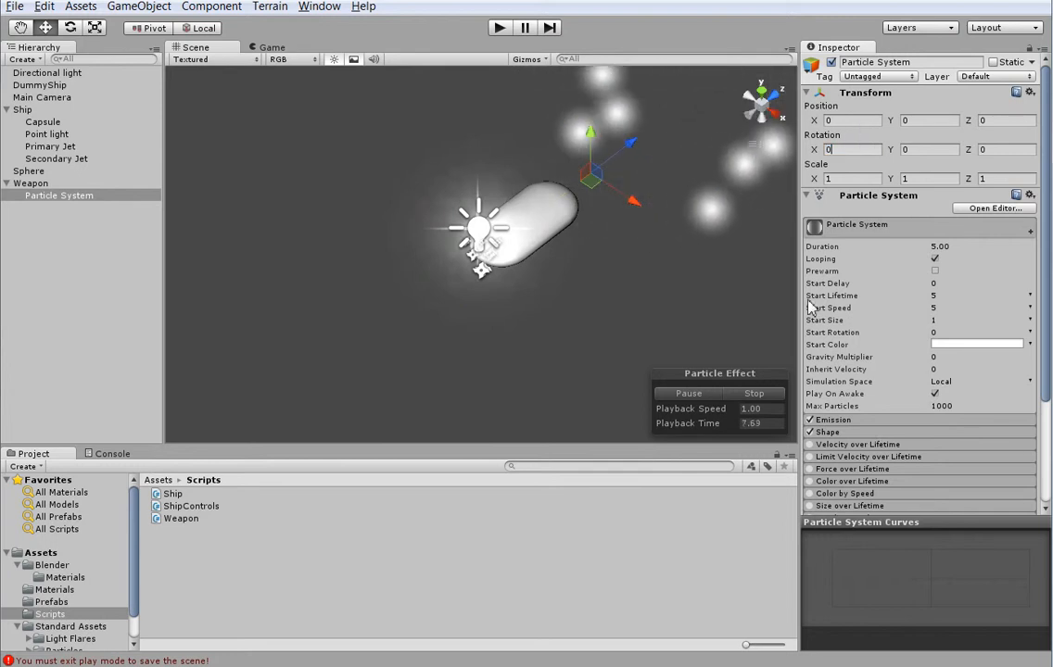
{"action": "mouse_move", "coordinate": [894, 441]}
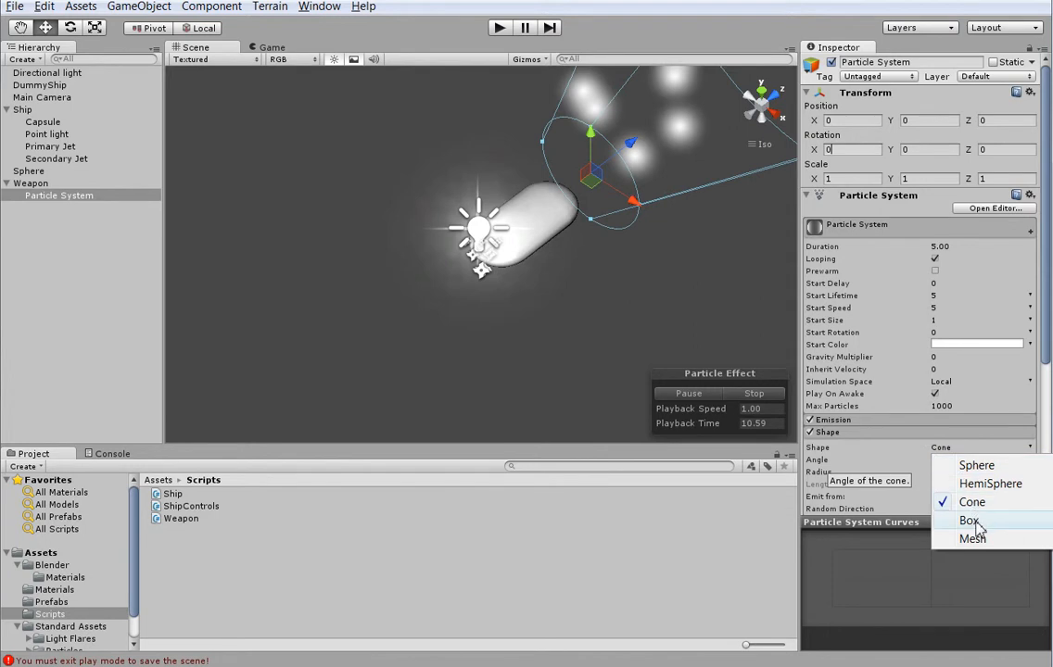
{"action": "left_click", "coordinate": [971, 501]}
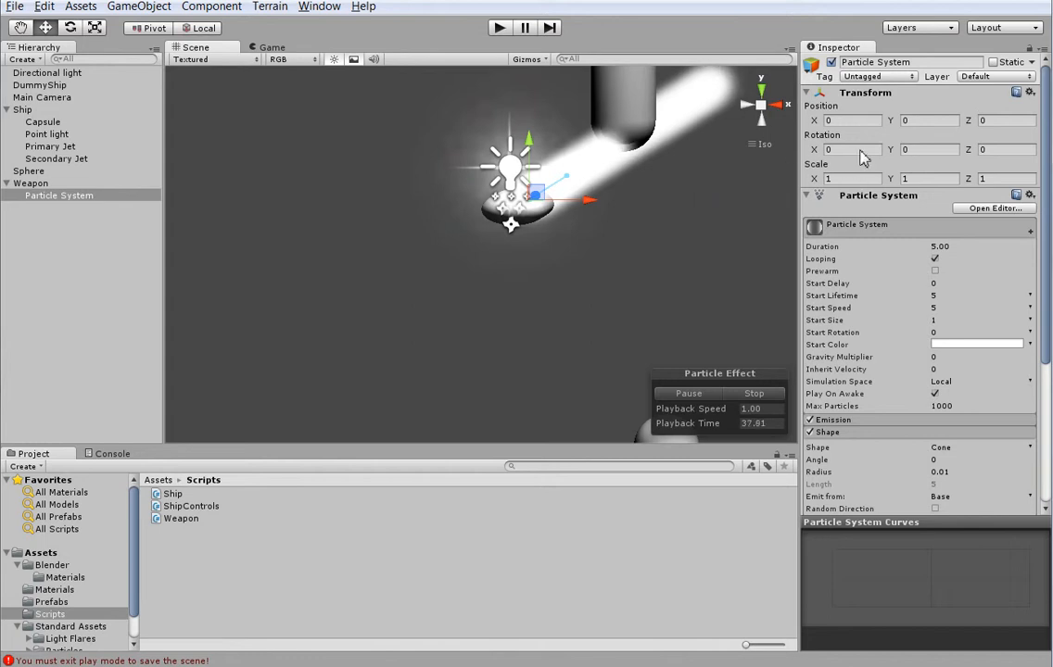
Set Rotation X -90, Start Speed 0.2, Shape Sphere, Simulation Space World.
{"action": "type", "text": "90"}
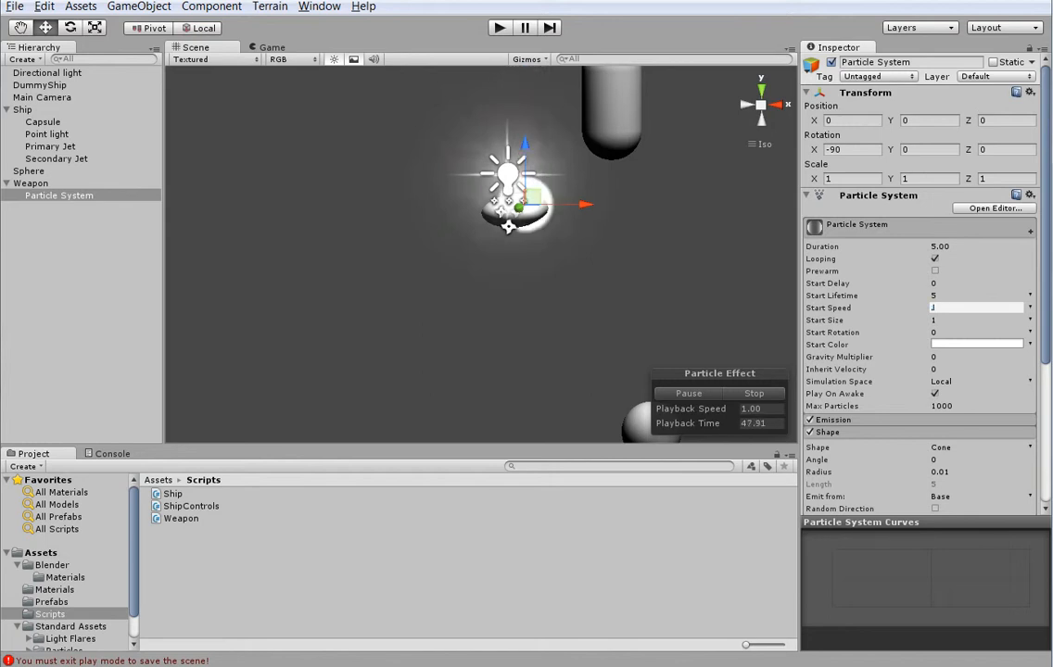
{"action": "type", "text": "0.2"}
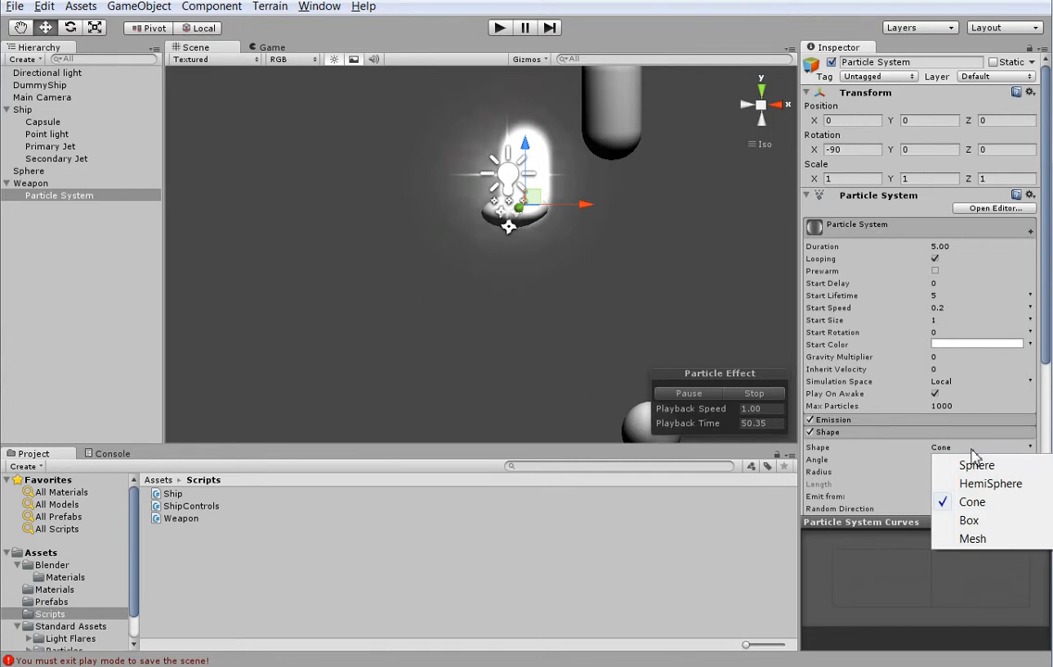
{"action": "mouse_move", "coordinate": [977, 466]}
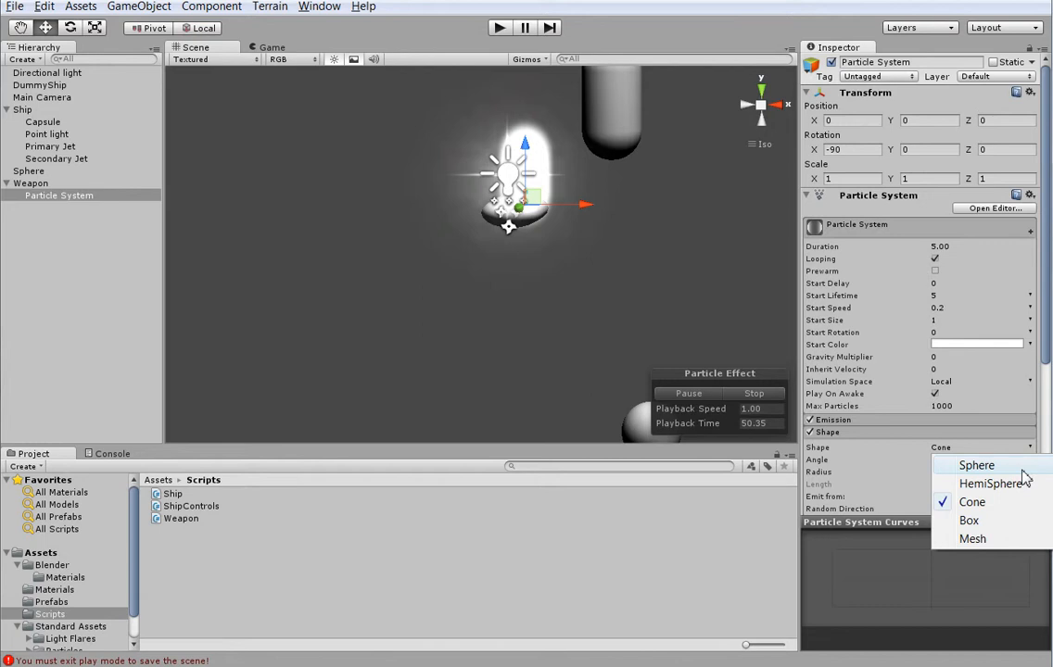
{"action": "left_click", "coordinate": [975, 465]}
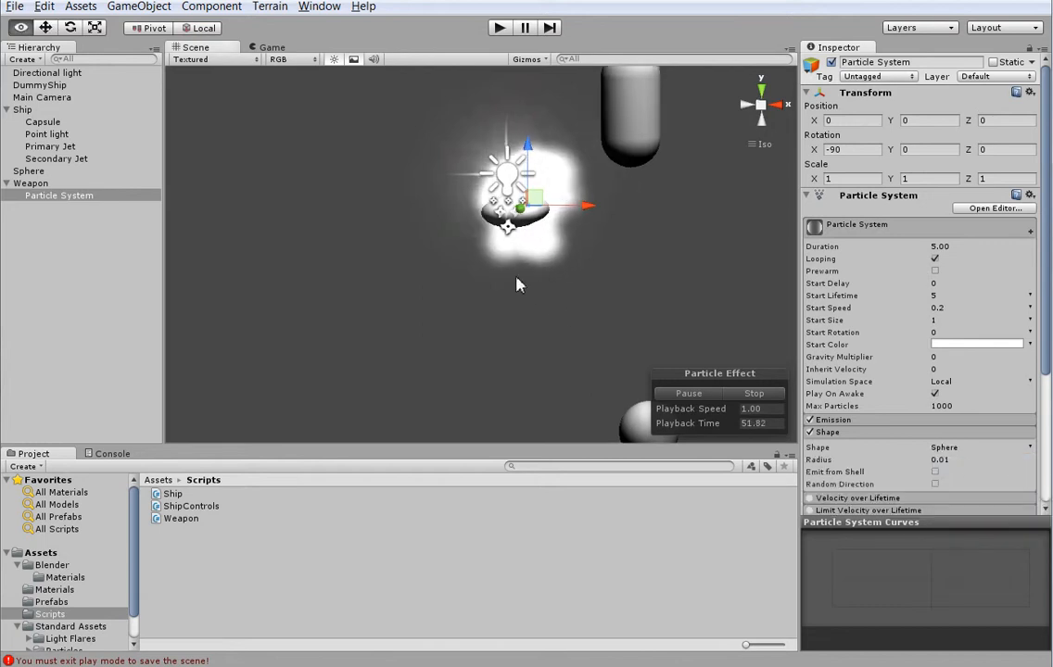
{"action": "left_click", "coordinate": [940, 382]}
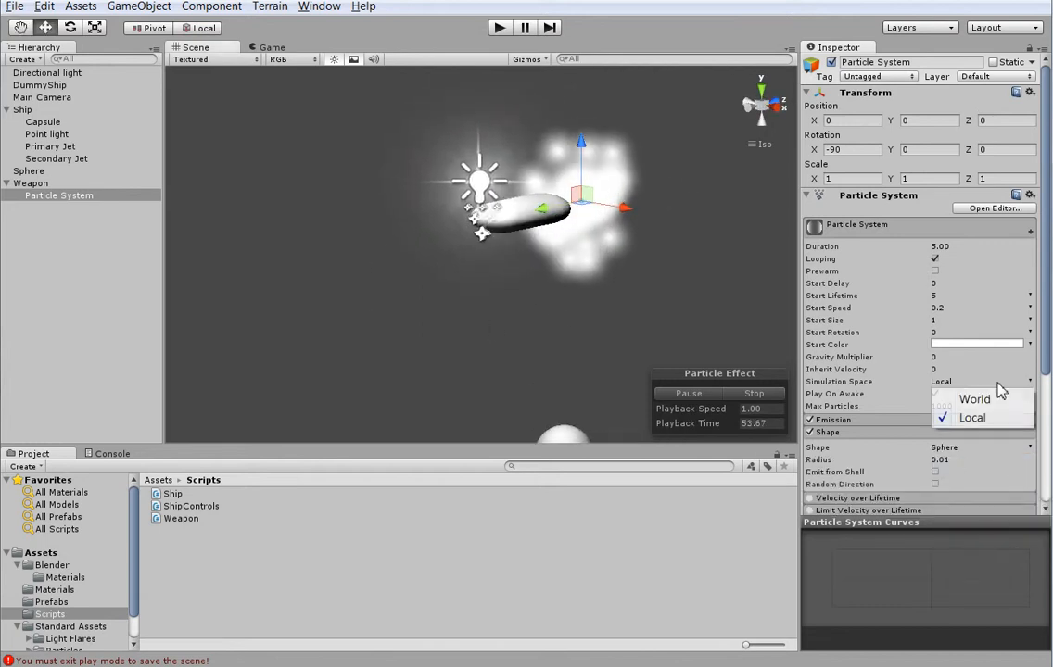
{"action": "left_click", "coordinate": [975, 401]}
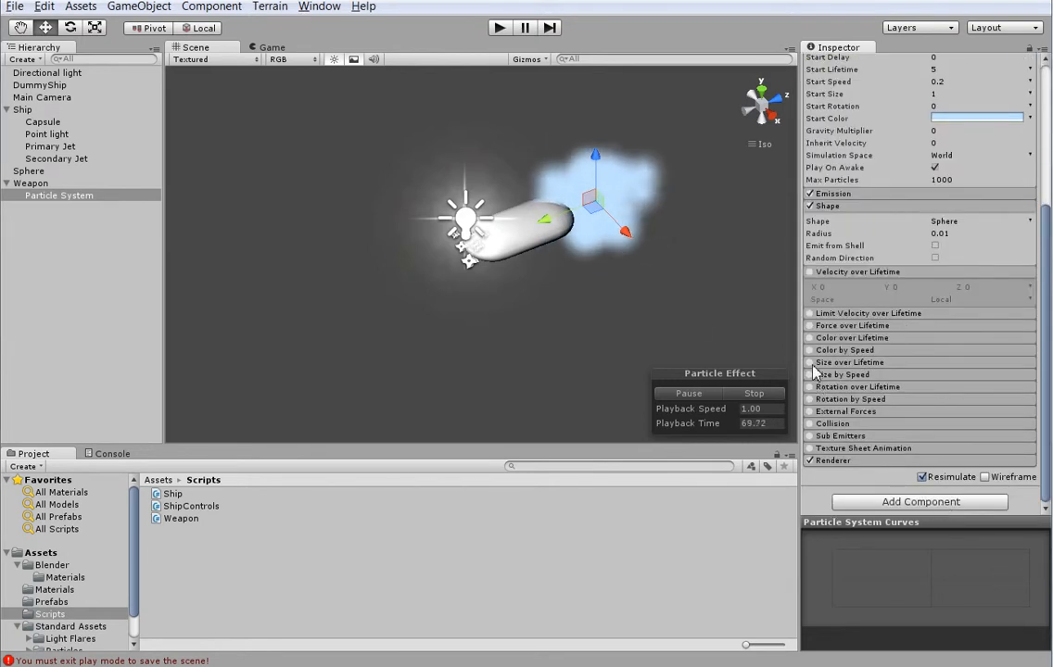
{"action": "left_click", "coordinate": [810, 338]}
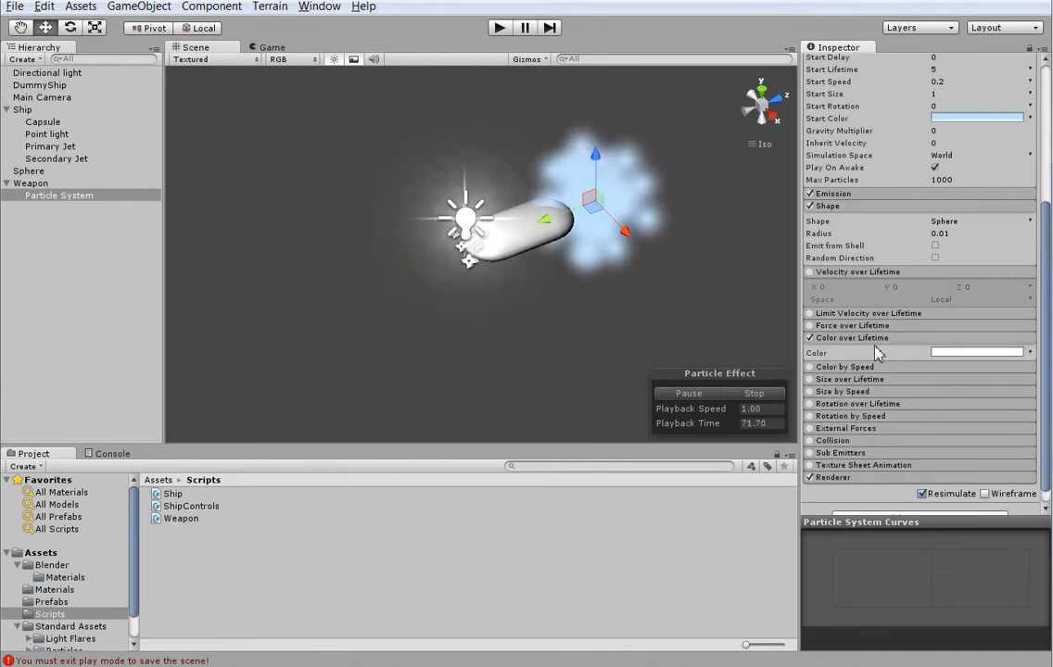
{"action": "left_click", "coordinate": [977, 353]}
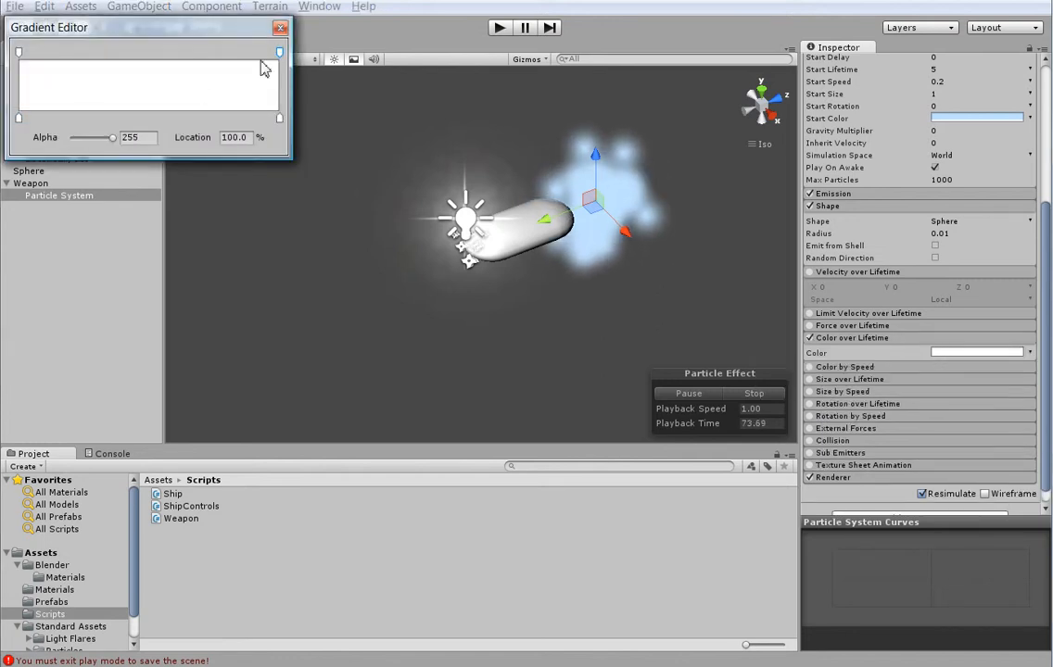
{"action": "left_click_drag", "start_coordinate": [115, 137], "coordinate": [73, 137]}
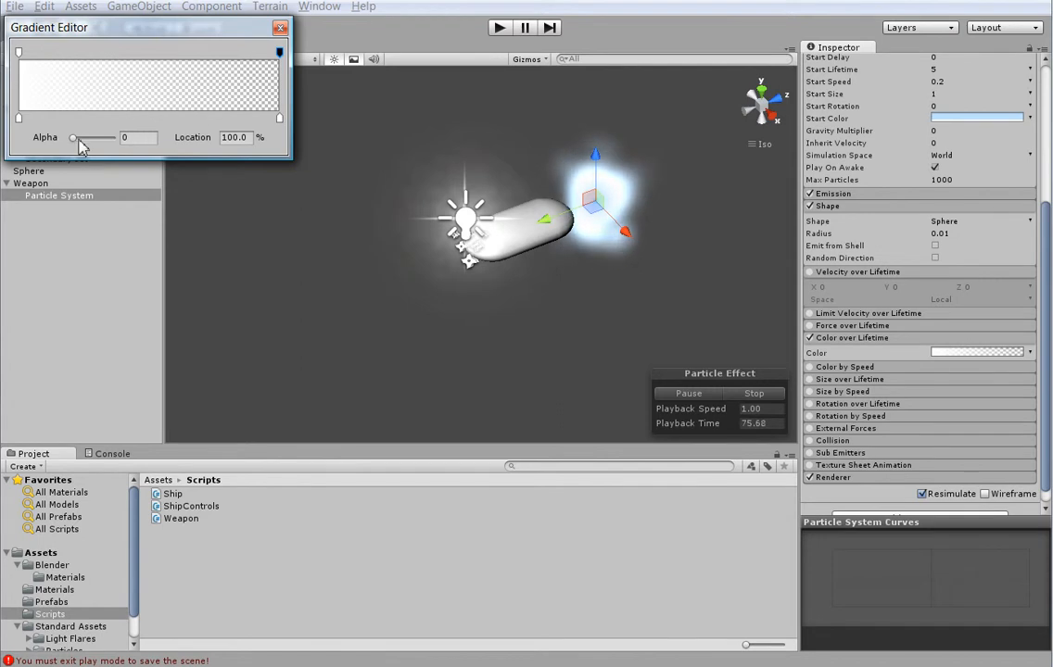
{"action": "left_click", "coordinate": [282, 28]}
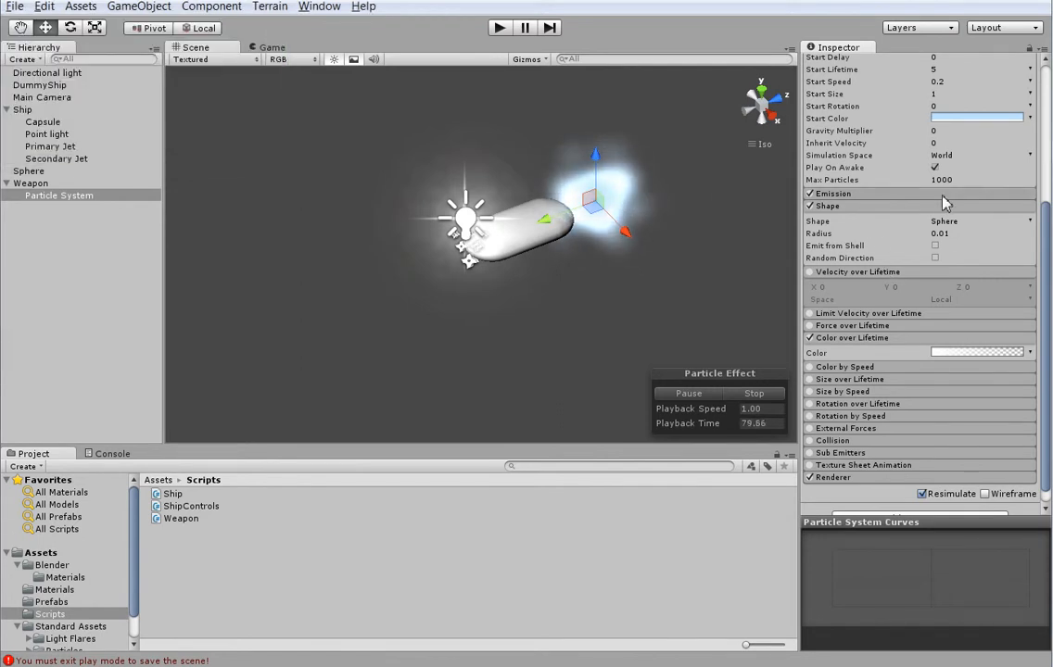
{"action": "left_click", "coordinate": [835, 193]}
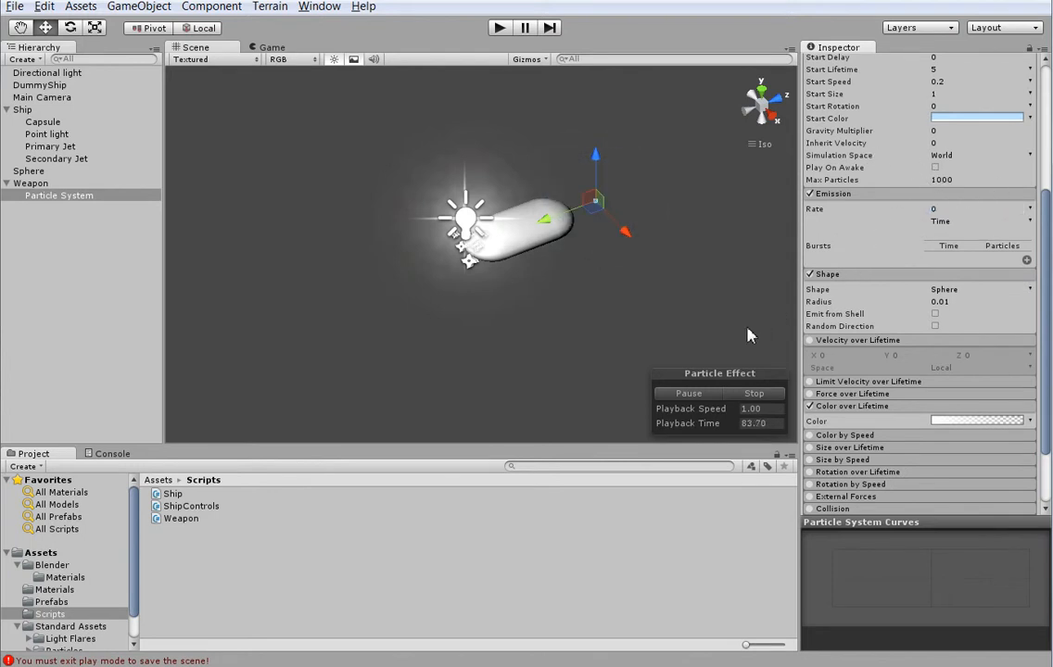
{"action": "mouse_move", "coordinate": [658, 369]}
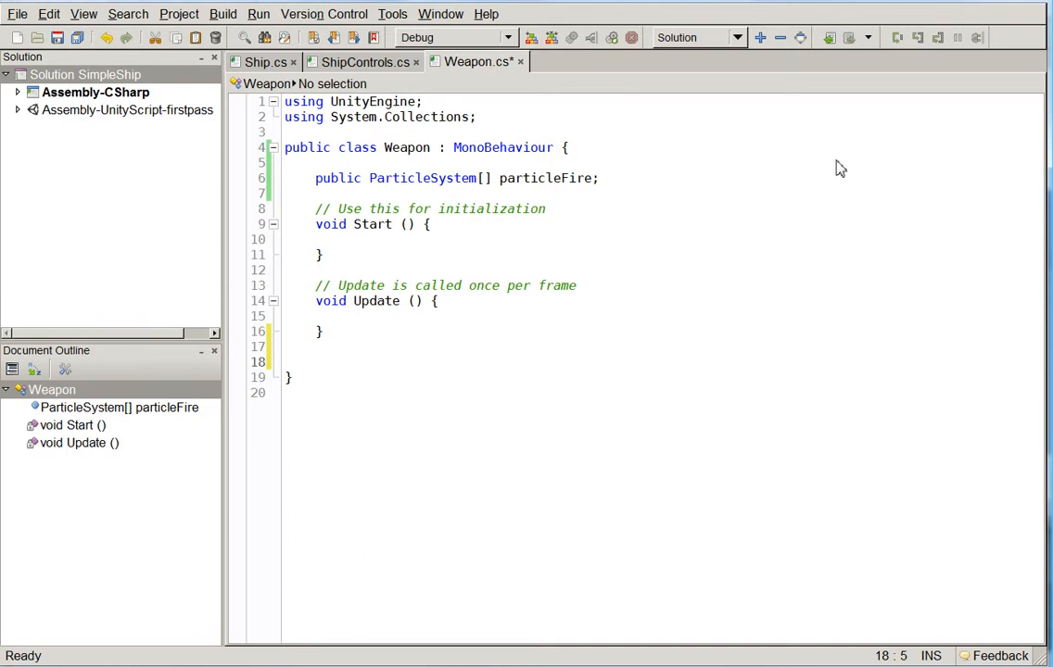
Declare public Vector3 startPos and endPos fields in Weapon.
{"action": "type", "text": "public"}
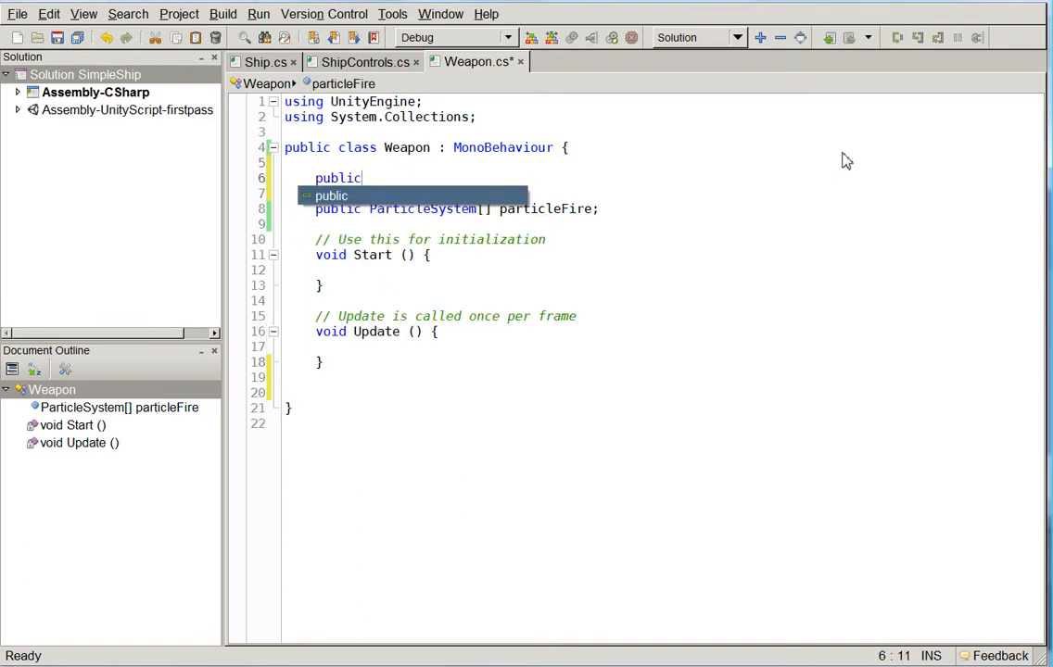
{"action": "type", "text": "Vector3"}
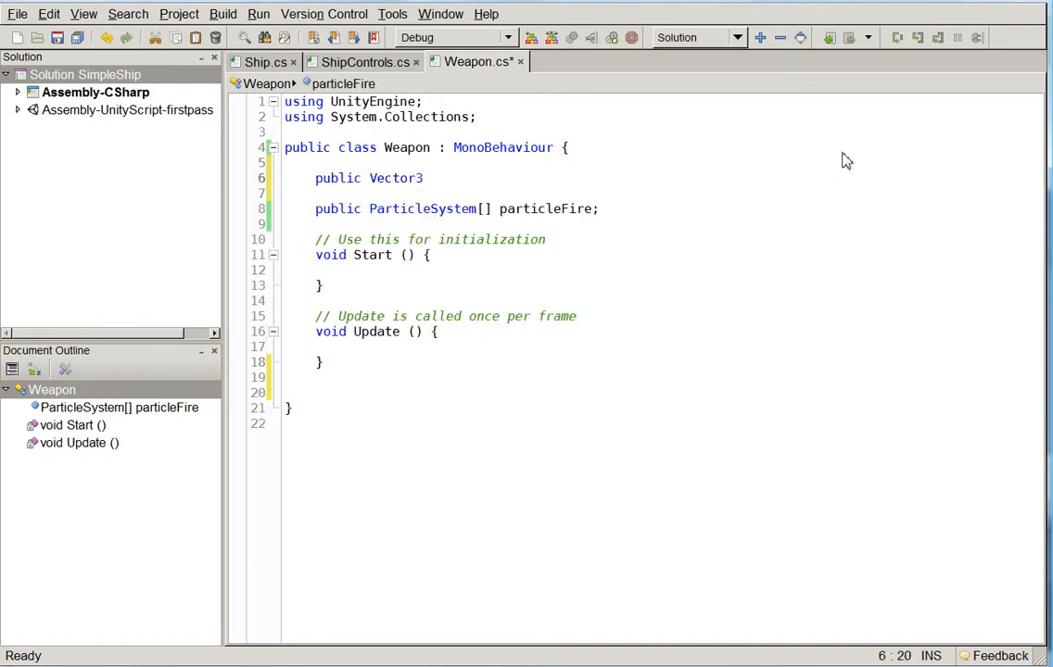
{"action": "type", "text": "startPos, e"}
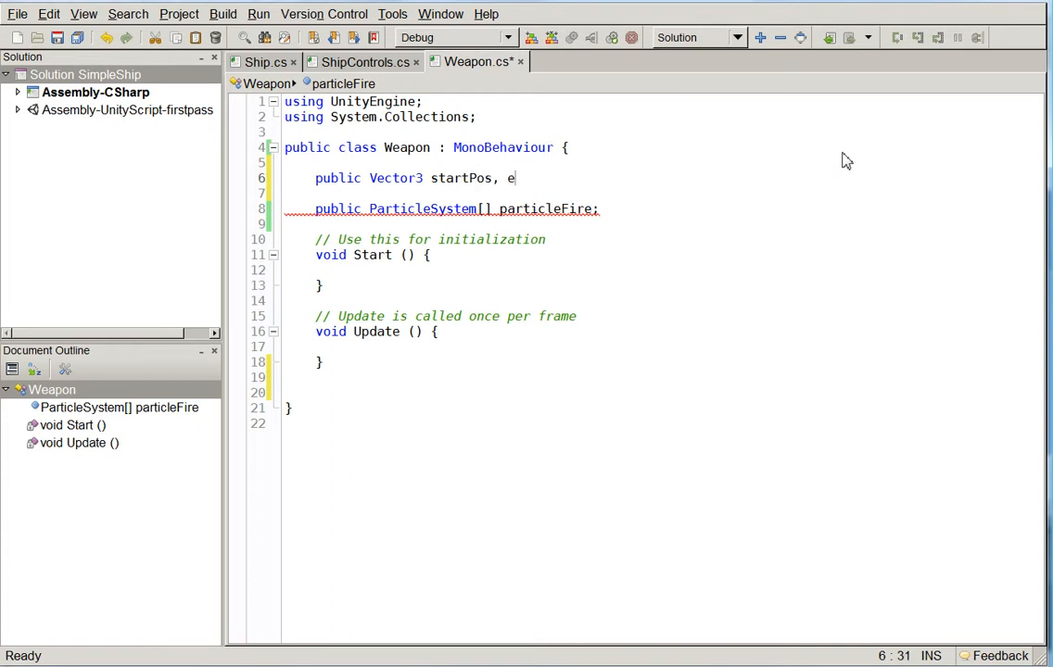
{"action": "type", "text": "ndPos;"}
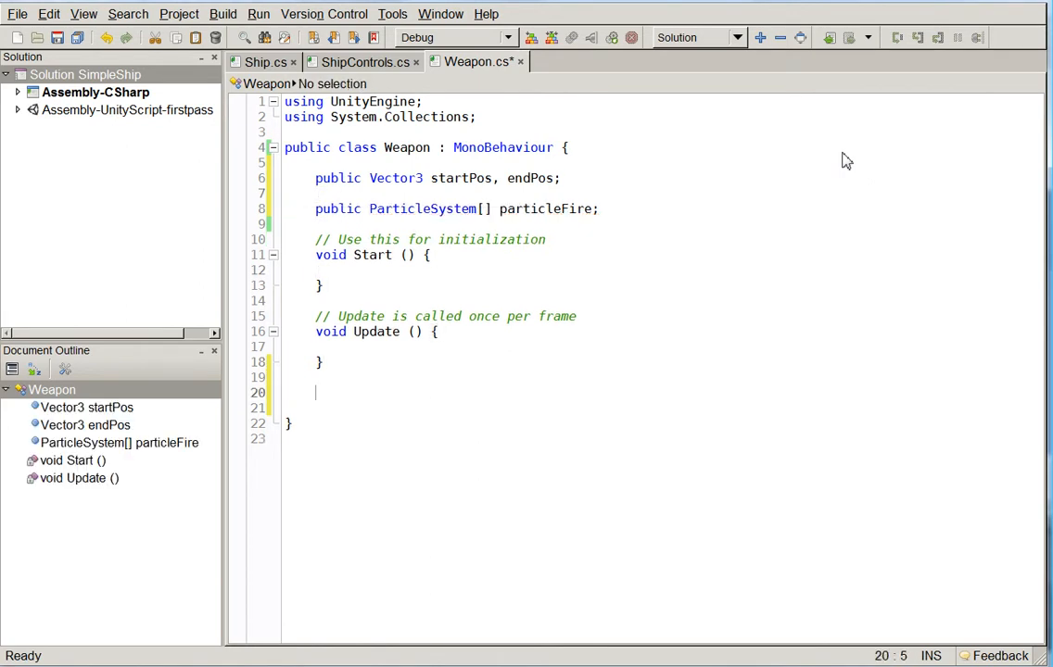
Write FireWeapon(Vector3 endPos) storing transform.position as startPos and this.endPos = endPos.
{"action": "type", "text": "public"}
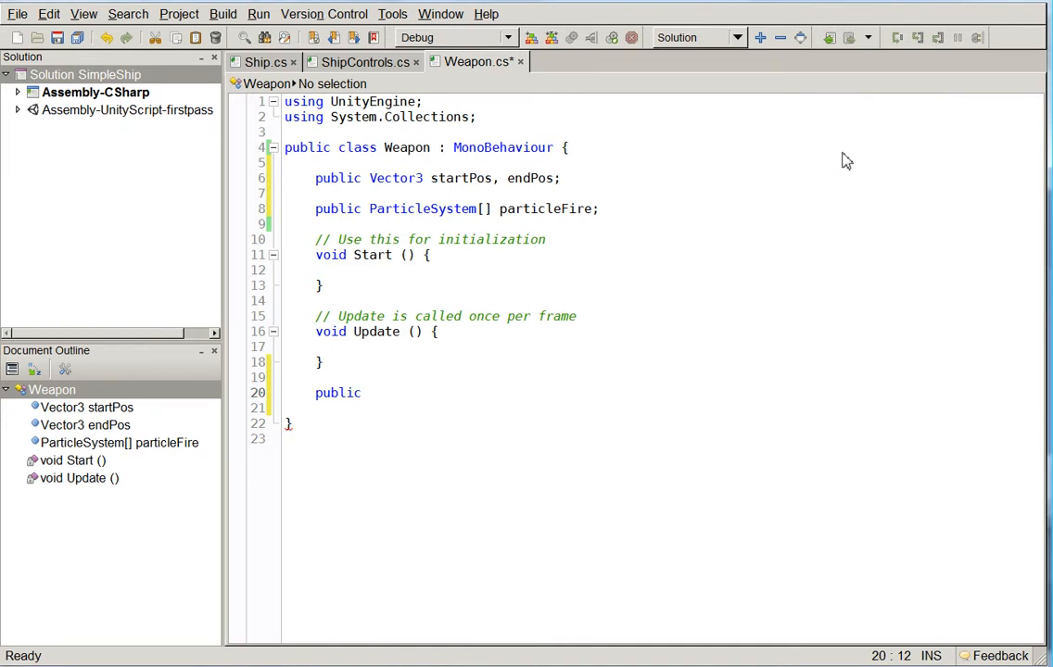
{"action": "type", "text": "void"}
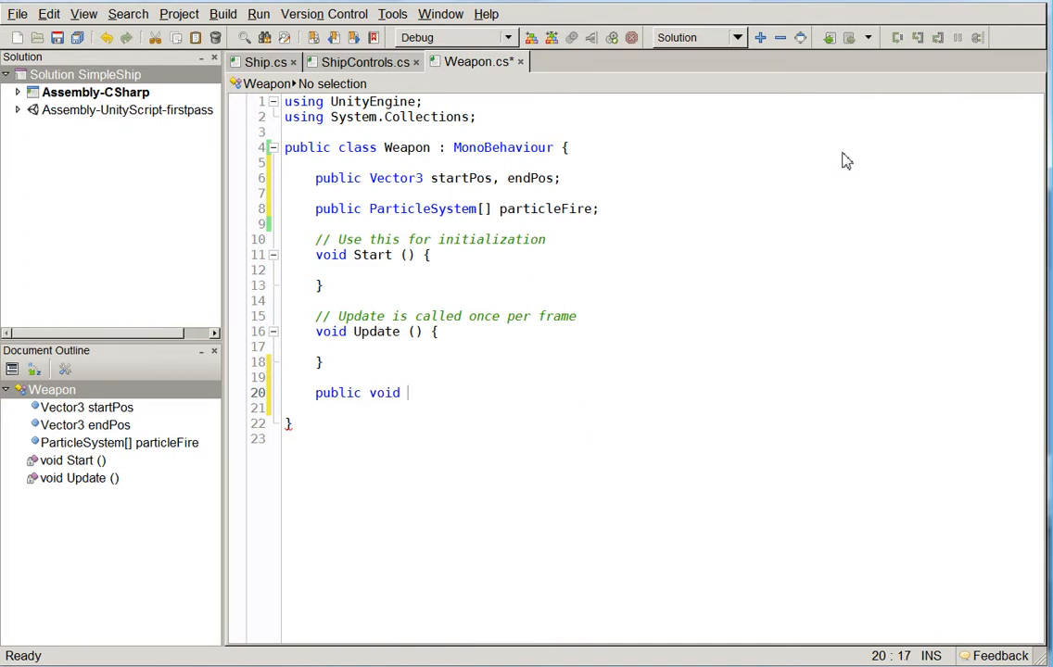
{"action": "type", "text": "FireWeapon(Vector3"}
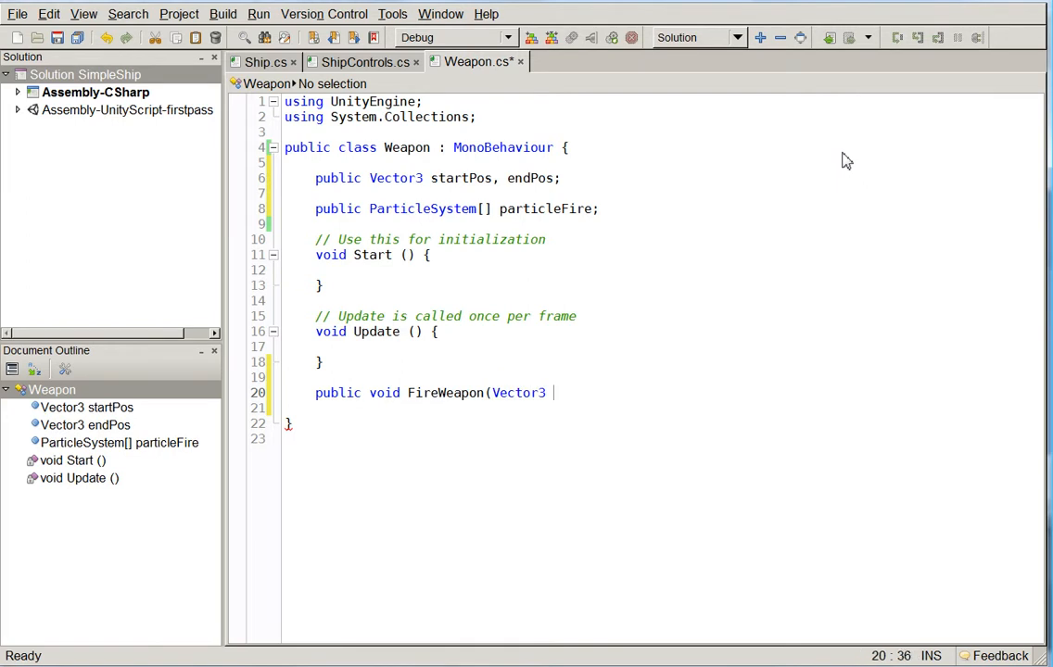
{"action": "type", "text": "endPos)"}
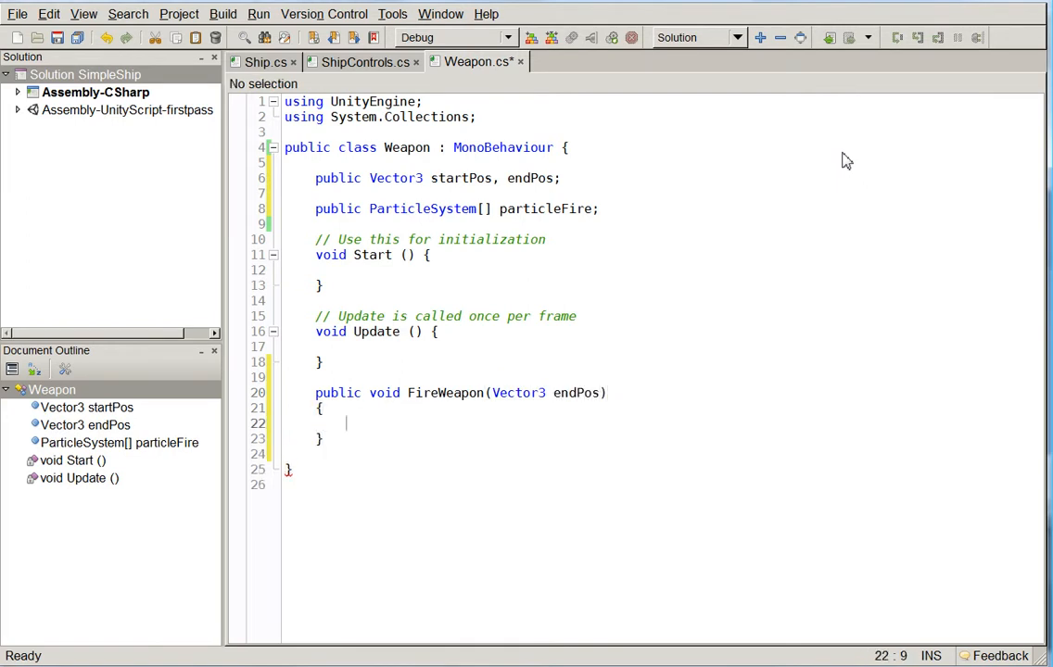
{"action": "type", "text": "startPos ="}
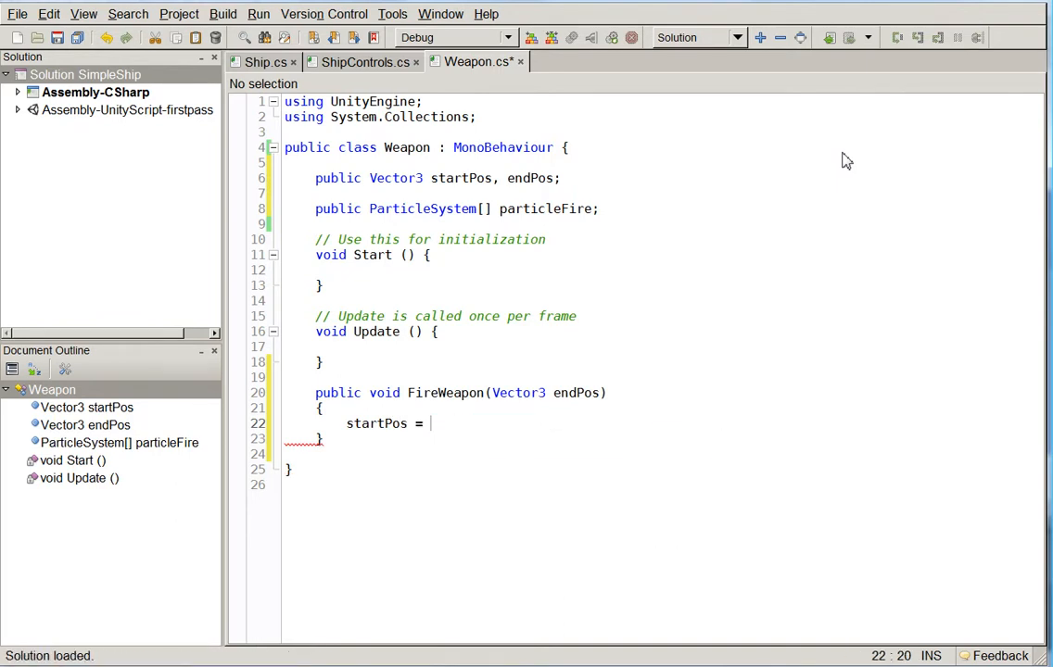
{"action": "type", "text": "transform."}
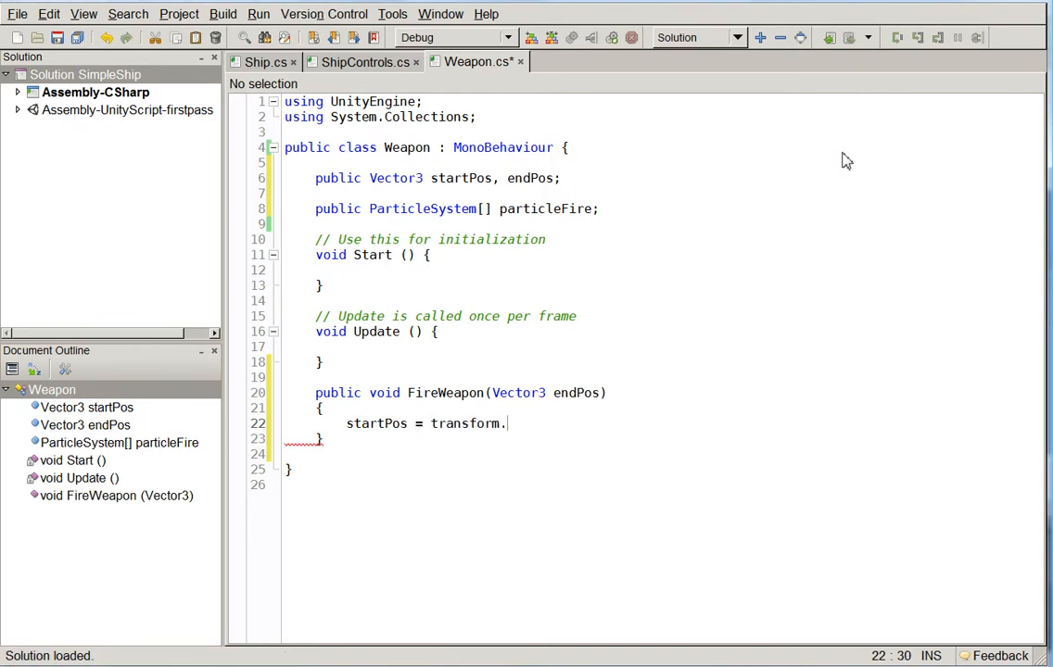
{"action": "type", "text": "position;"}
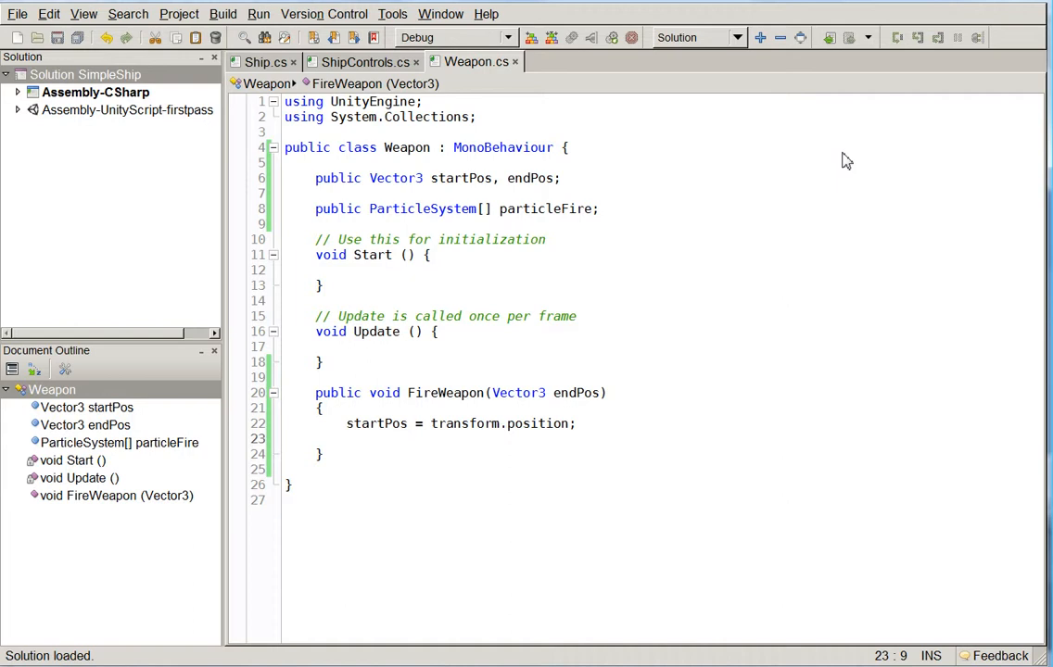
{"action": "type", "text": "endPos = e"}
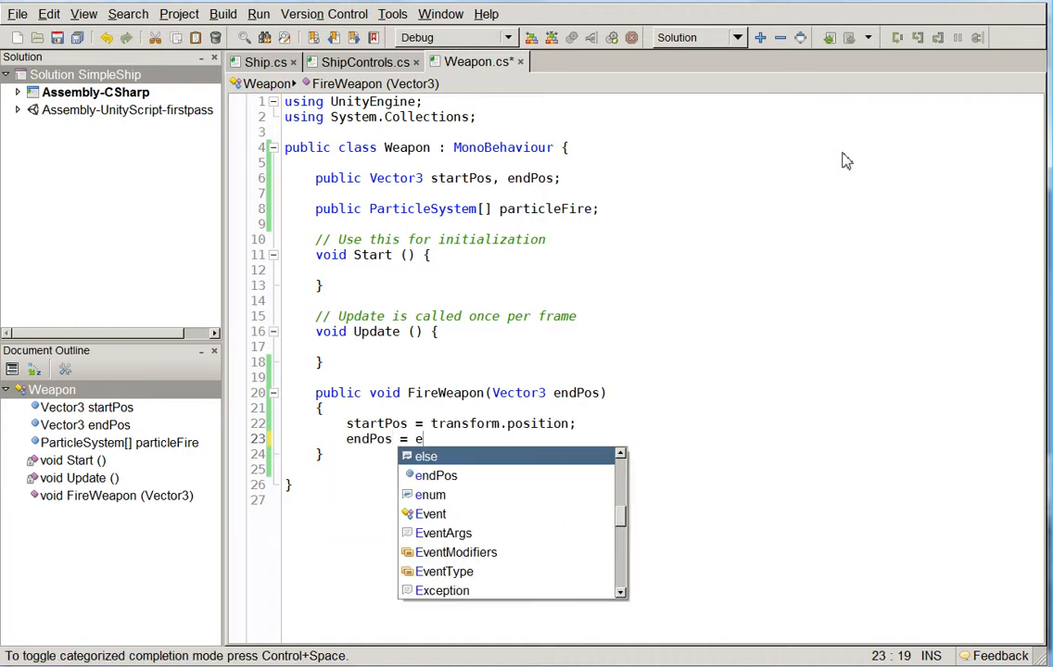
{"action": "type", "text": "ndPos"}
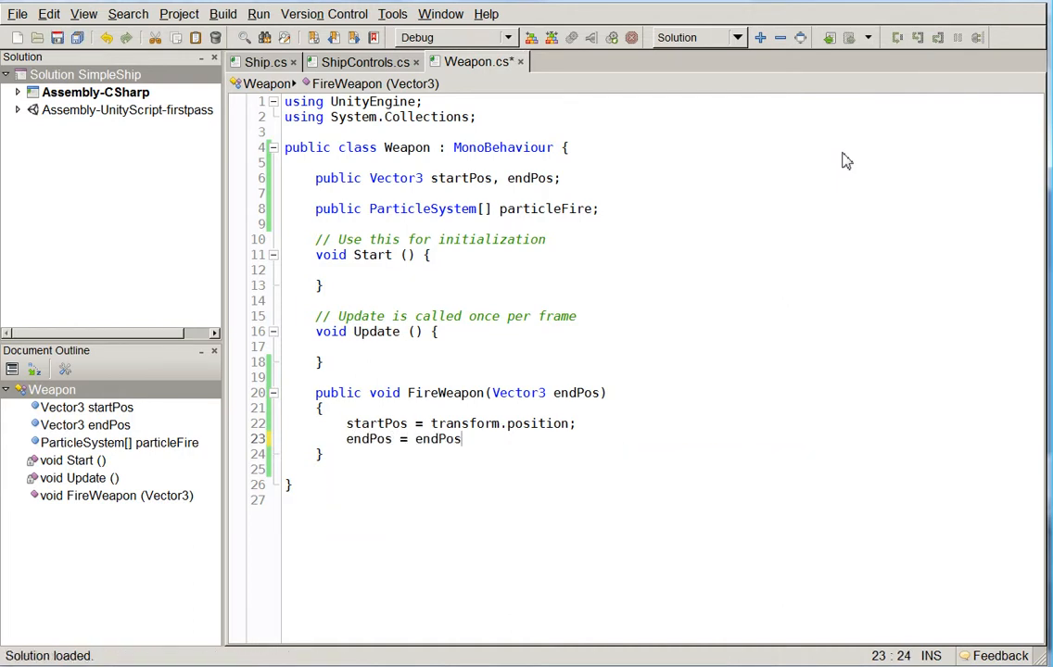
{"action": "type", "text": "this.endPos = endPosl;"}
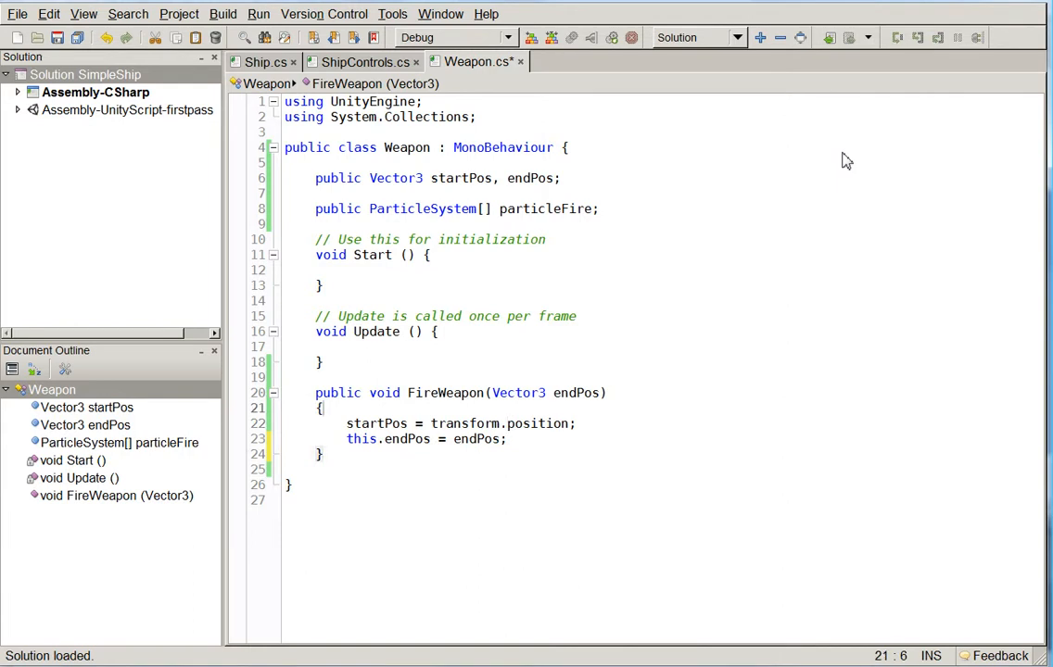
Add a firing = false flag set true in FireWeapon, a StopFiringWeapon() resetting it, and remove startPos.
{"action": "type", "text": "public bool firing"}
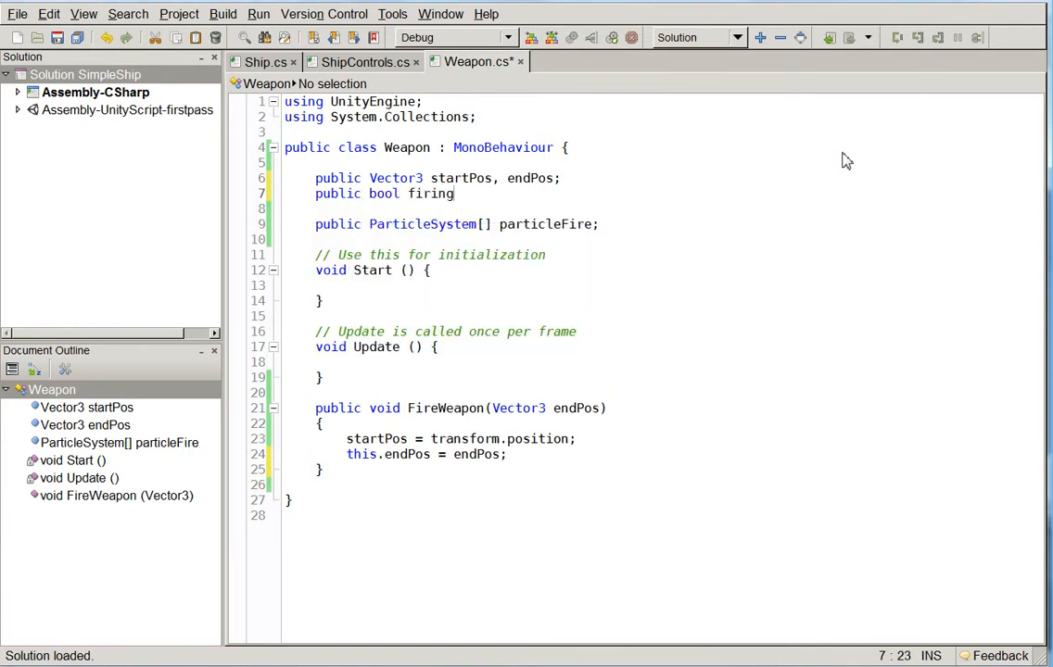
{"action": "type", "text": "= false;"}
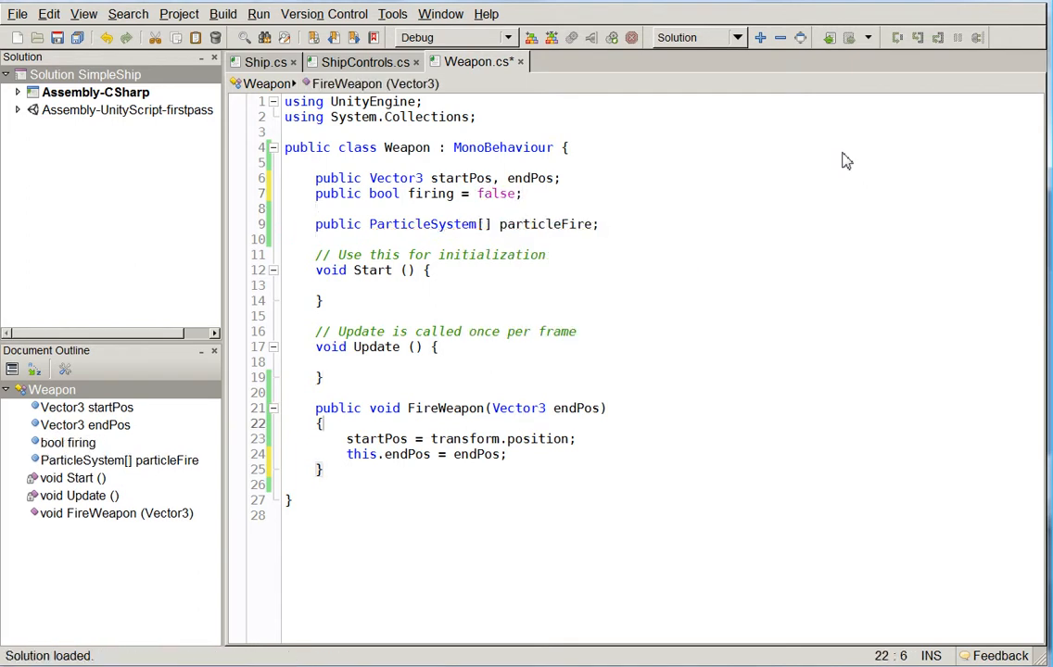
{"action": "type", "text": "firing = true;"}
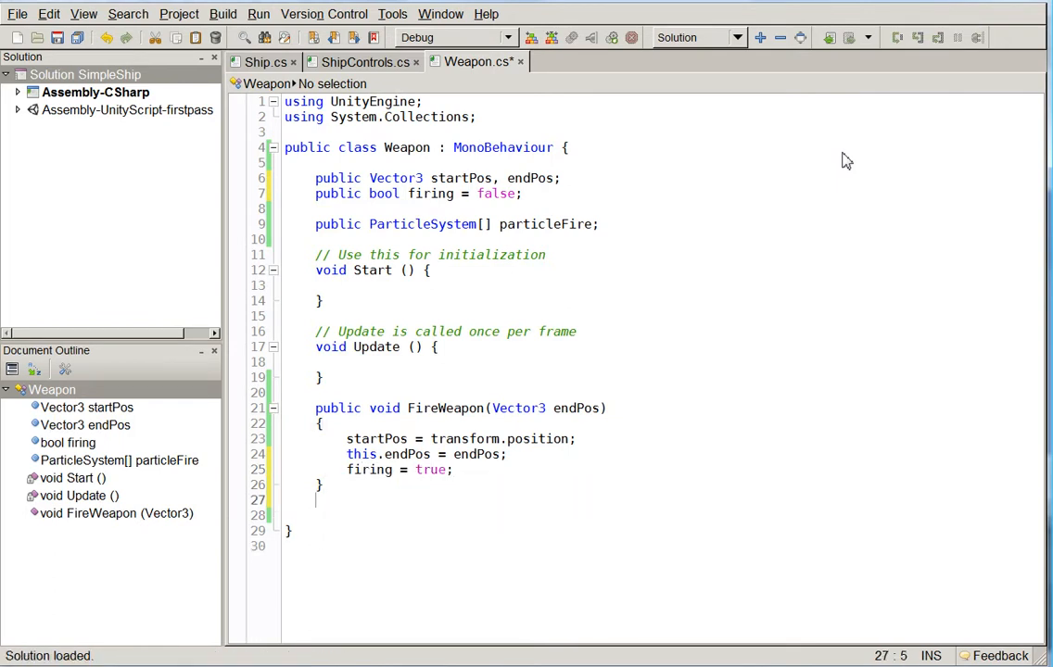
{"action": "type", "text": "public void Stop"}
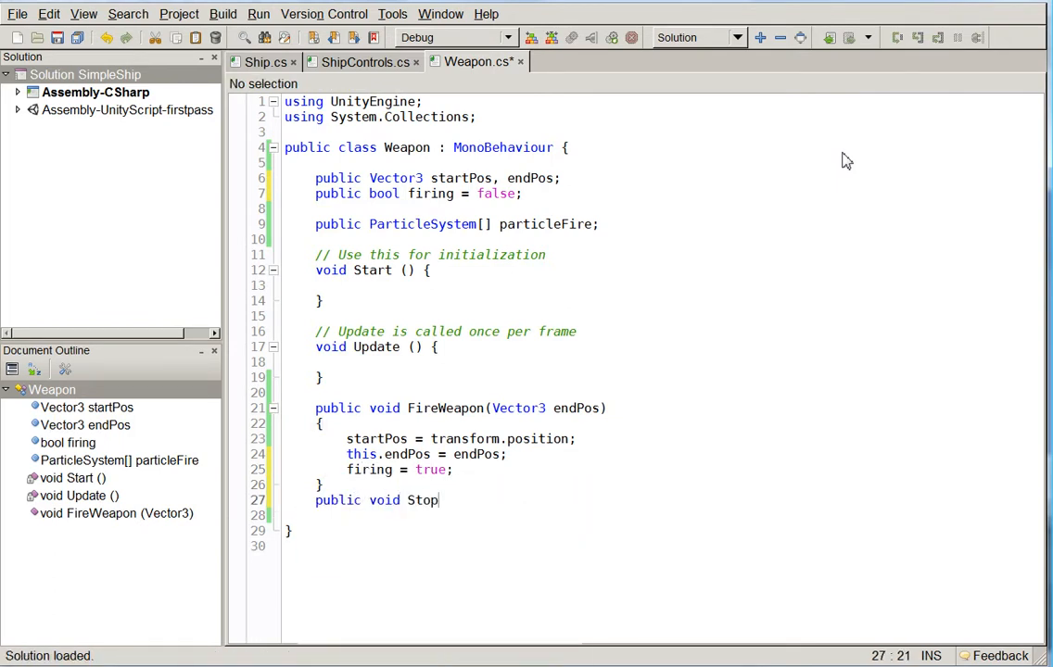
{"action": "type", "text": "FiringWeapon("}
{"action": "left_click", "coordinate": [661, 515]}
{"action": "type", "text": "{"}
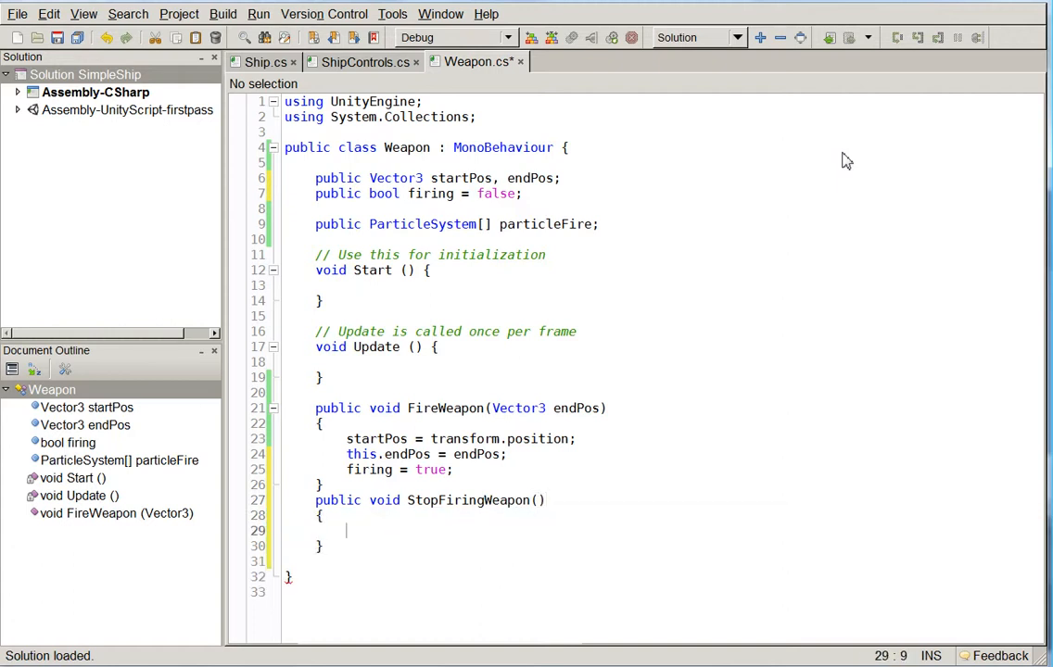
{"action": "type", "text": "firing = false;"}
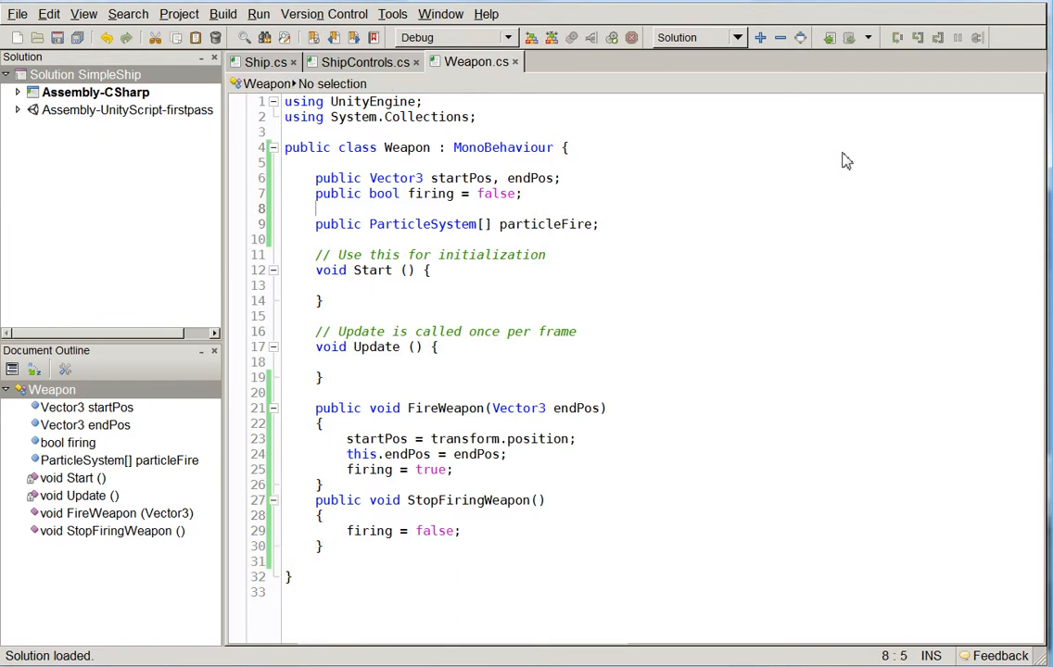
{"action": "double_click", "coordinate": [459, 178]}
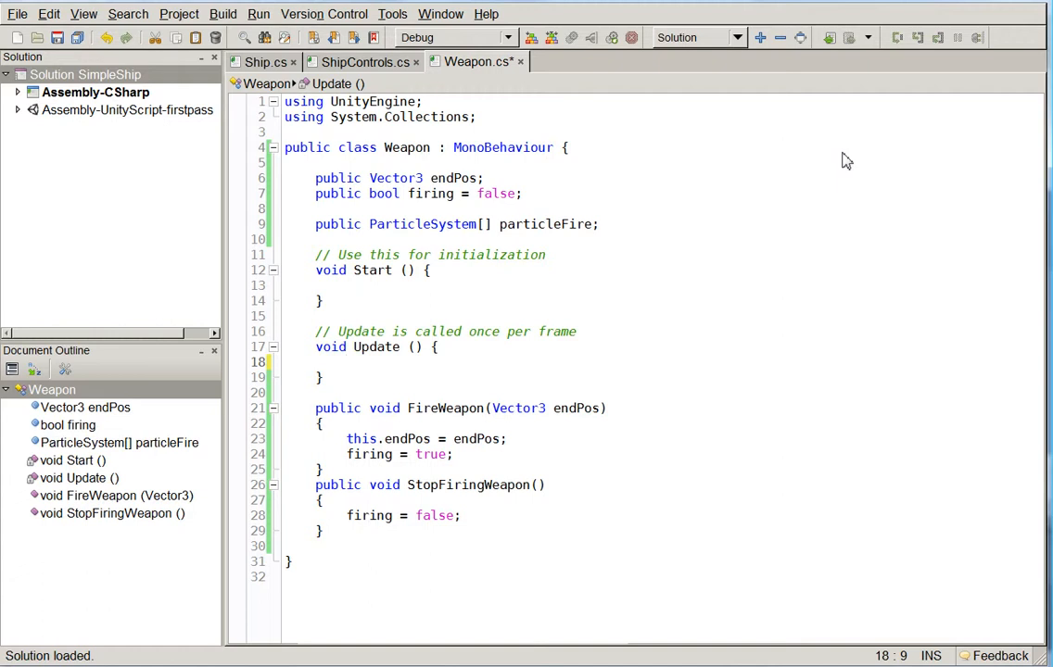
In Update, compute float range from endPos and write for (int a = 0; a < range; a++).
{"action": "type", "text": "float r"}
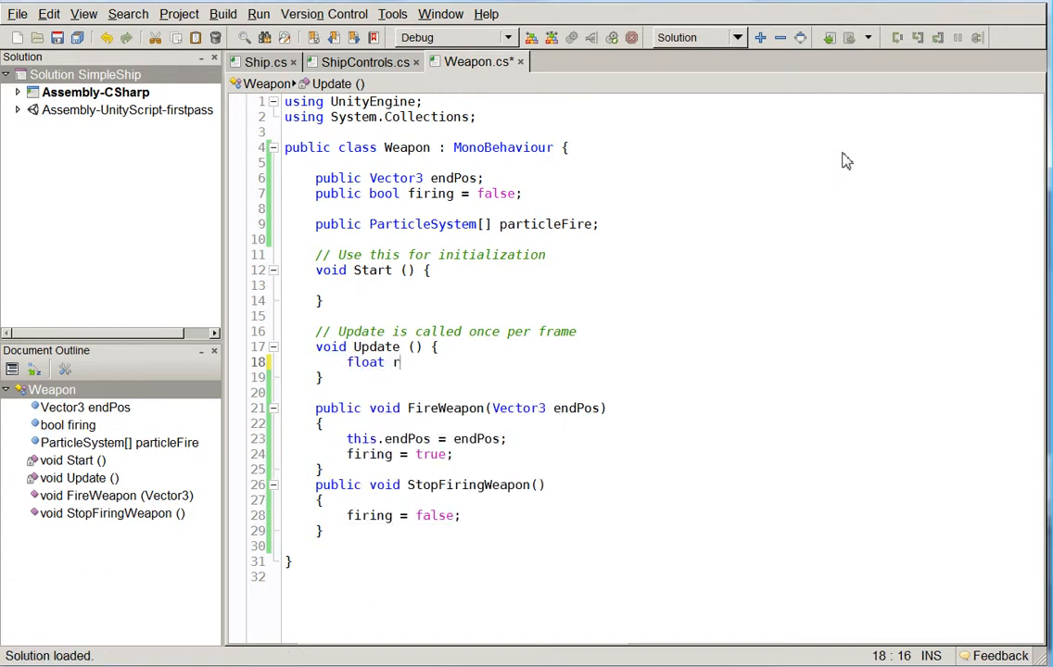
{"action": "type", "text": "ange = endp"}
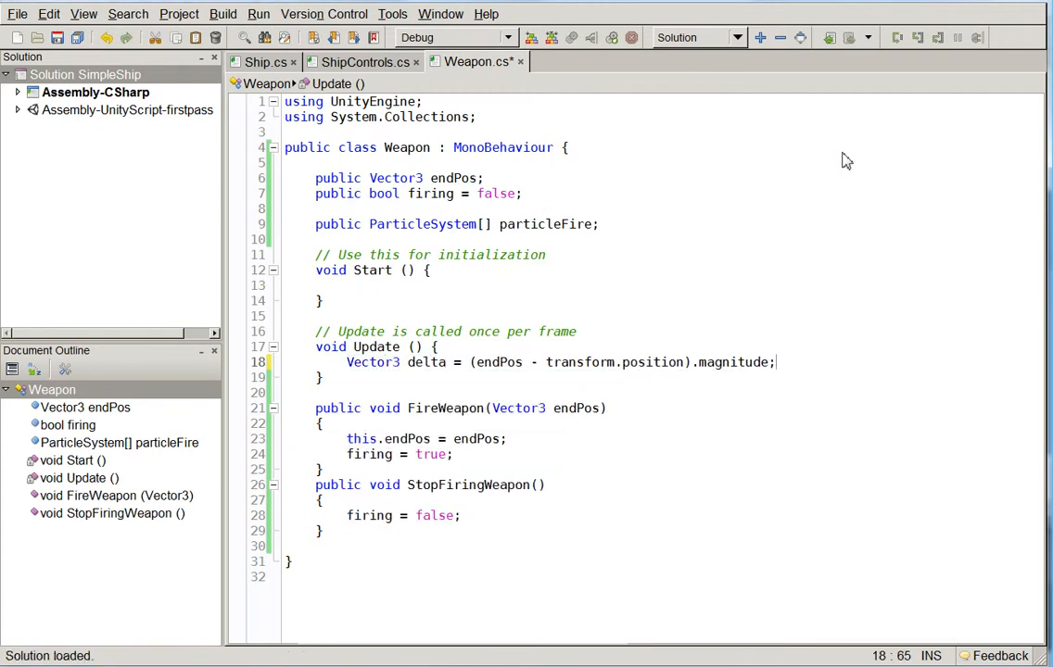
{"action": "type", "text": "float range = delta.m"}
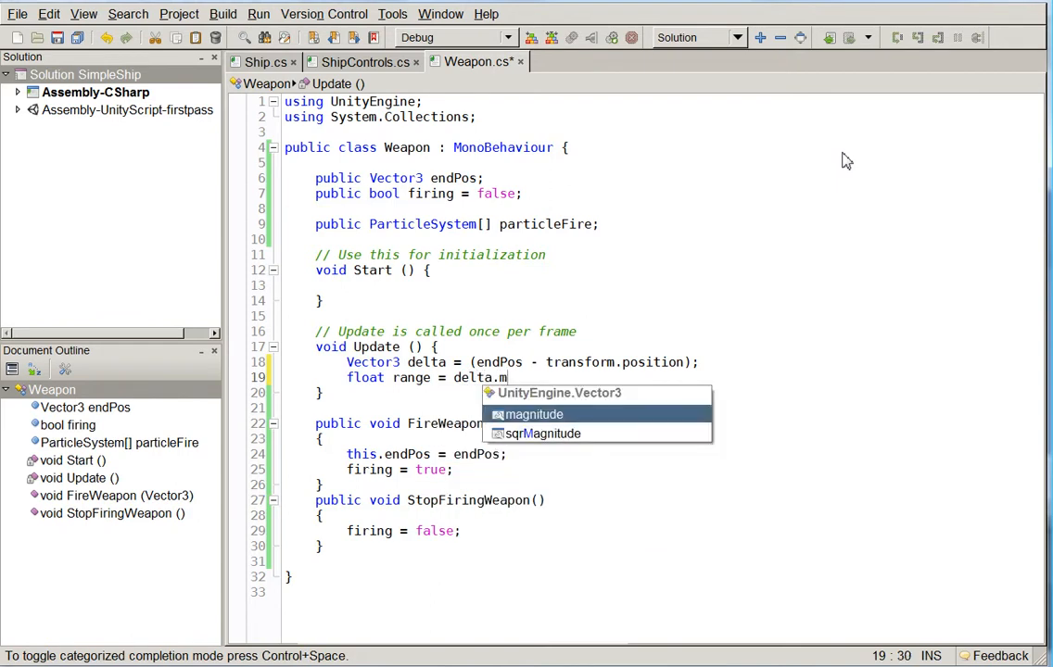
{"action": "type", "text": "agnitude;"}
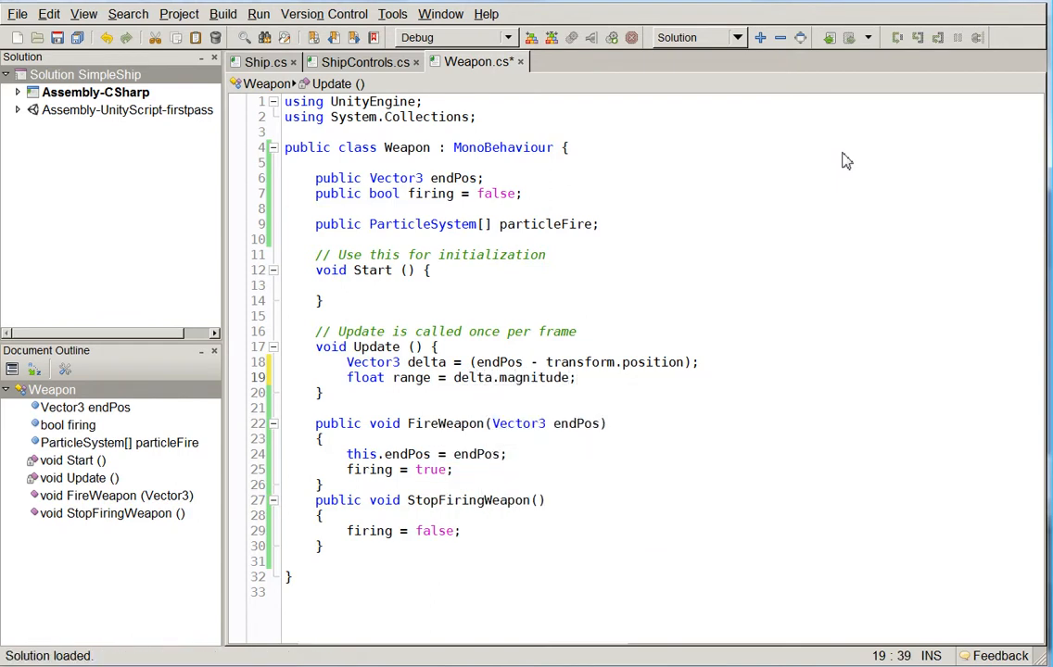
{"action": "type", "text": "for (flo"}
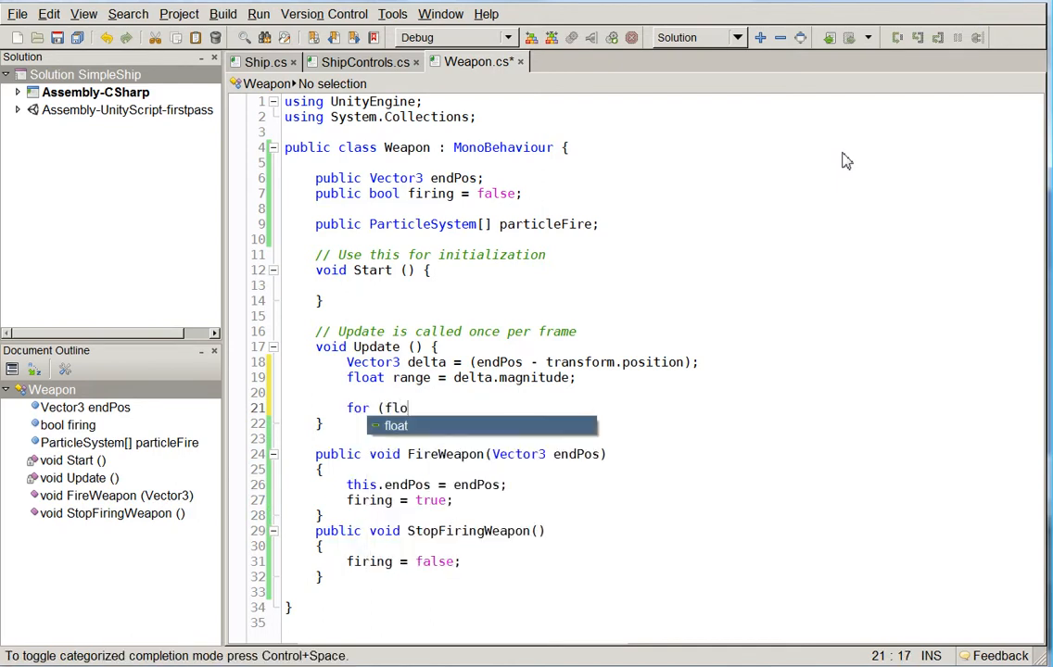
{"action": "type", "text": "int a = 0; a"}
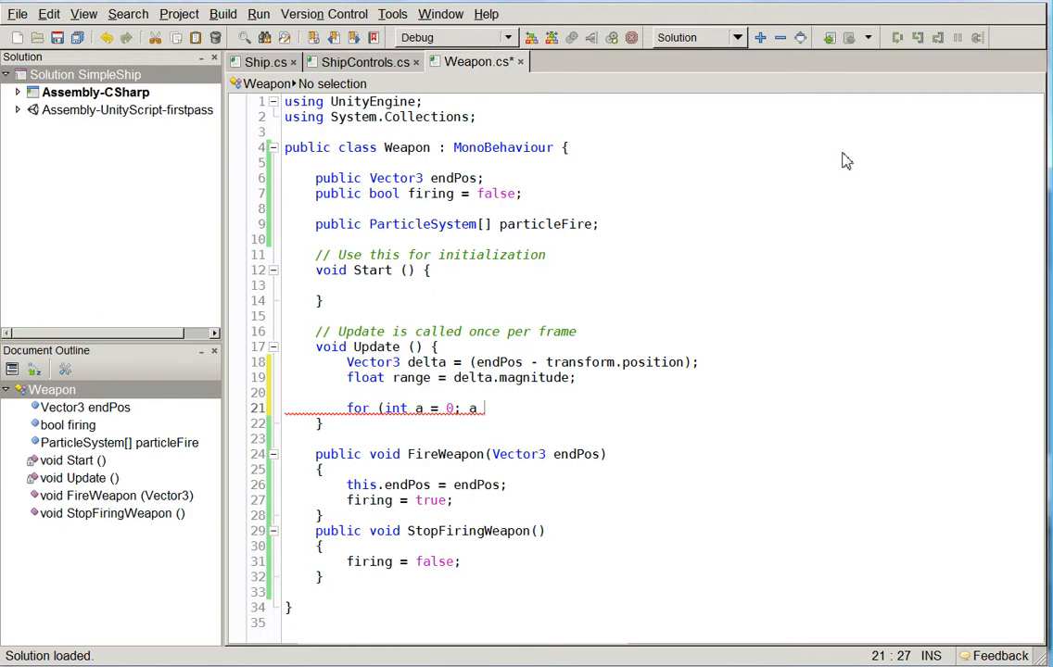
{"action": "type", "text": "< range; a++"}
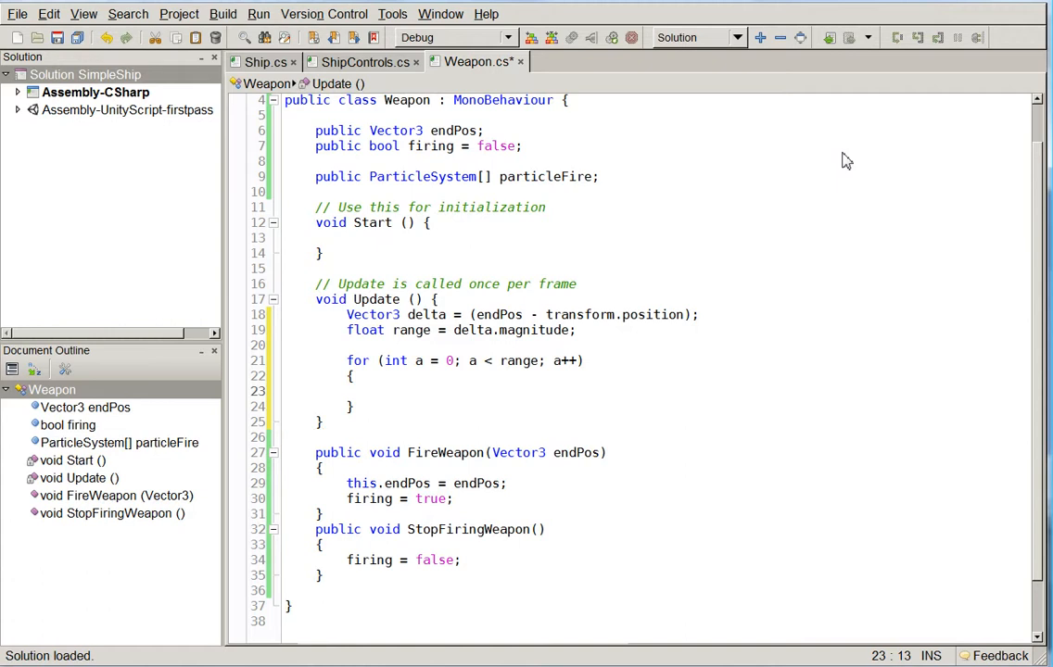
Store Vector3 originalPosition = transform.position and add transform.position += delta in the loop.
{"action": "type", "text": "Ve"}
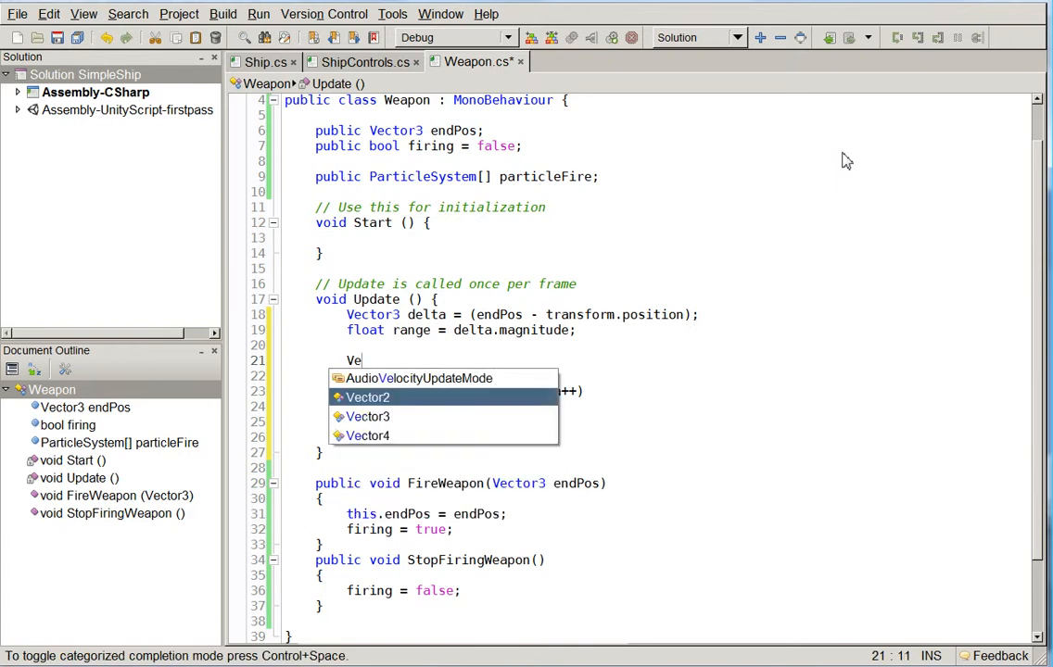
{"action": "type", "text": "ctor3 original"}
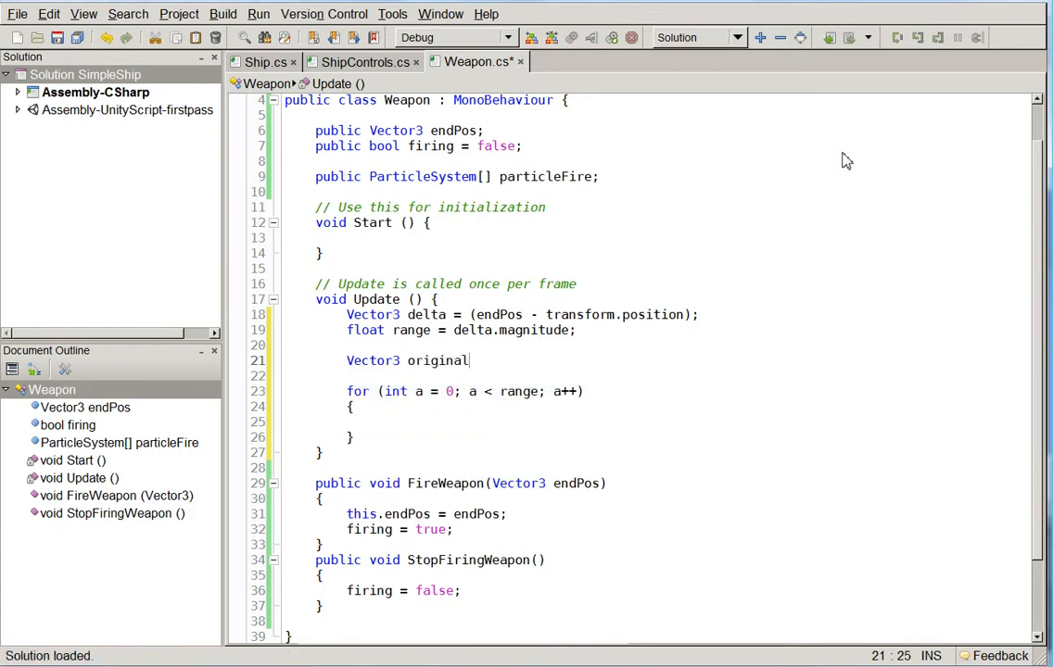
{"action": "type", "text": "Position = transform.position;"}
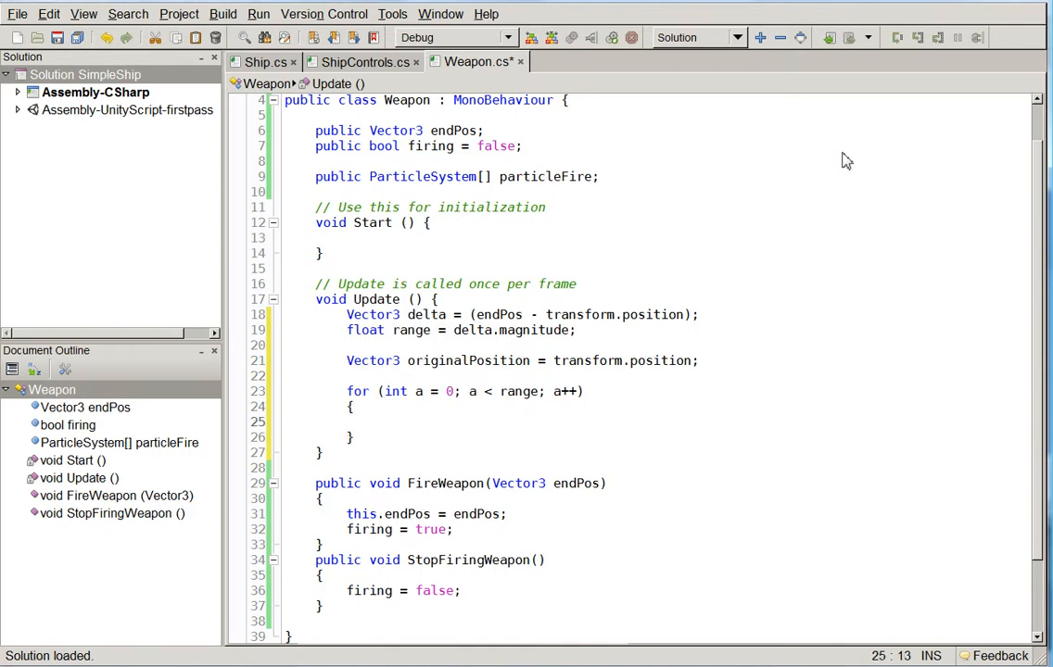
{"action": "type", "text": "ransform.position +="}
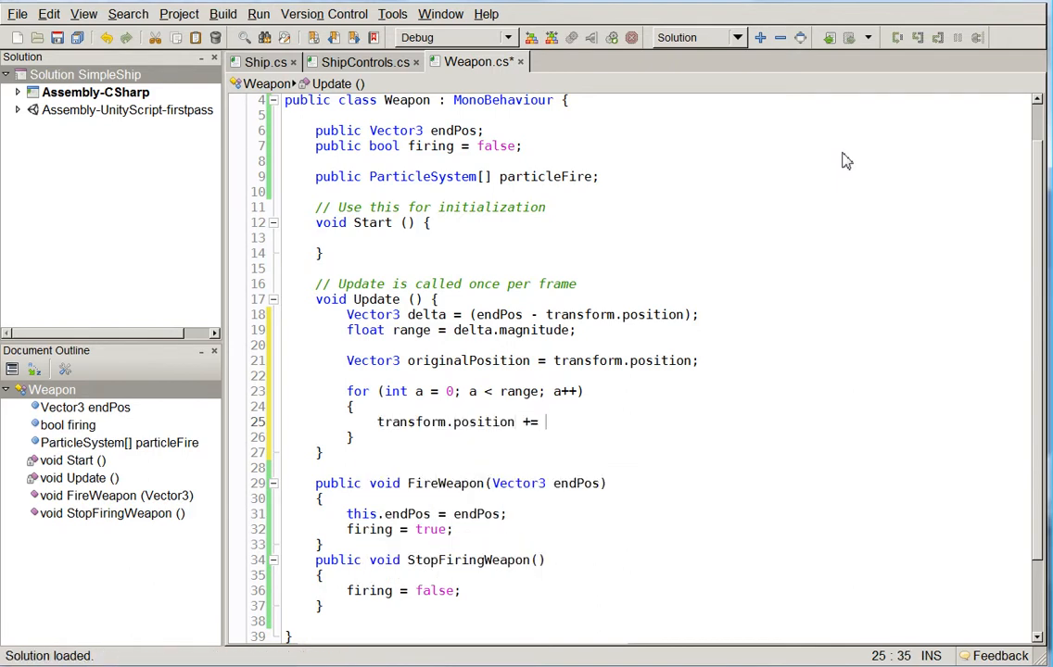
{"action": "type", "text": "delta;"}
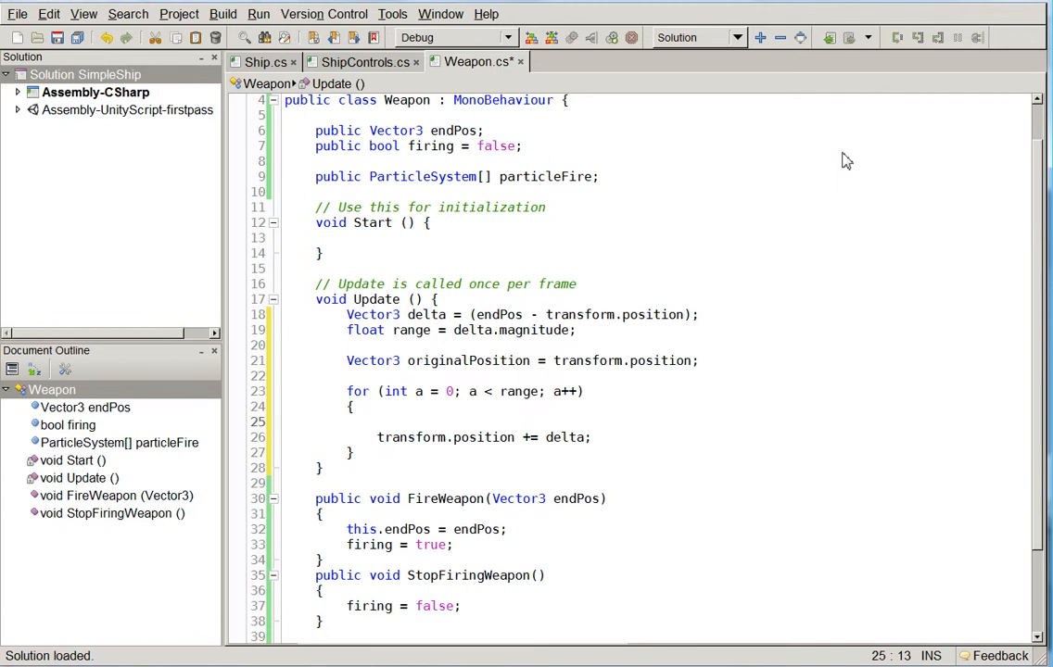
Nest for (int b = 0; b <= particleFire.Length; b++) and begin particleFire[b]. inside it.
{"action": "type", "text": "for"}
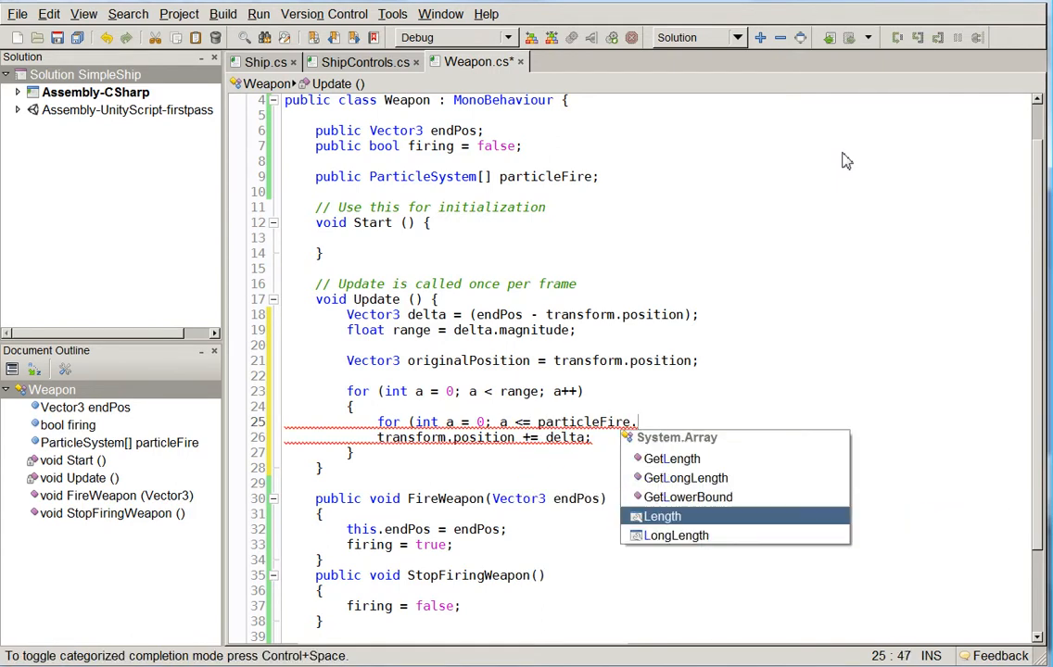
{"action": "type", "text": "Length; b++"}
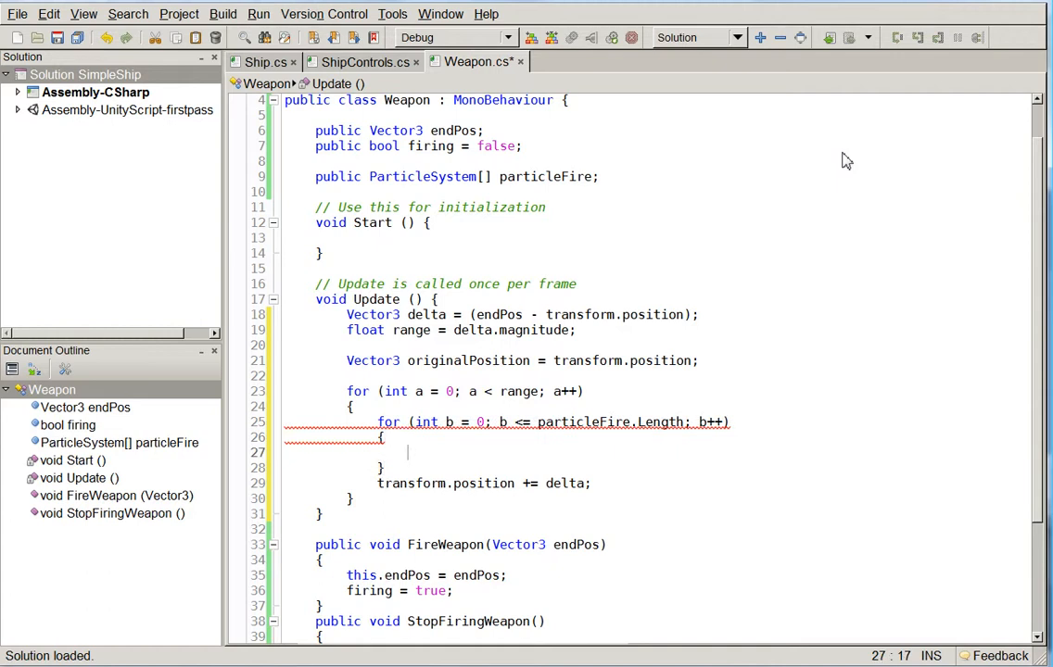
{"action": "type", "text": "particle"}
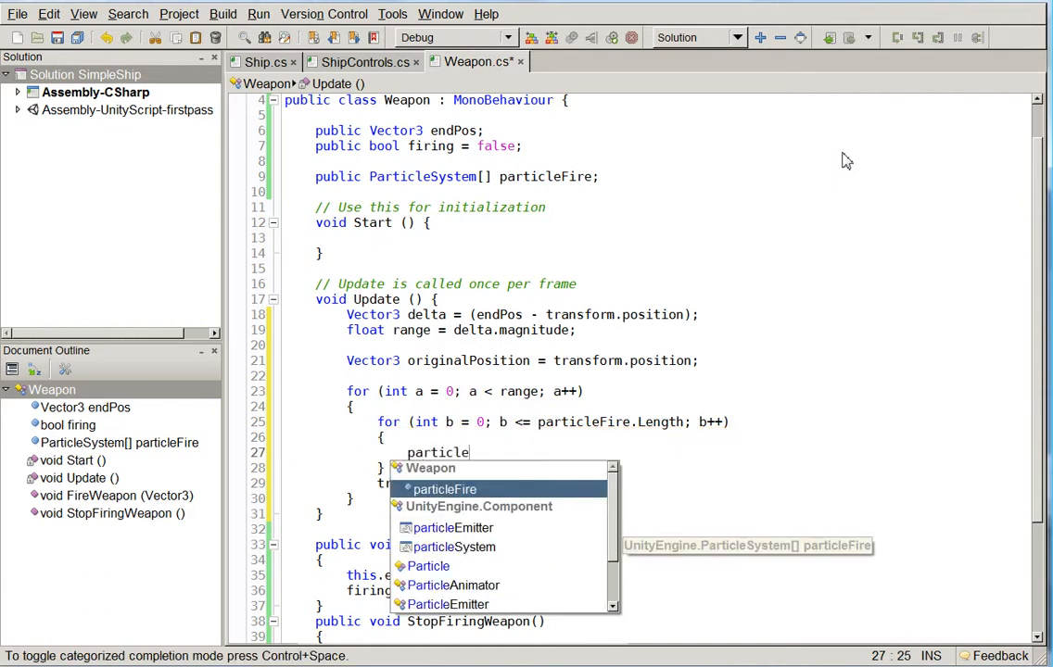
{"action": "type", "text": "Fire[b].em"}
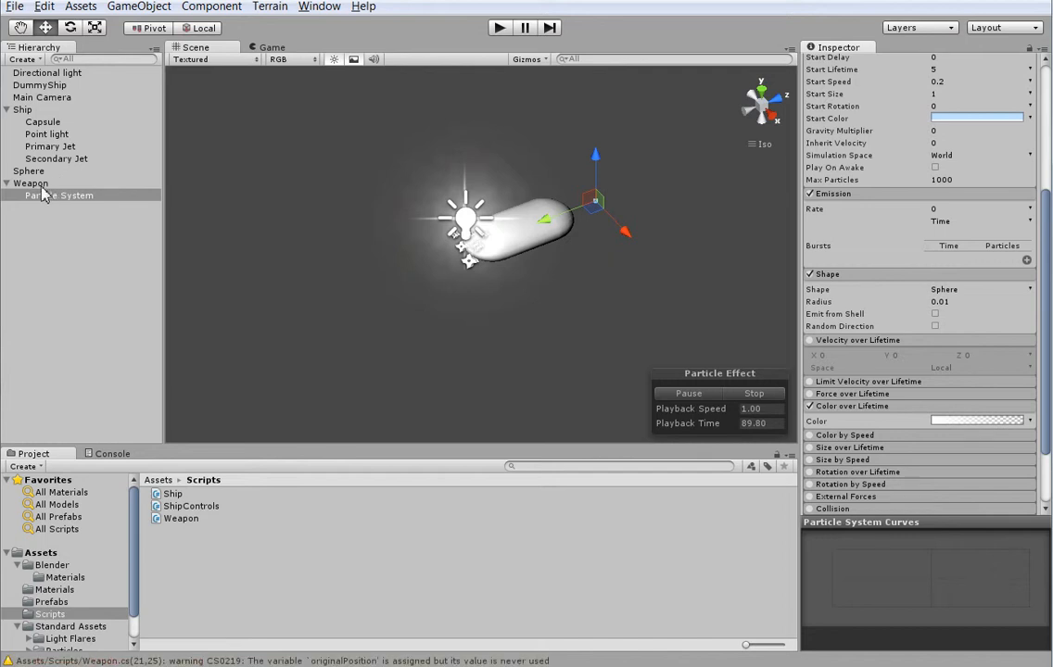
Check Weapon's Particle Fire array and rename its child particle system Burnie McBurn.
{"action": "left_click", "coordinate": [31, 183]}
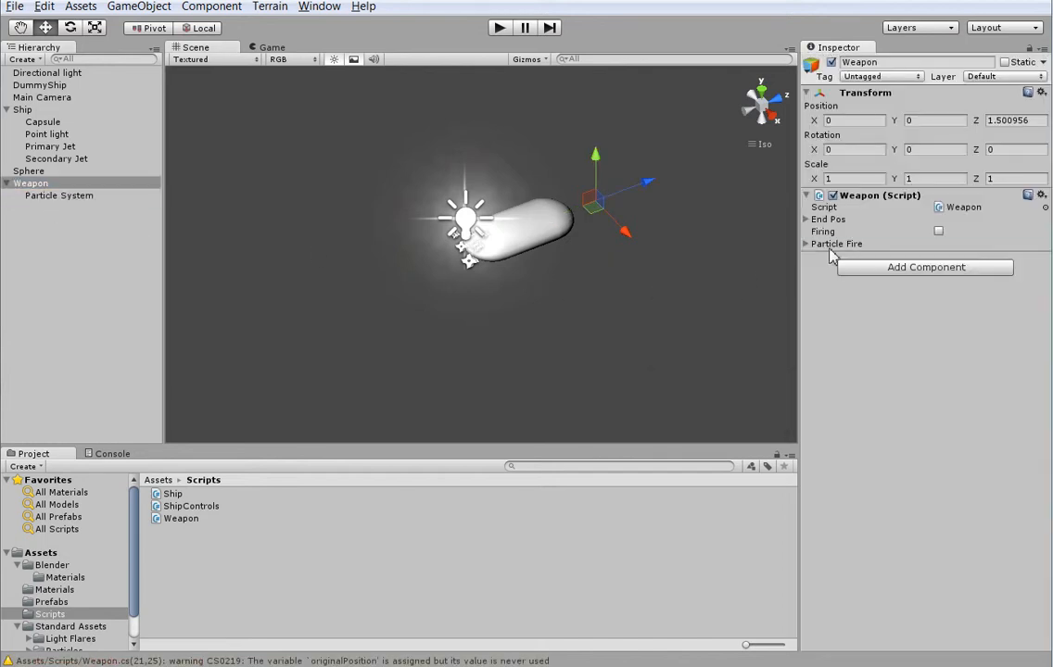
{"action": "left_click", "coordinate": [805, 244]}
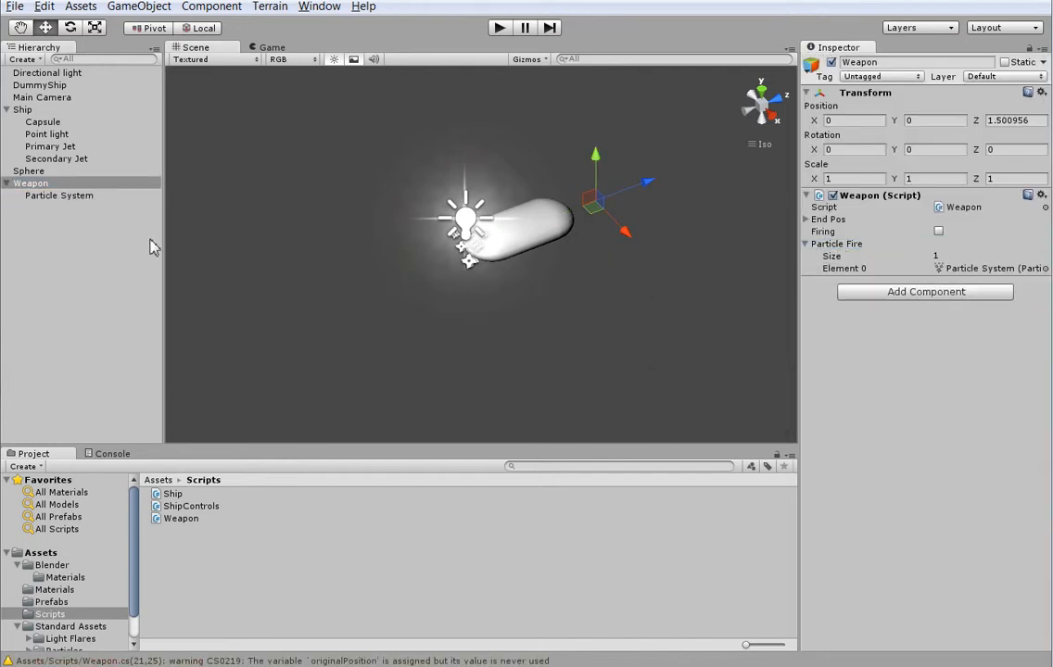
{"action": "left_click", "coordinate": [59, 197]}
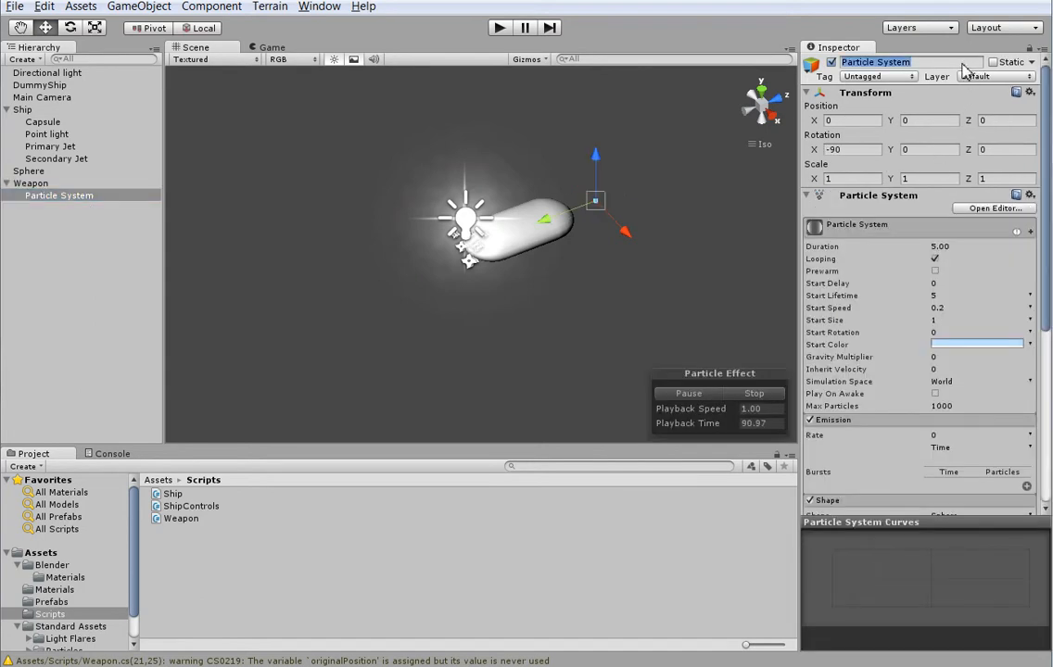
{"action": "type", "text": "Burnie Mo"}
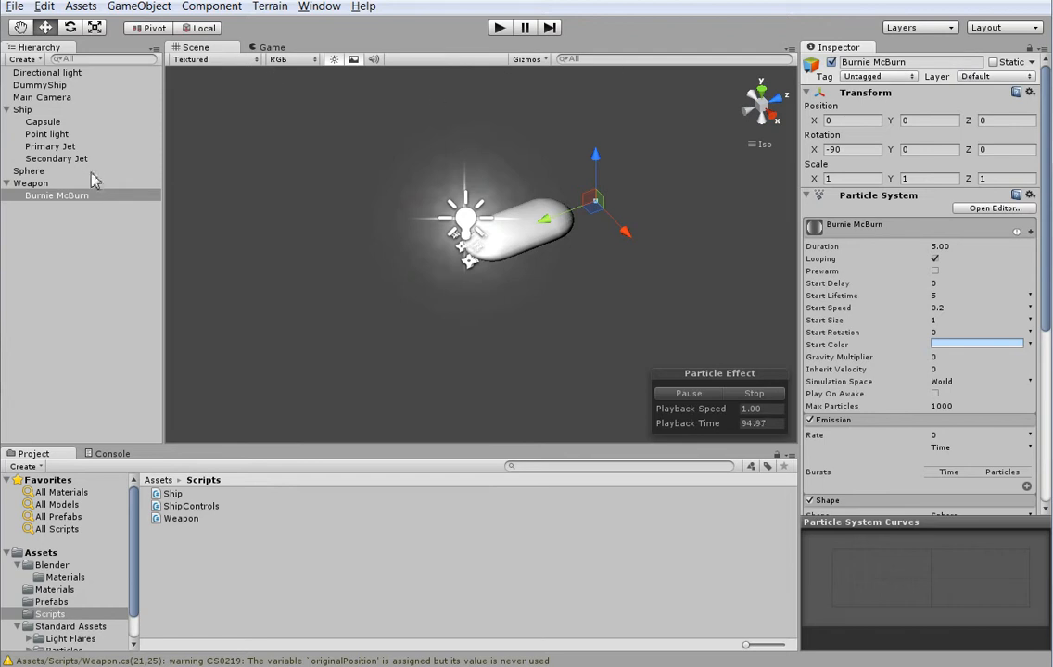
Select the Ship and open its ShipControls script in MonoDevelop.
{"action": "left_click", "coordinate": [32, 184]}
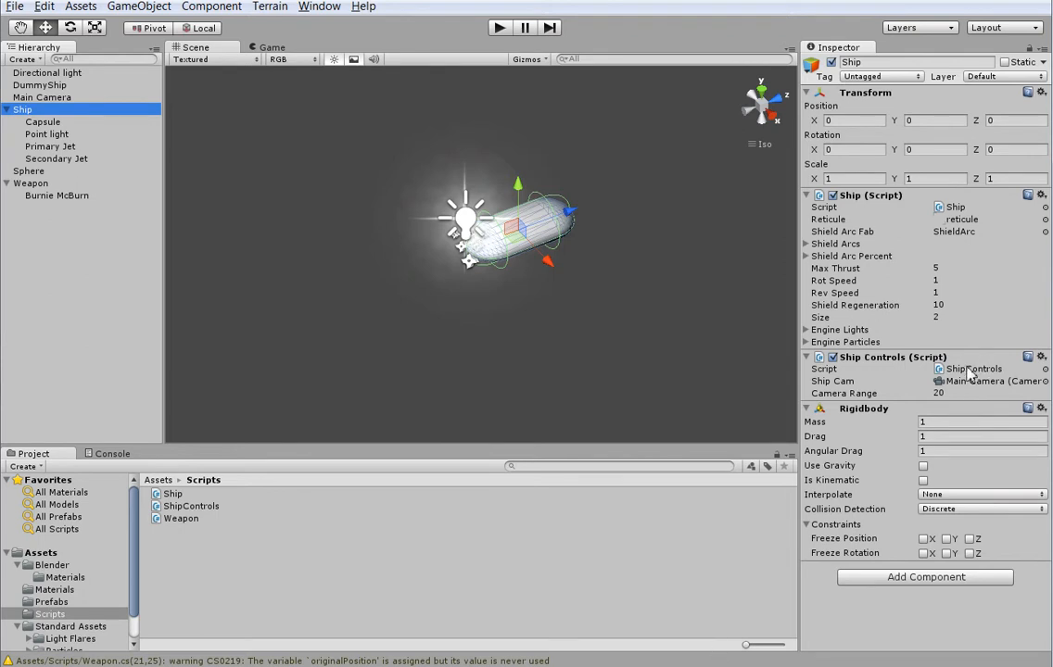
{"action": "left_click", "coordinate": [973, 367]}
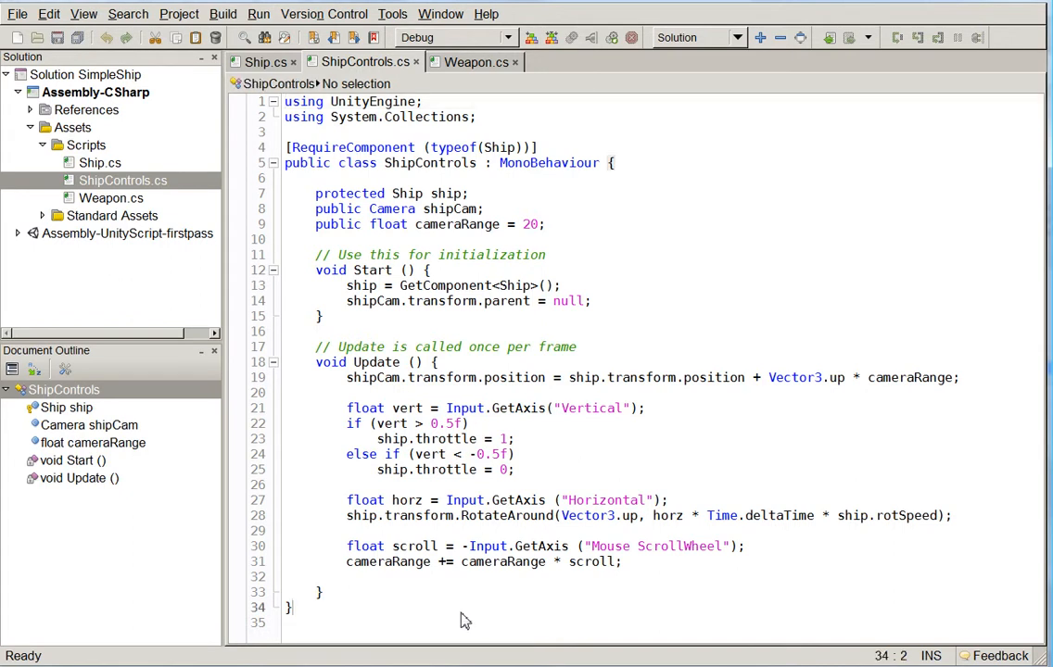
Declare 'public Weapon fakieweaponcontrol;' above the ship field in ShipControls.
{"action": "type", "text": "public"}
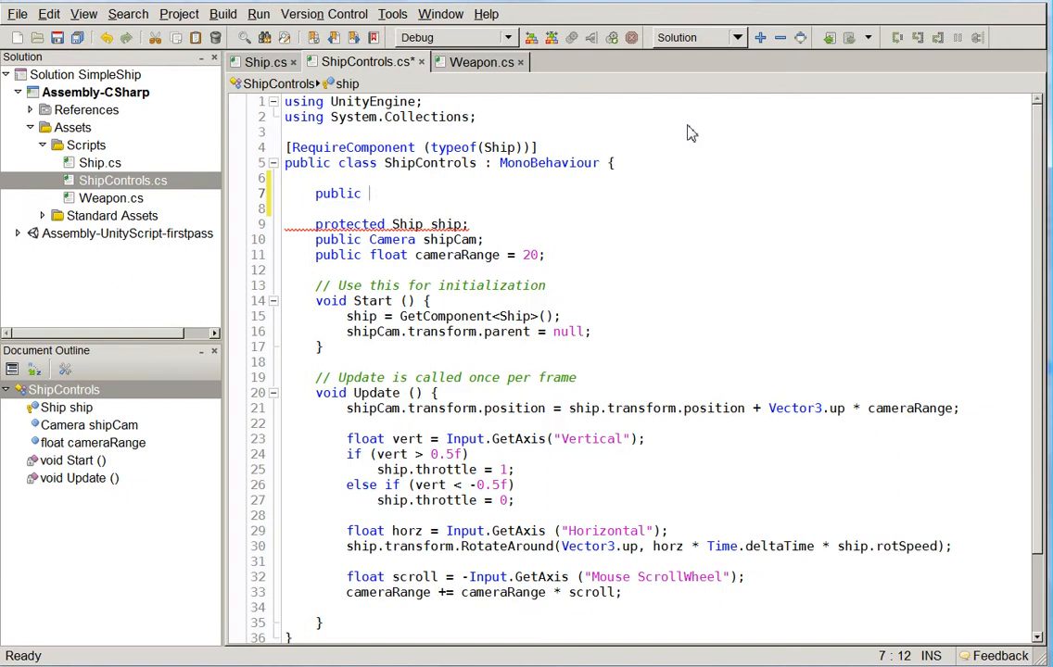
{"action": "type", "text": "Weapon"}
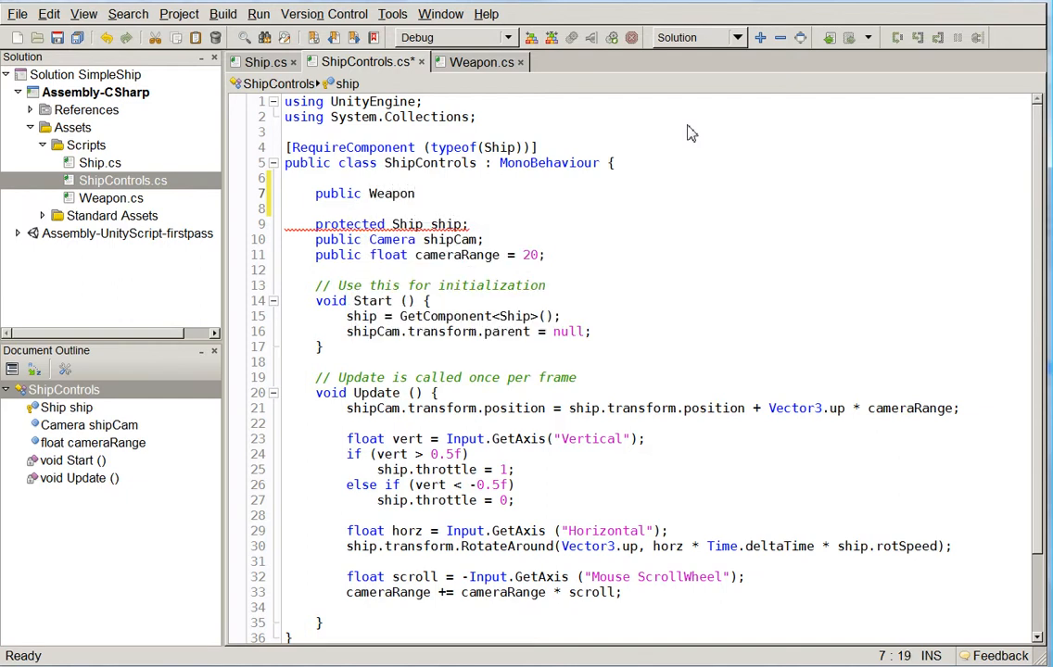
{"action": "type", "text": "fakieweaponv"}
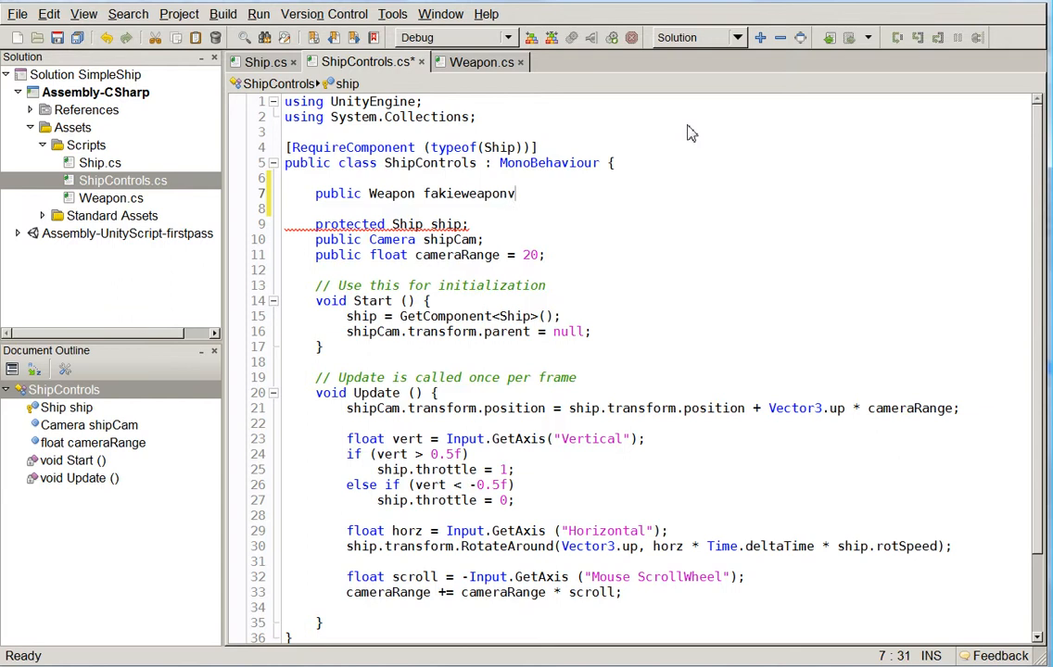
{"action": "type", "text": "control;"}
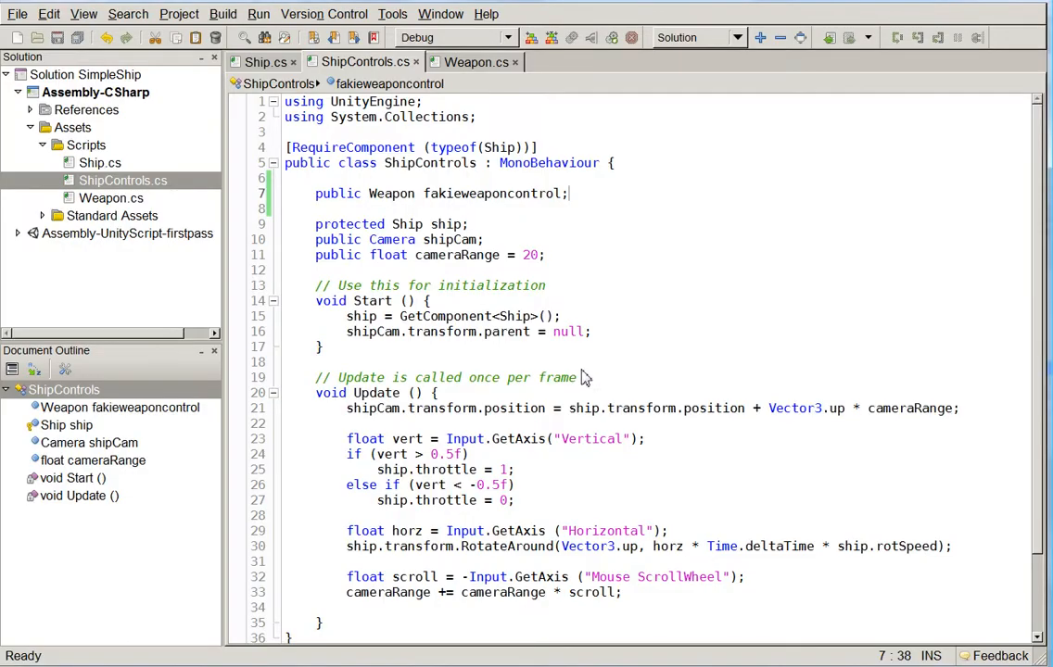
Start a left-mouse-button check in Update with an unfinished firePos assignment from the camera.
{"action": "type", "text": "if"}
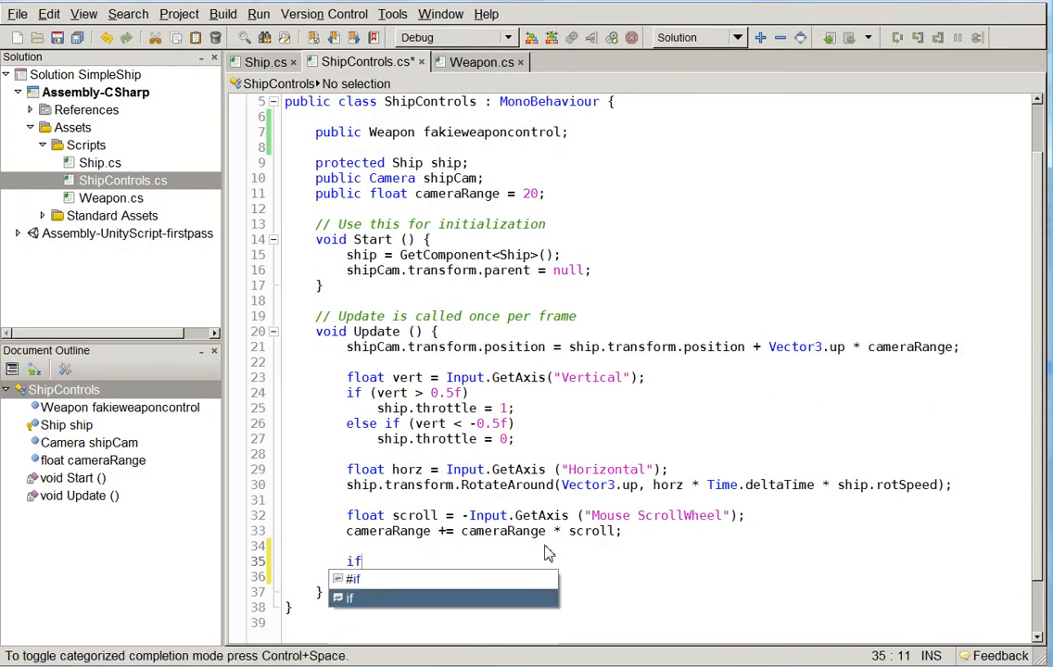
{"action": "type", "text": "(Input.GetMouseButtonDown(0"}
{"action": "type", "text": "Vector3"}
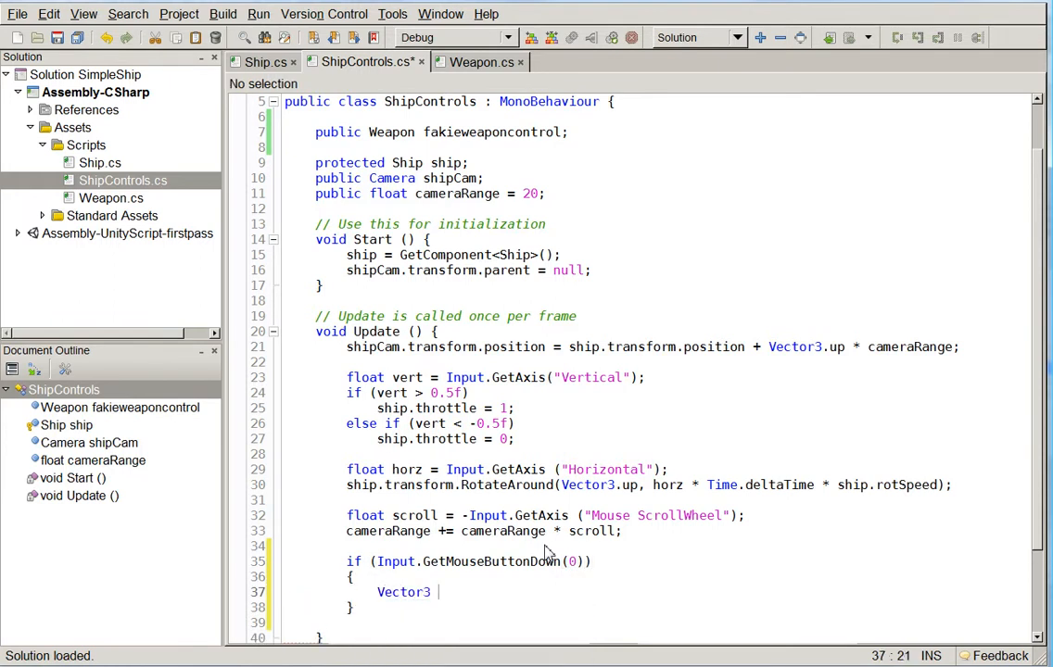
{"action": "type", "text": "fi"}
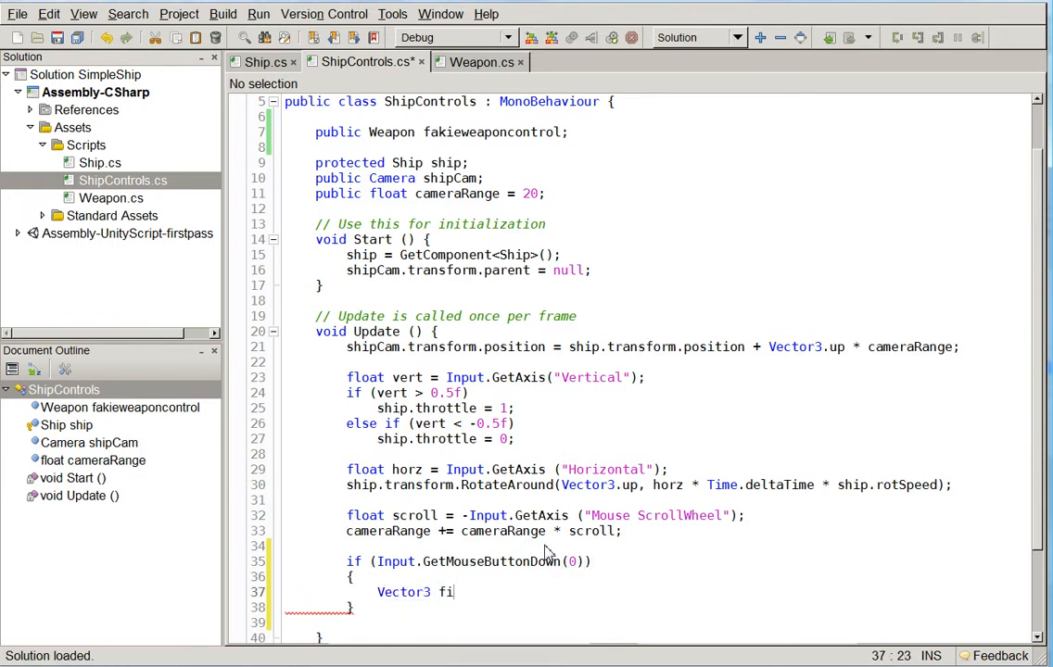
{"action": "type", "text": "rePos = Camera.main."}
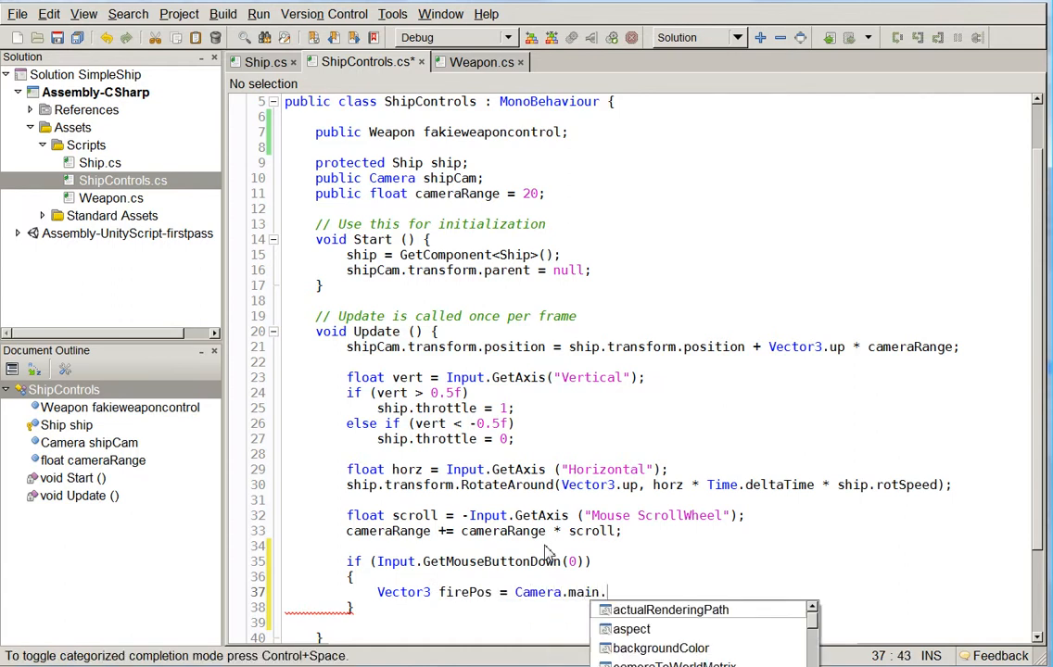
{"action": "type", "text": "scr"}
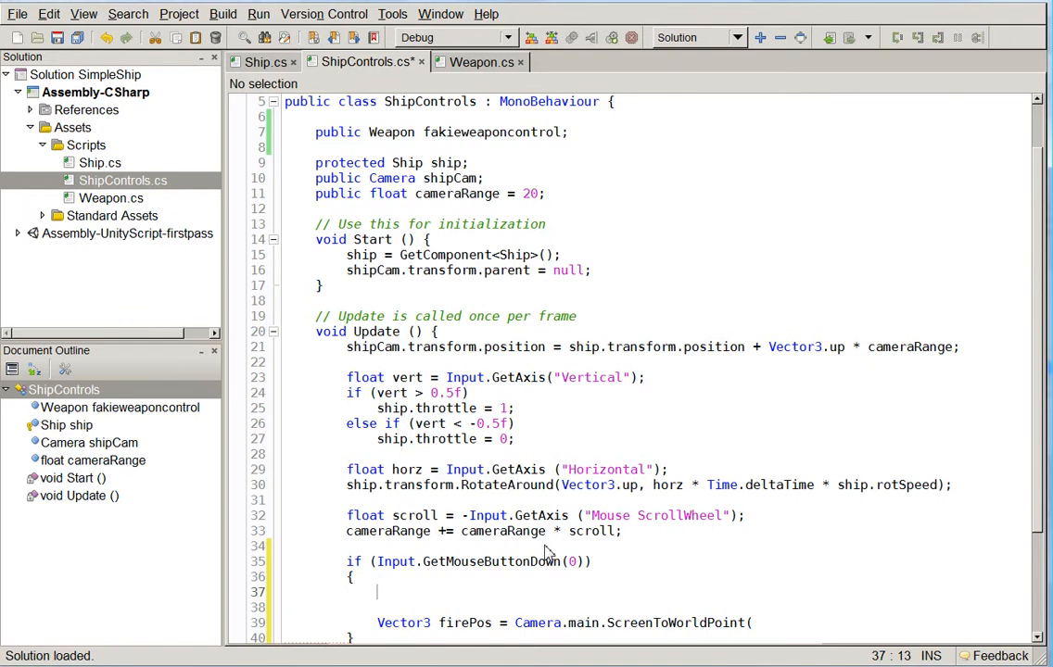
Cast Ray ray = Camera.main.ScreenPointToRay(Input.mousePosition) and drop the unfinished line.
{"action": "type", "text": "Ray ray = C"}
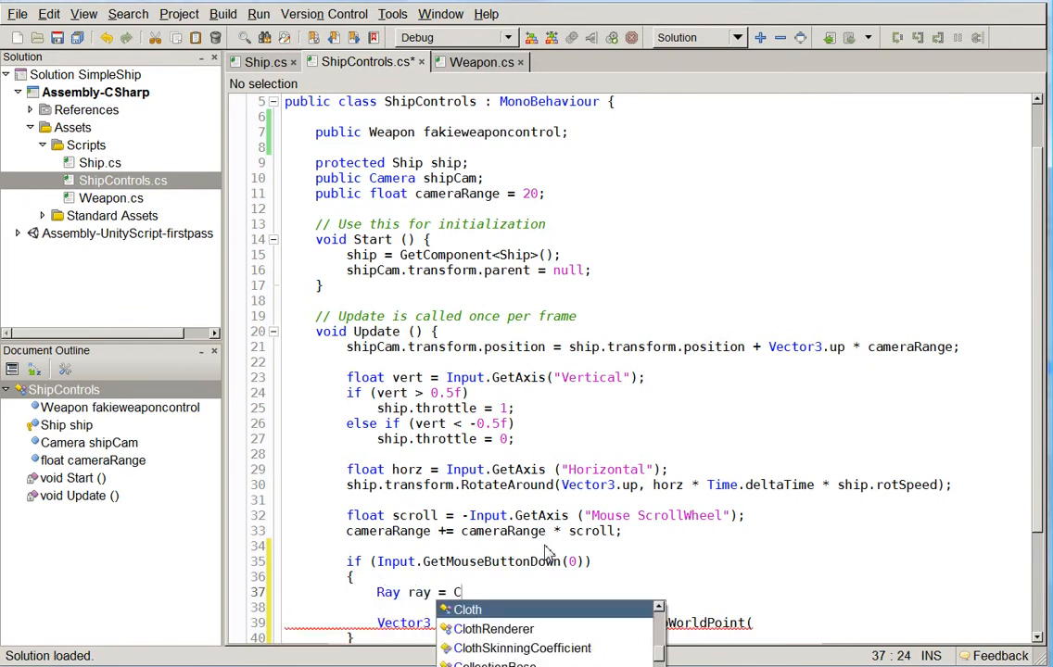
{"action": "type", "text": "amera.main."}
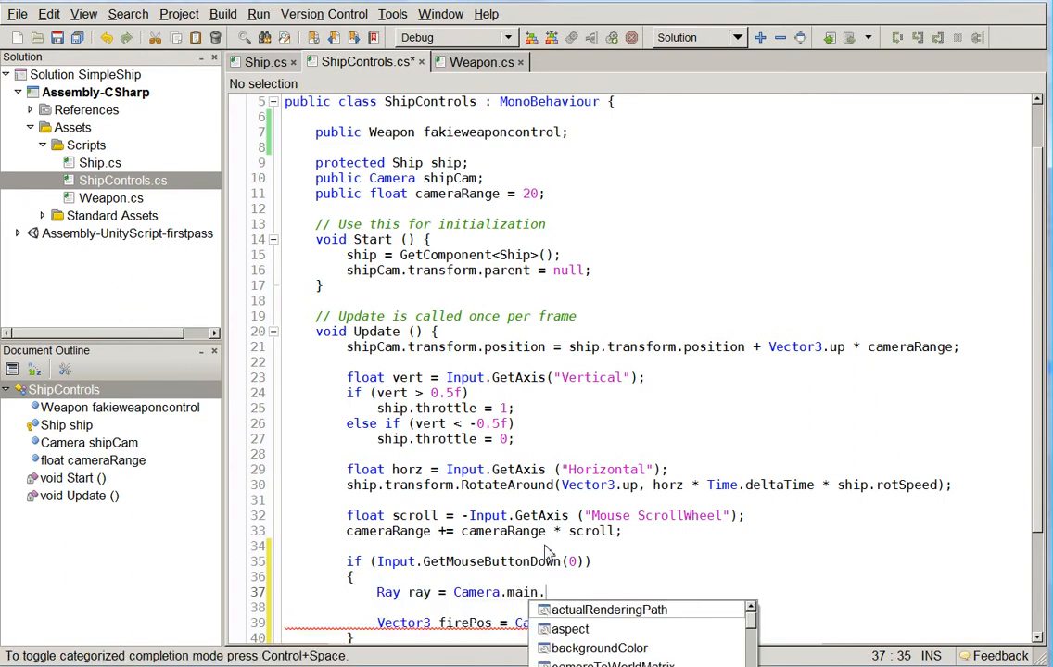
{"action": "type", "text": "ScreenPointToRay"}
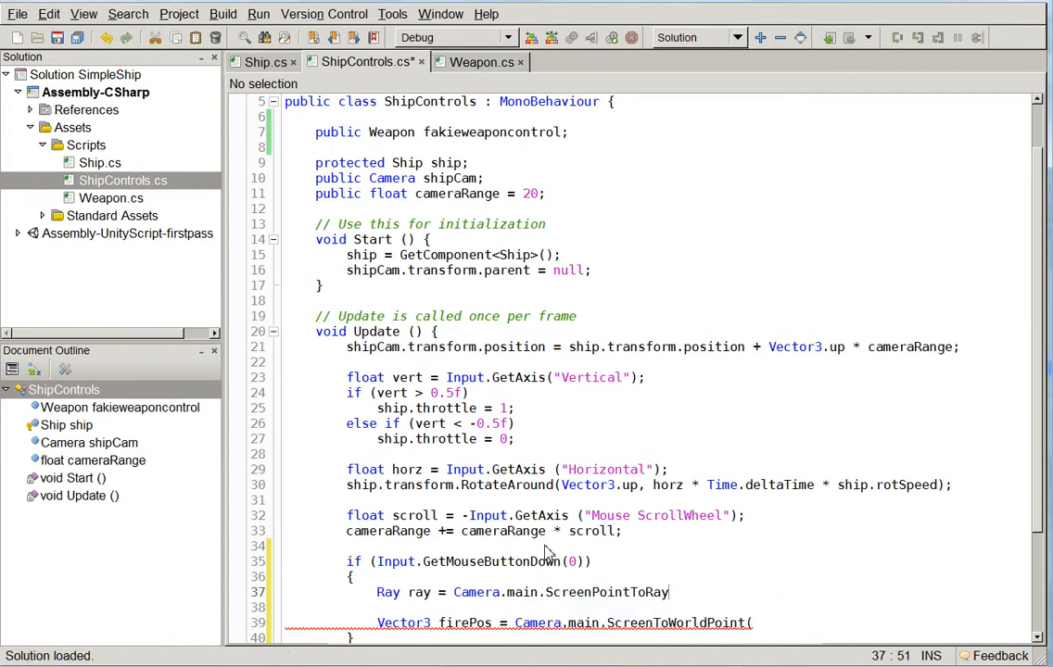
{"action": "type", "text": "(Input.mousePosition);"}
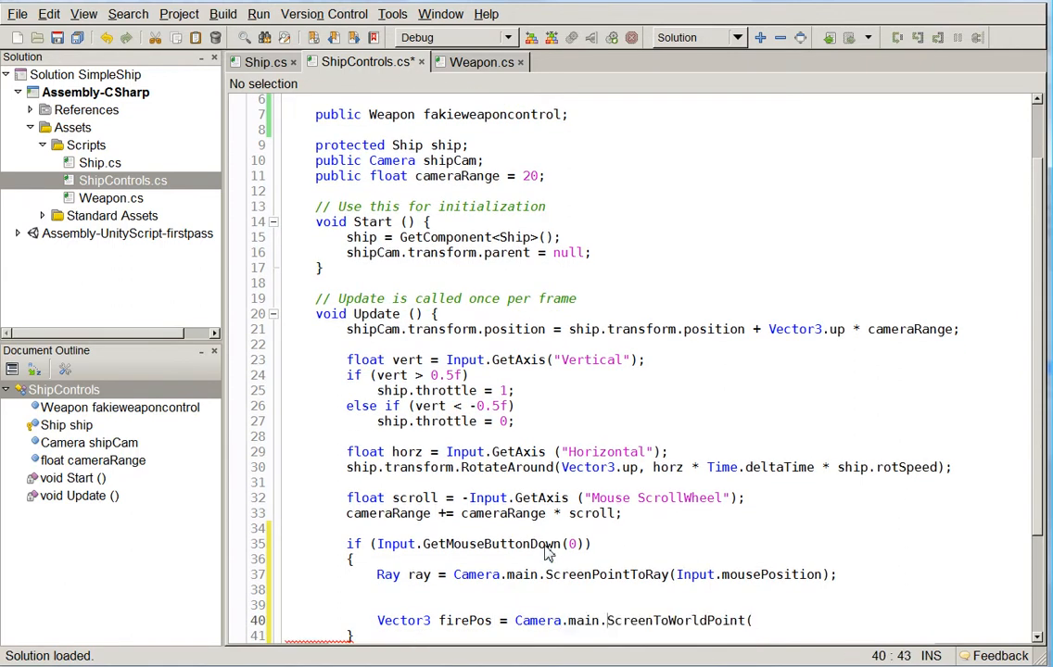
{"action": "key", "text": "BackSpace"}
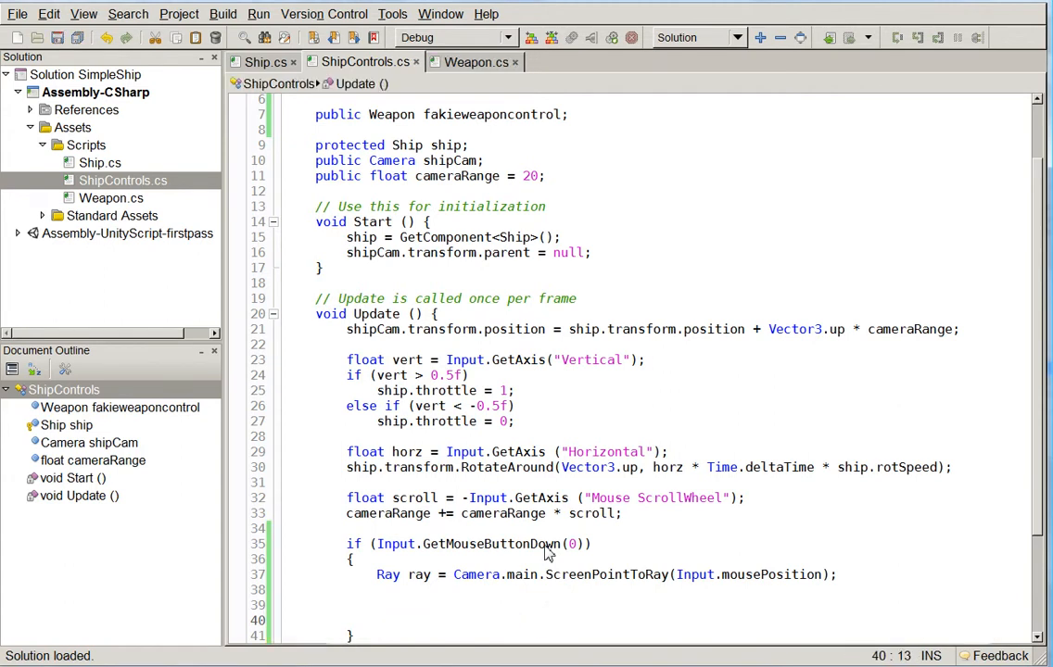
Compute Vector3 firePos = ray.origin + ray.direction*(ray.origin.y/-ray.direction.y) and begin a Debug.Log.
{"action": "type", "text": "Vector3 firePos = ray.origin +"}
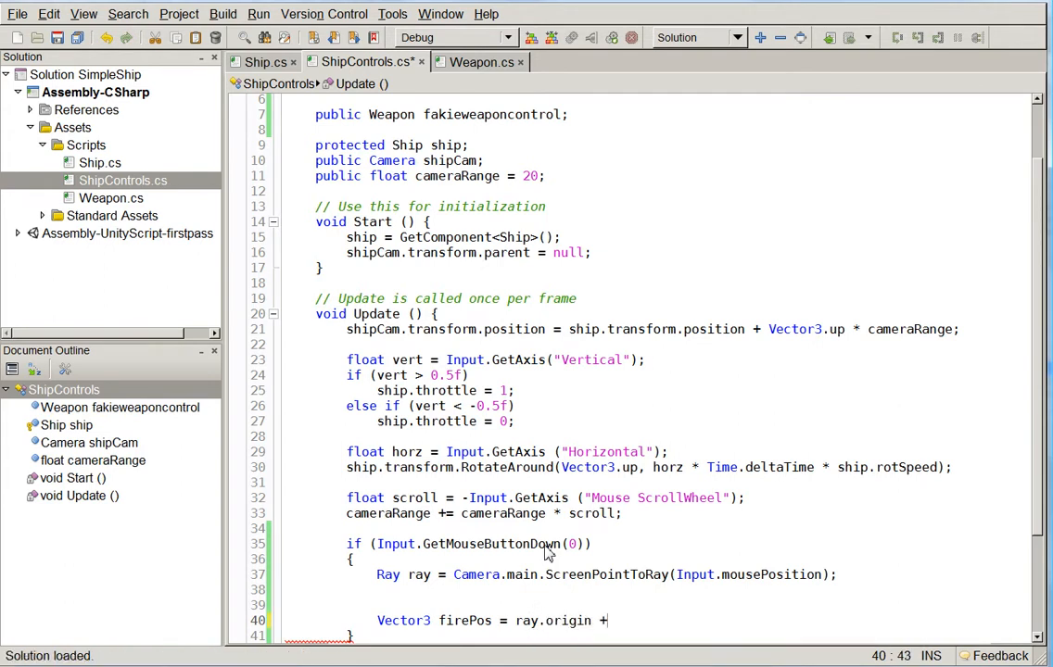
{"action": "type", "text": "(ray.direction *"}
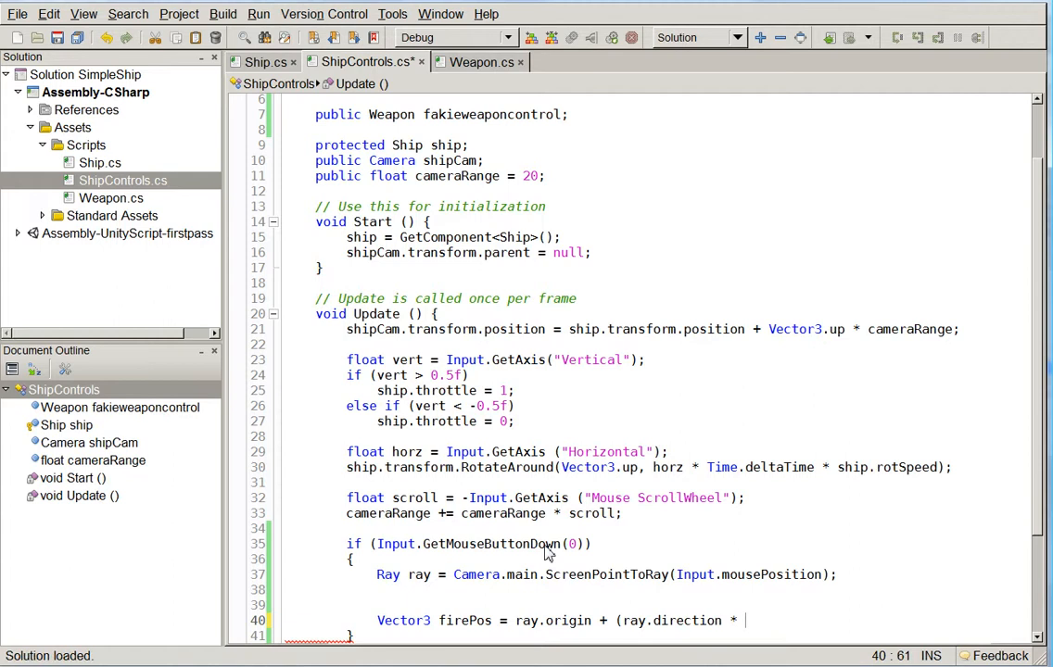
{"action": "type", "text": "(ray.direction.z"}
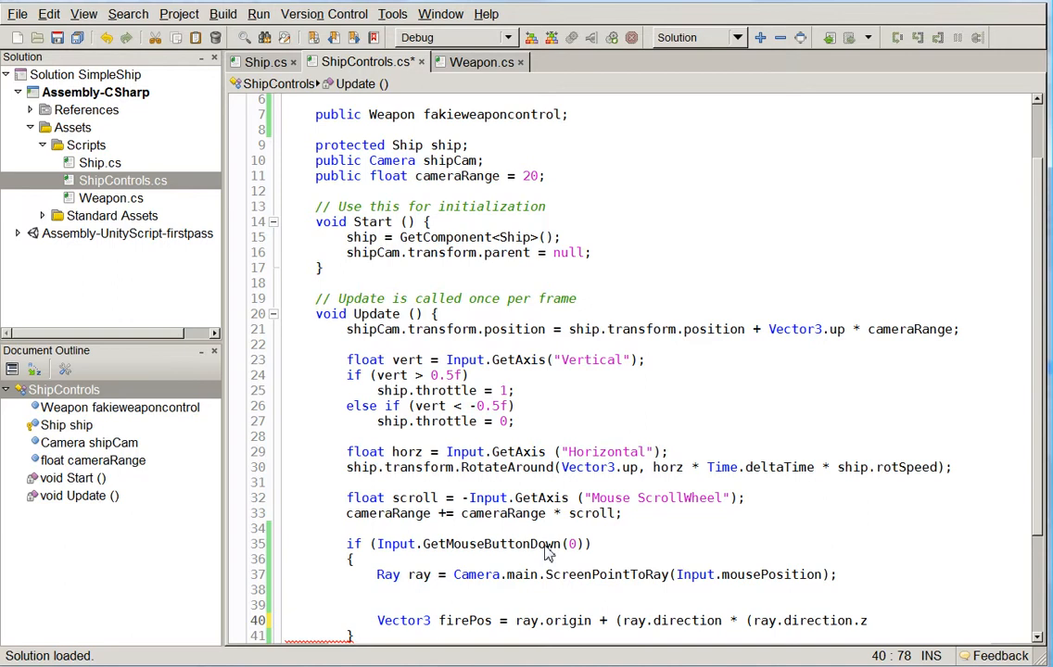
{"action": "type", "text": "(-"}
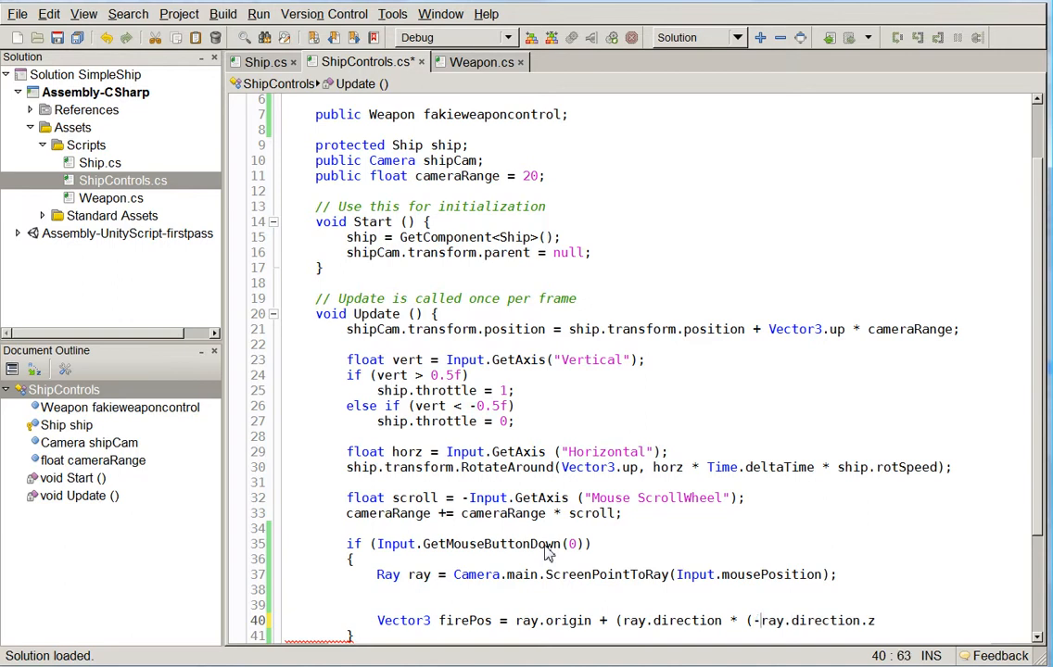
{"action": "type", "text": "/"}
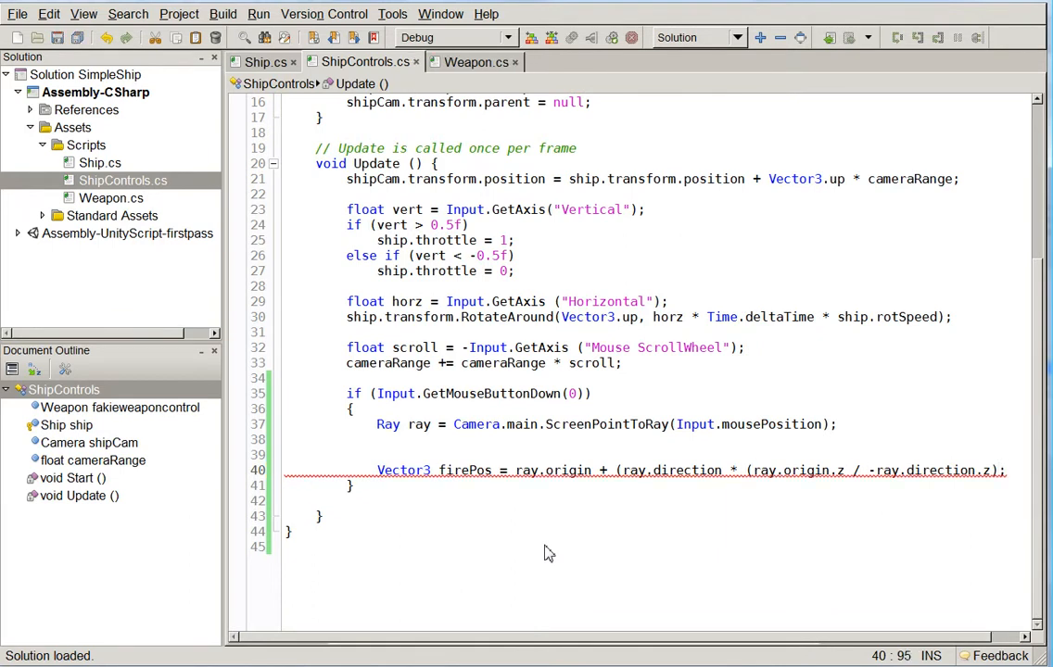
{"action": "type", "text": ")"}
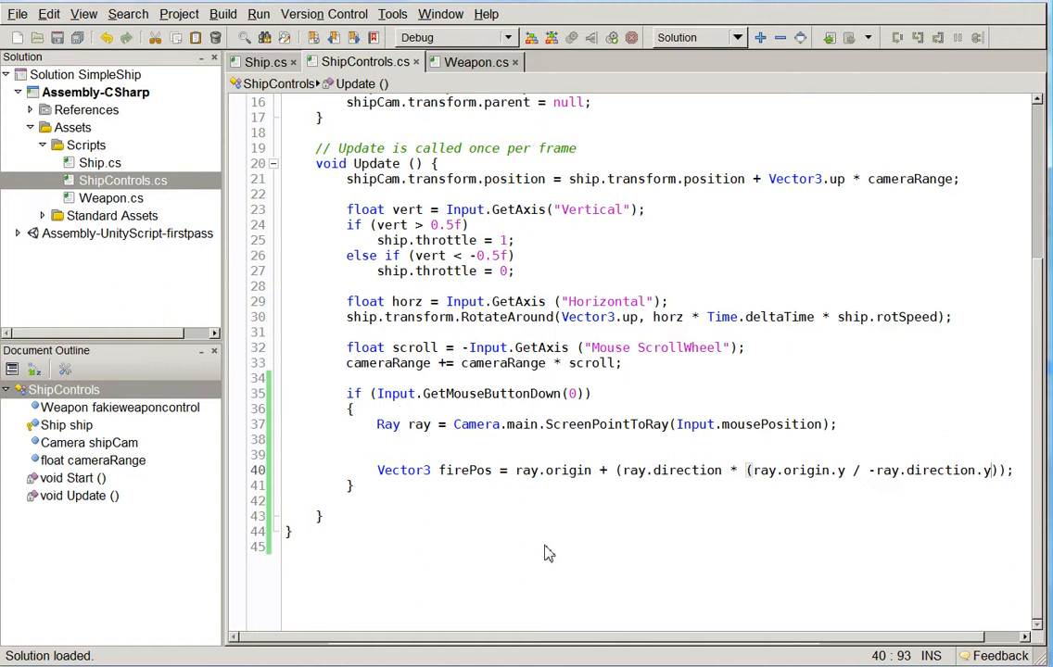
{"action": "type", "text": "Debug.L"}
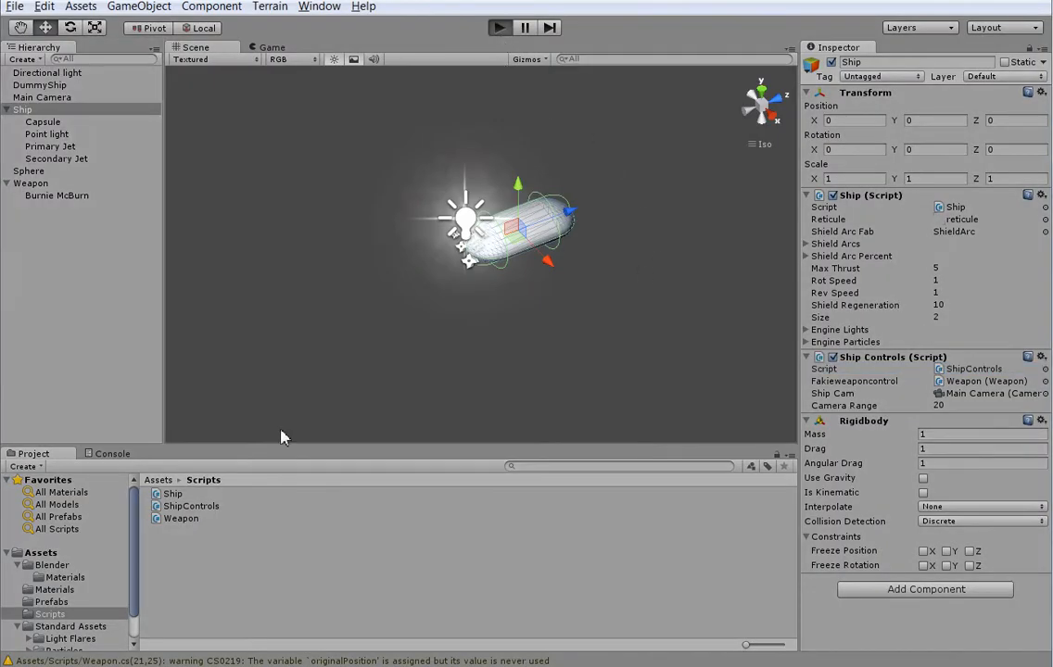
{"action": "left_click", "coordinate": [499, 28]}
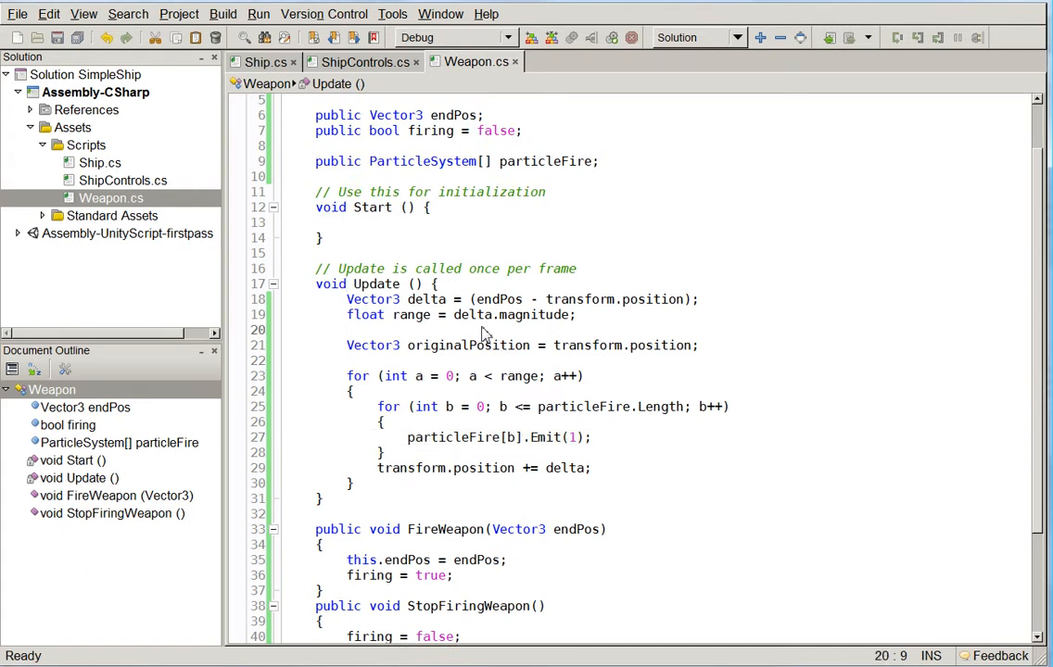
Add 'if (!firing) return;' to Weapon's Update and change the outer loop to a <= range.
{"action": "type", "text": "if ("}
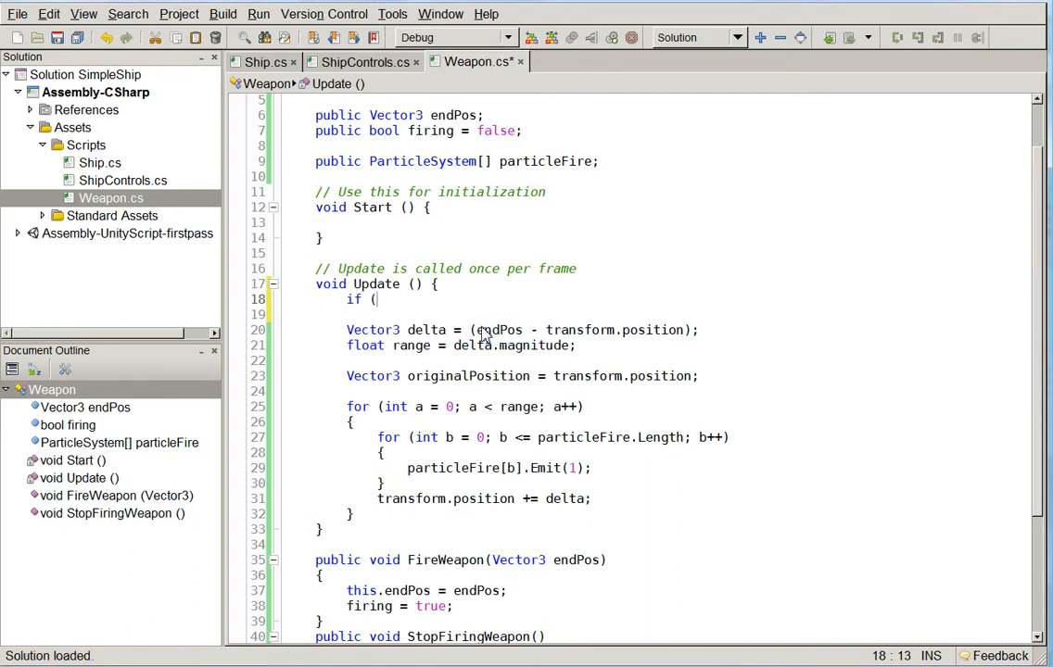
{"action": "type", "text": "! firing) return;"}
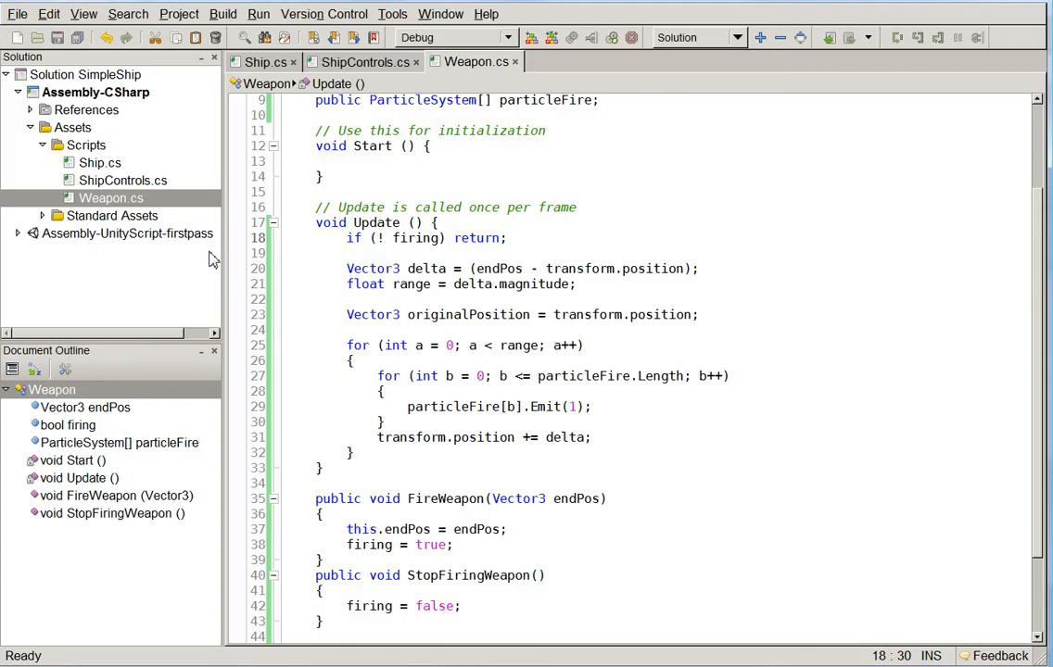
{"action": "left_click", "coordinate": [545, 374]}
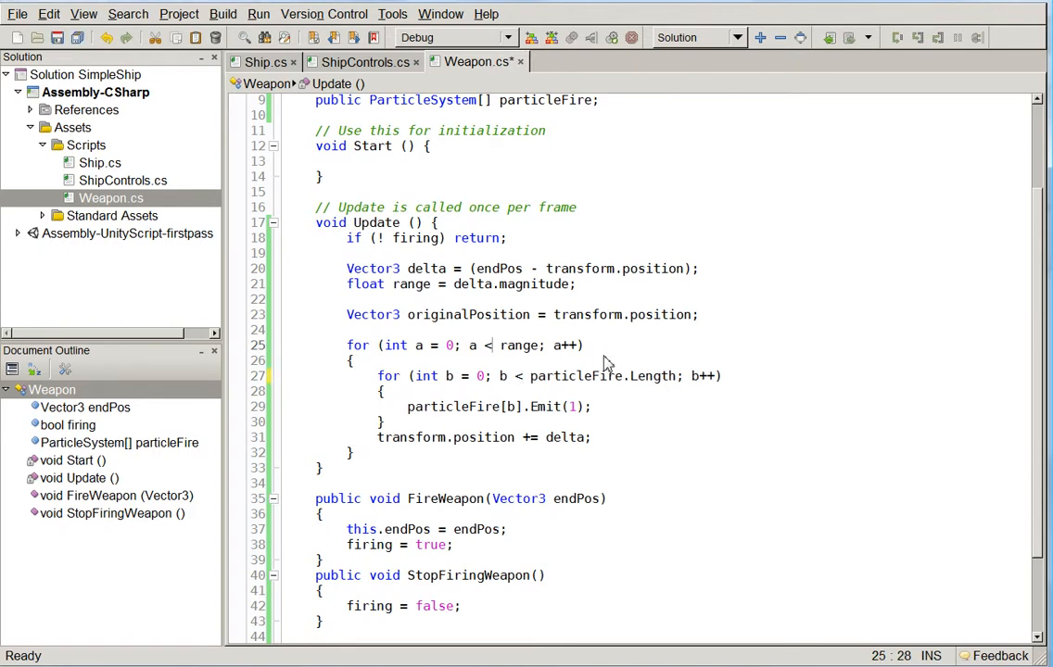
{"action": "type", "text": "="}
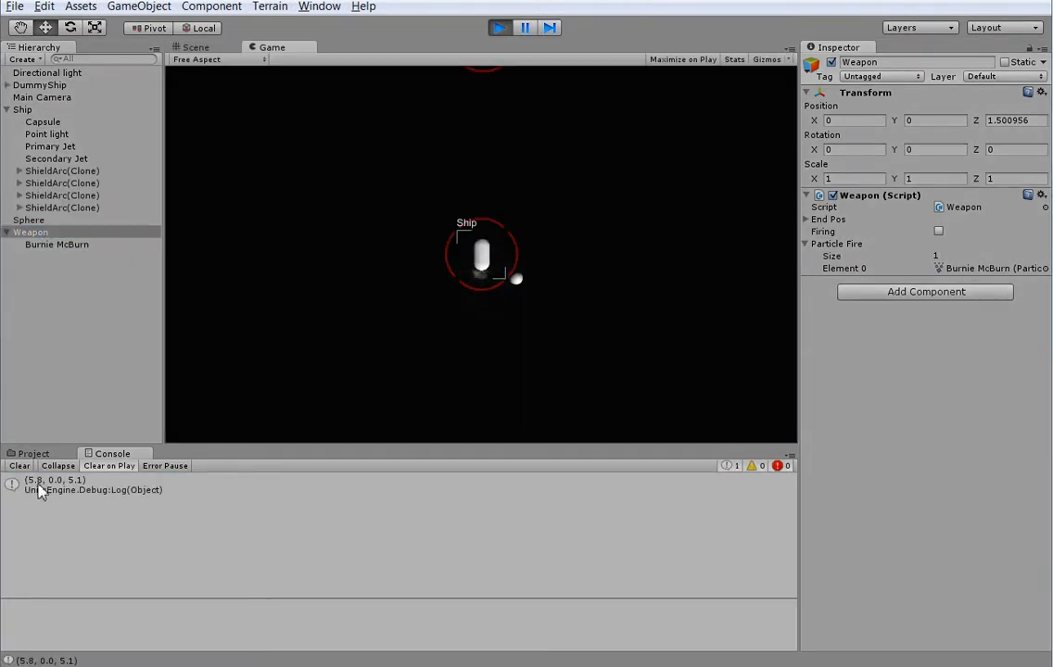
Inspect the logged fire position in the Console and stop Play.
{"action": "left_click", "coordinate": [93, 486]}
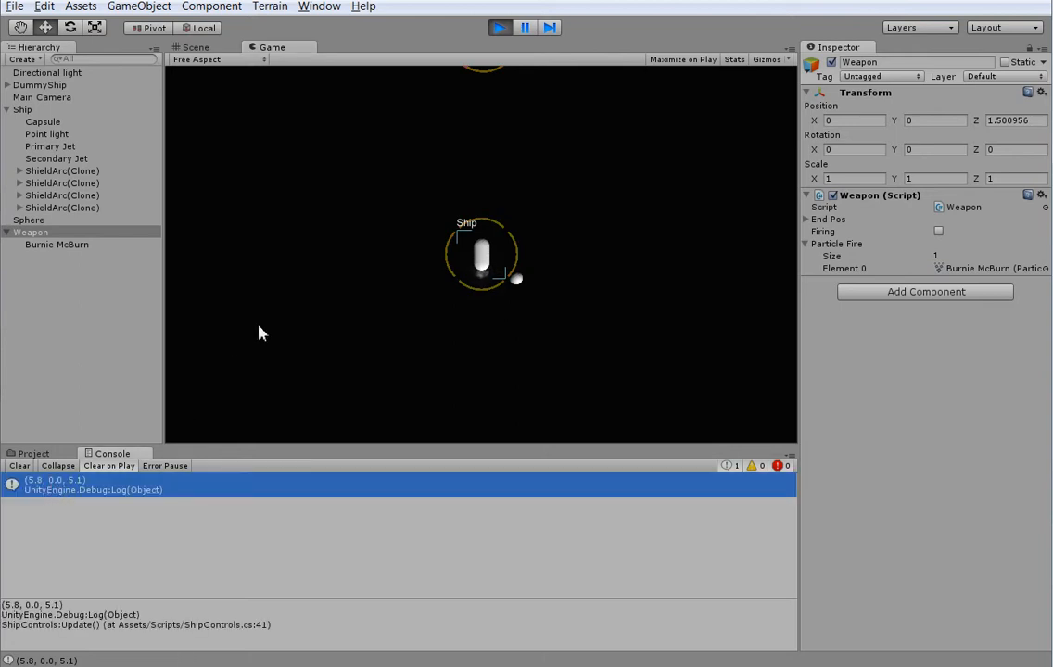
{"action": "left_click", "coordinate": [501, 28]}
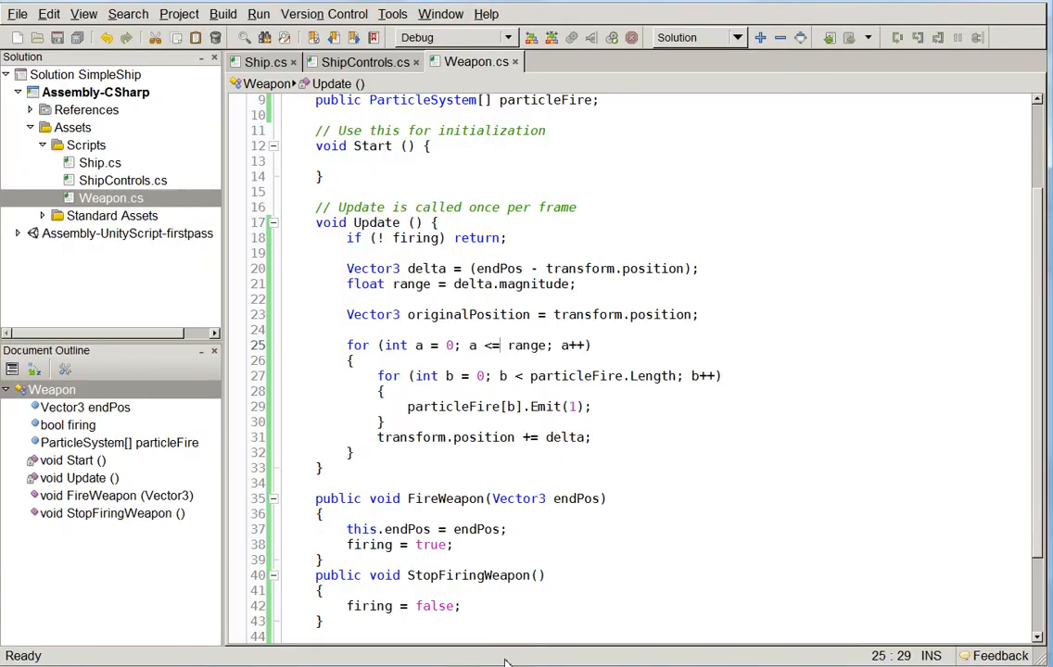
In ShipControls, call fakieweaponcontrol.FireWeapon(firePos) on mouse click.
{"action": "left_click", "coordinate": [364, 61]}
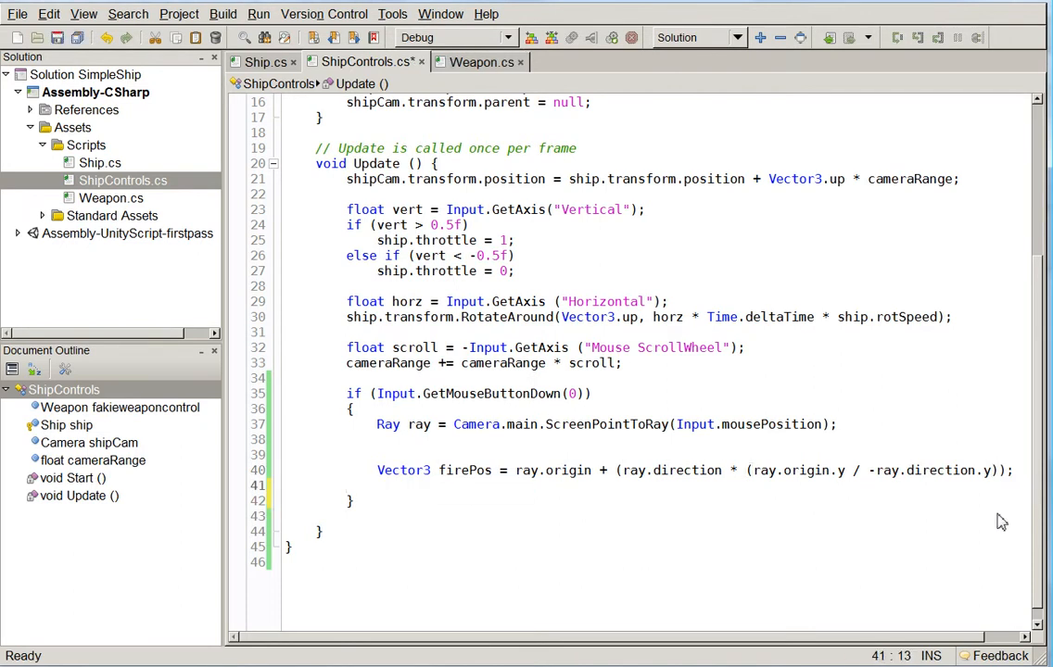
{"action": "type", "text": "fakieweaponcontrol"}
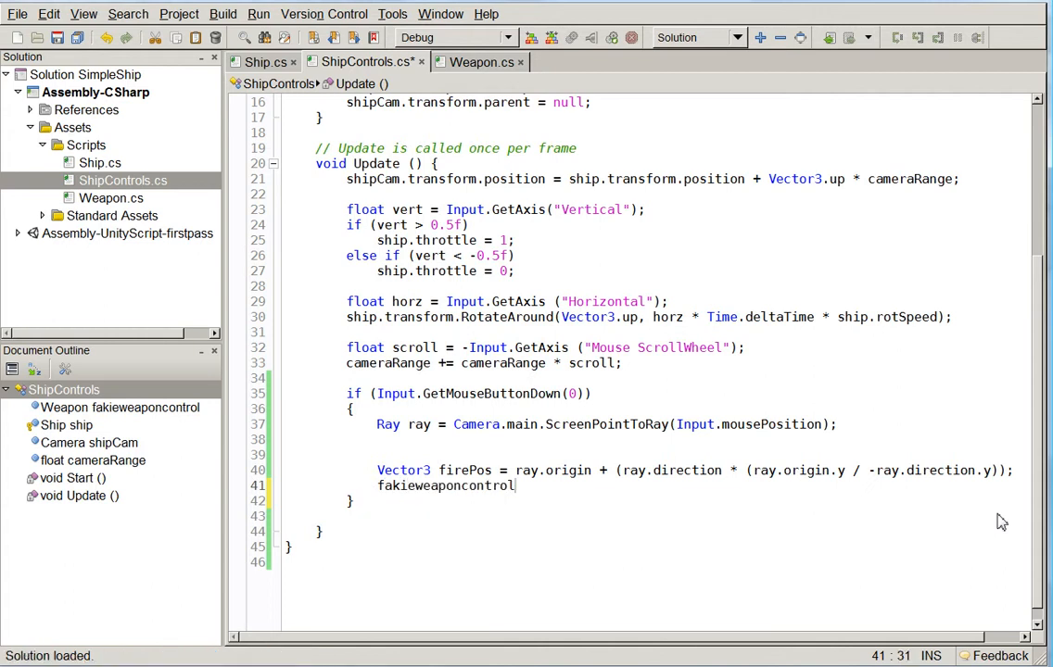
{"action": "type", "text": ".fir"}
{"action": "type", "text": "if (Input.Ge"}
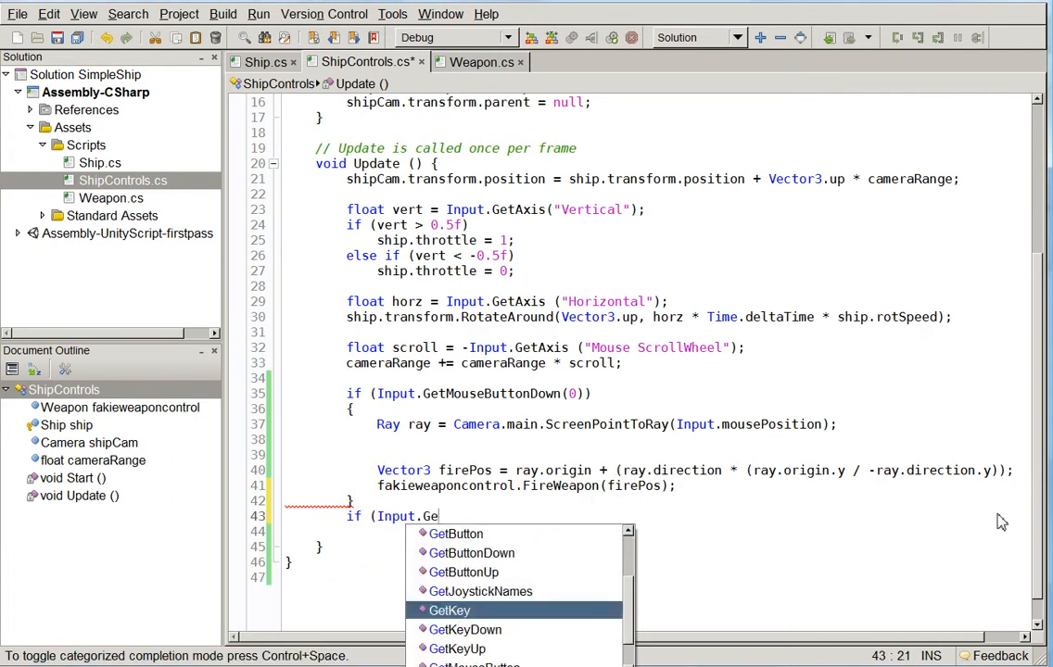
Add an Input.GetMouseButtonUp(0) branch calling fakieweaponcontrol.StopFiringWeapon().
{"action": "type", "text": "tMouseButtonUp (0))"}
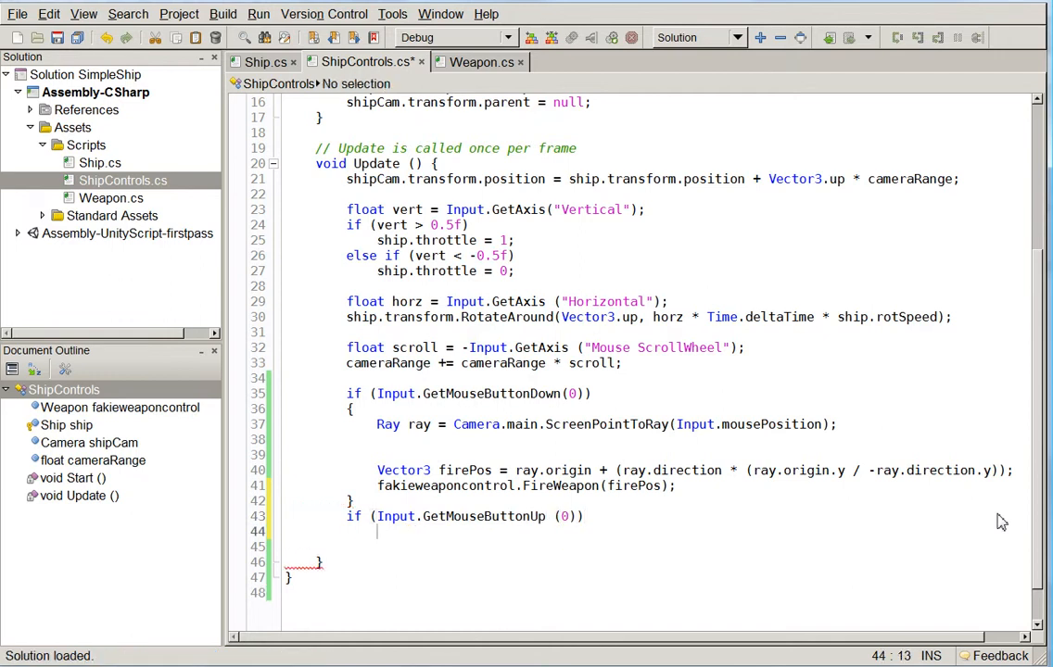
{"action": "type", "text": "fak"}
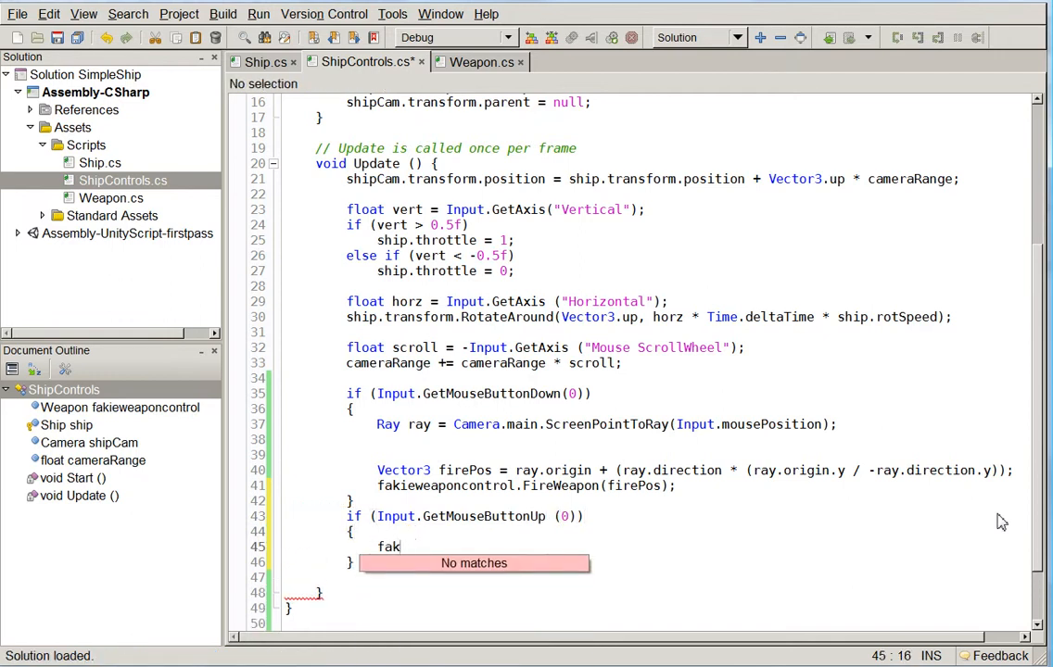
{"action": "type", "text": "ieWeaponC"}
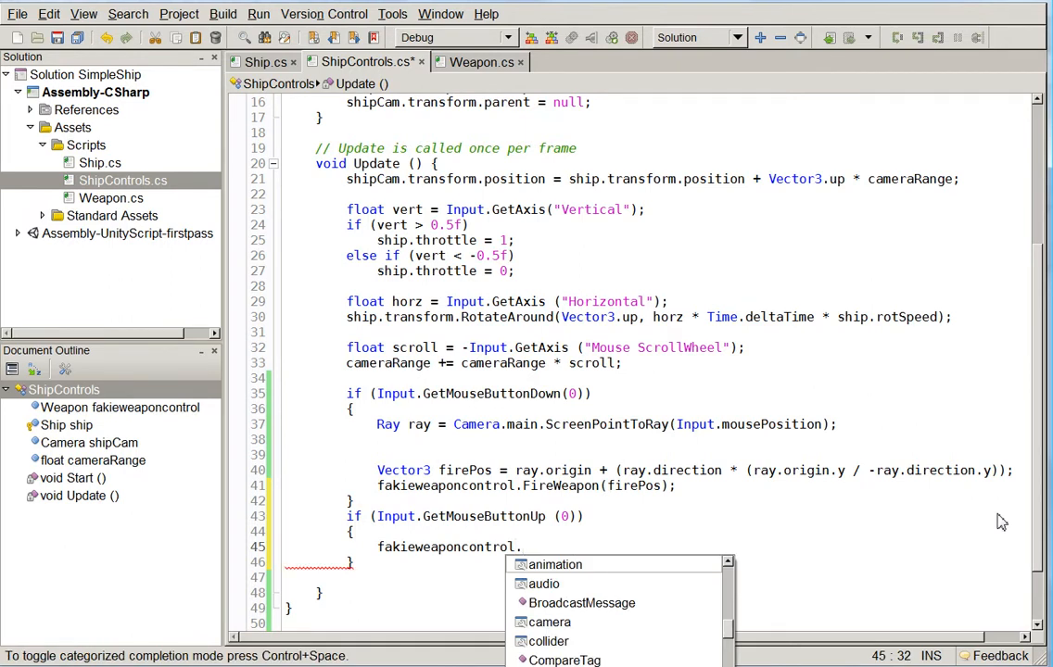
{"action": "type", "text": "Stop"}
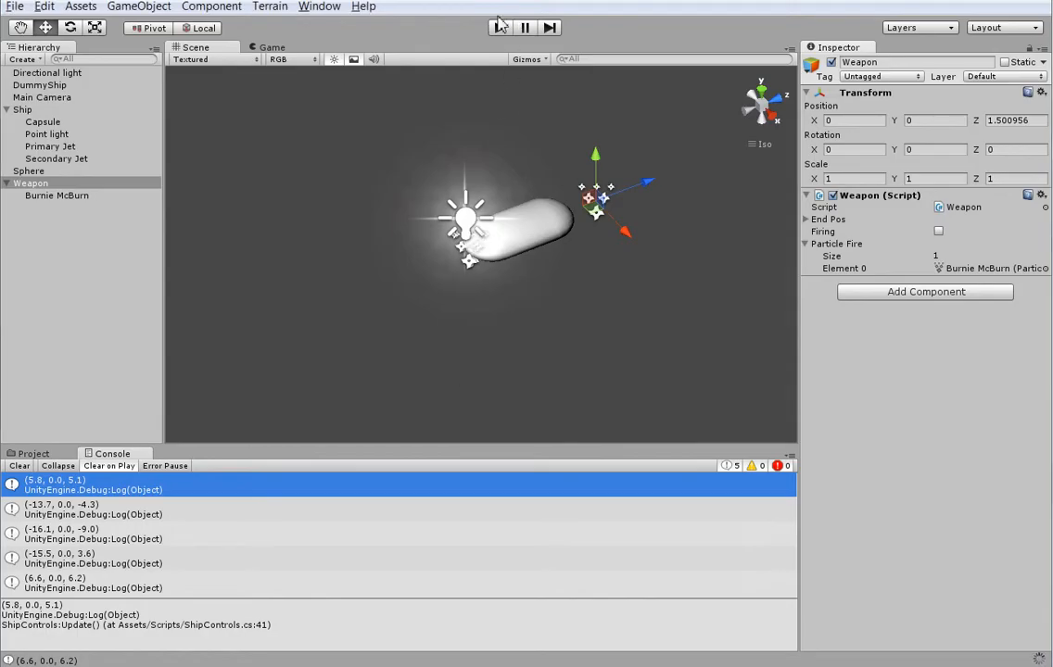
Play the game, click to fire the weapon, then stop play.
{"action": "left_click", "coordinate": [498, 27]}
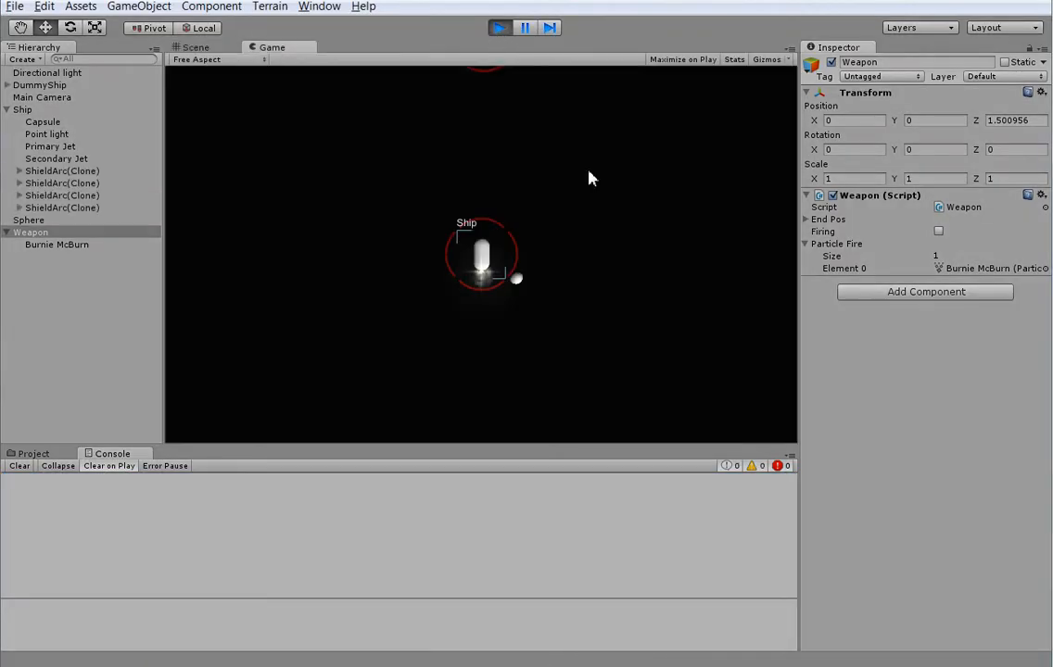
{"action": "left_click", "coordinate": [938, 230]}
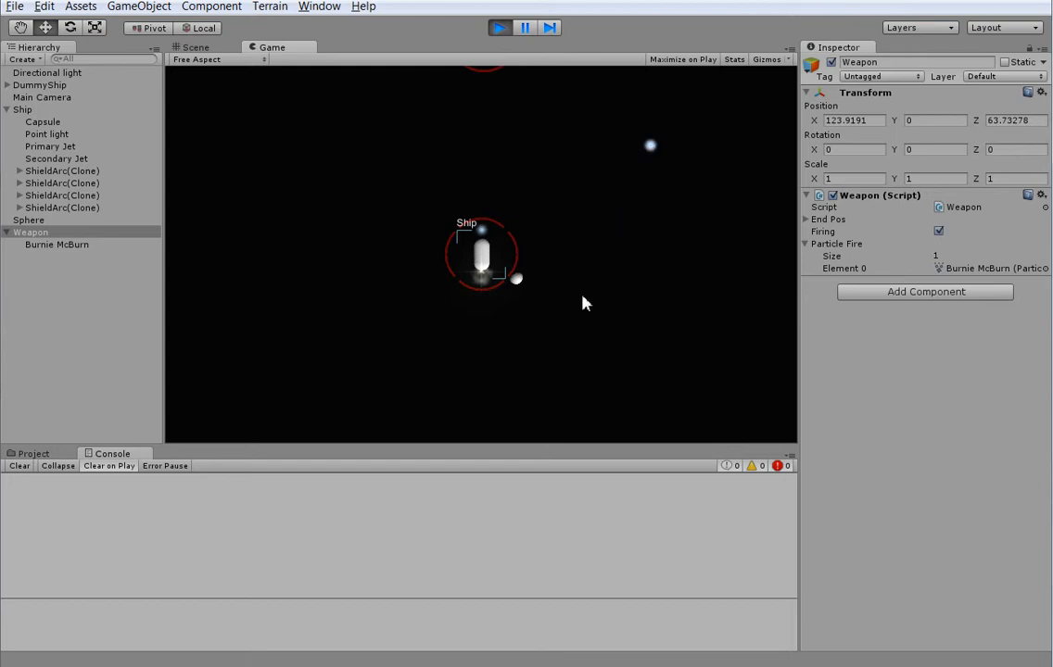
{"action": "mouse_move", "coordinate": [490, 296]}
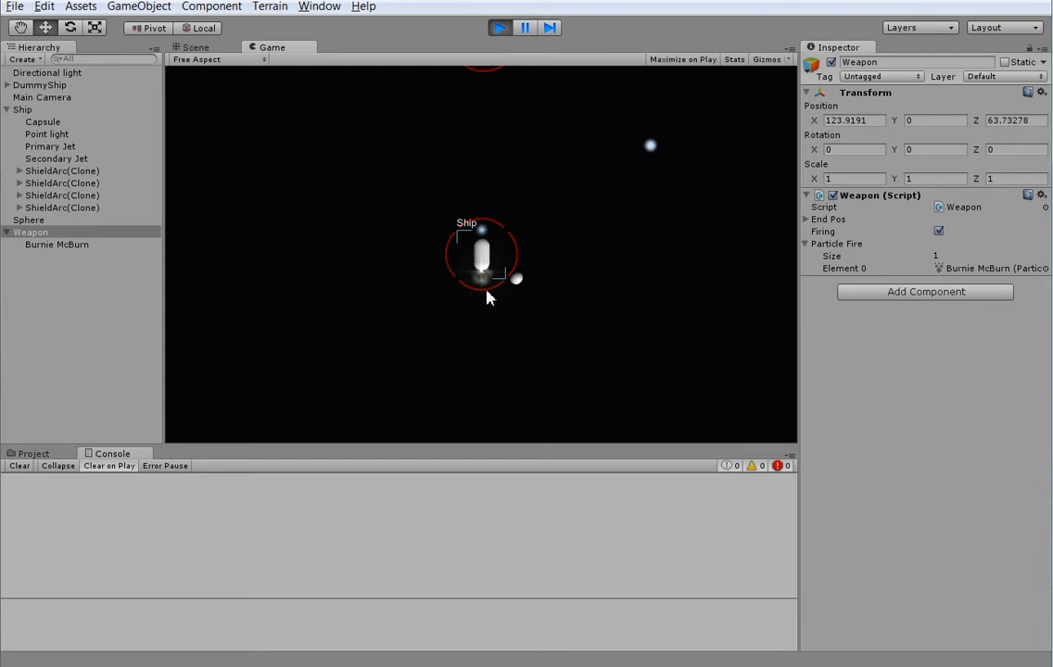
{"action": "mouse_move", "coordinate": [430, 297]}
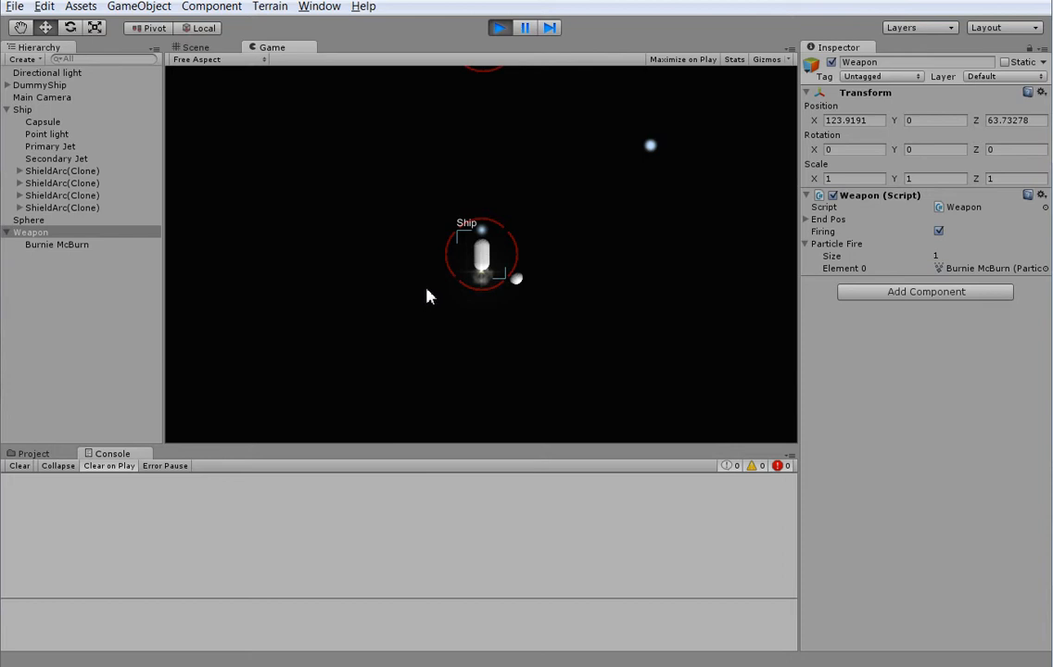
{"action": "mouse_move", "coordinate": [319, 308]}
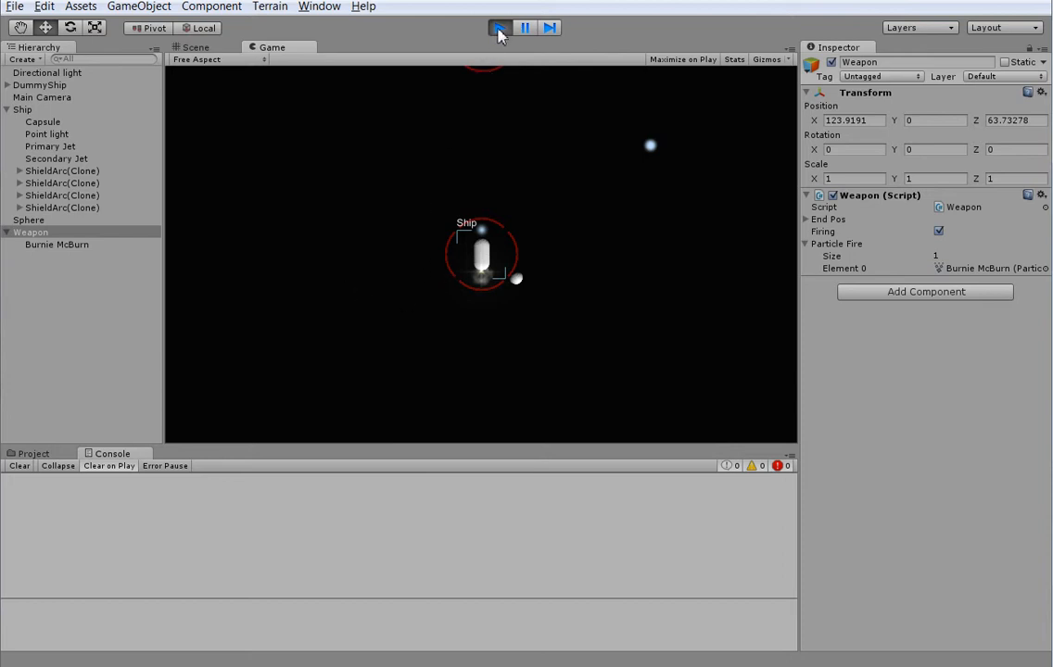
{"action": "left_click", "coordinate": [499, 28]}
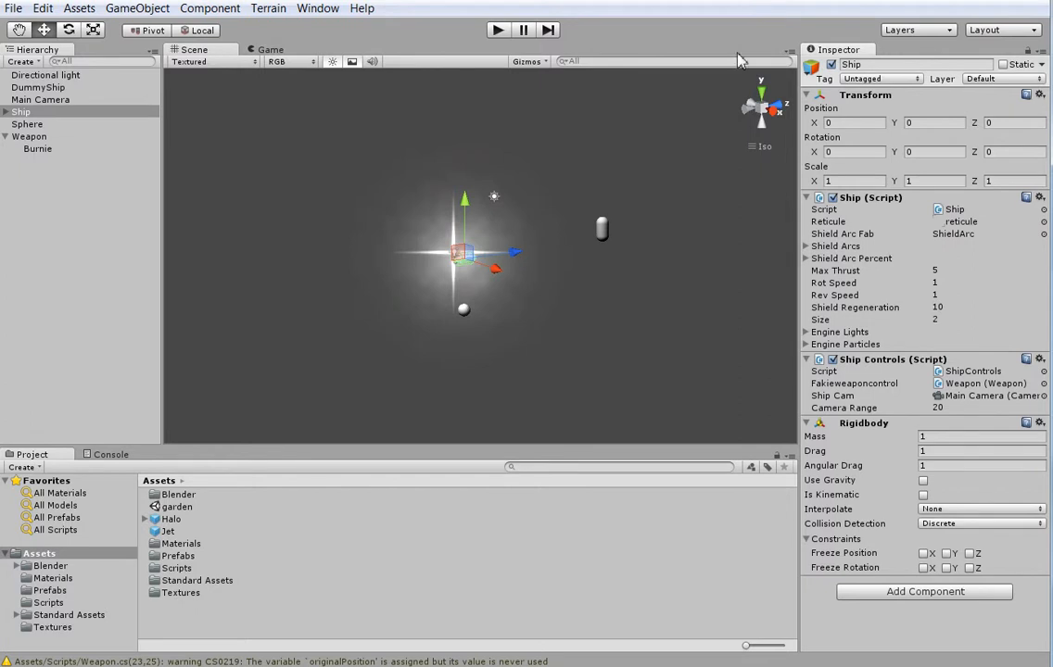
{"action": "mouse_move", "coordinate": [742, 60]}
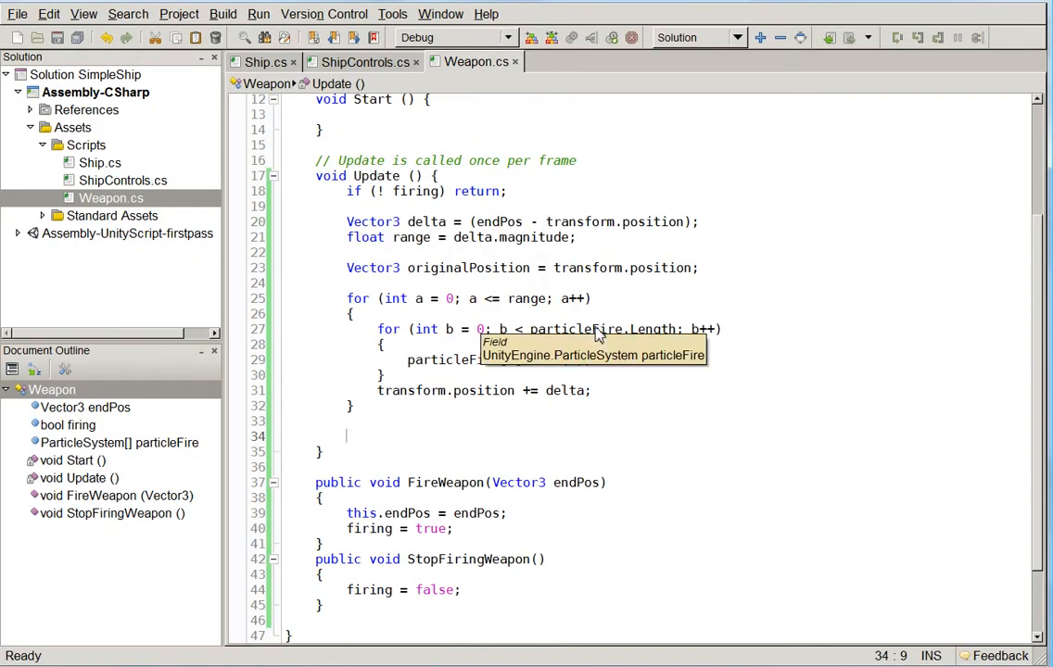
Restore transform.position = originalPosition after the loop and move the originalPosition declaration to the top.
{"action": "type", "text": "transform.position ="}
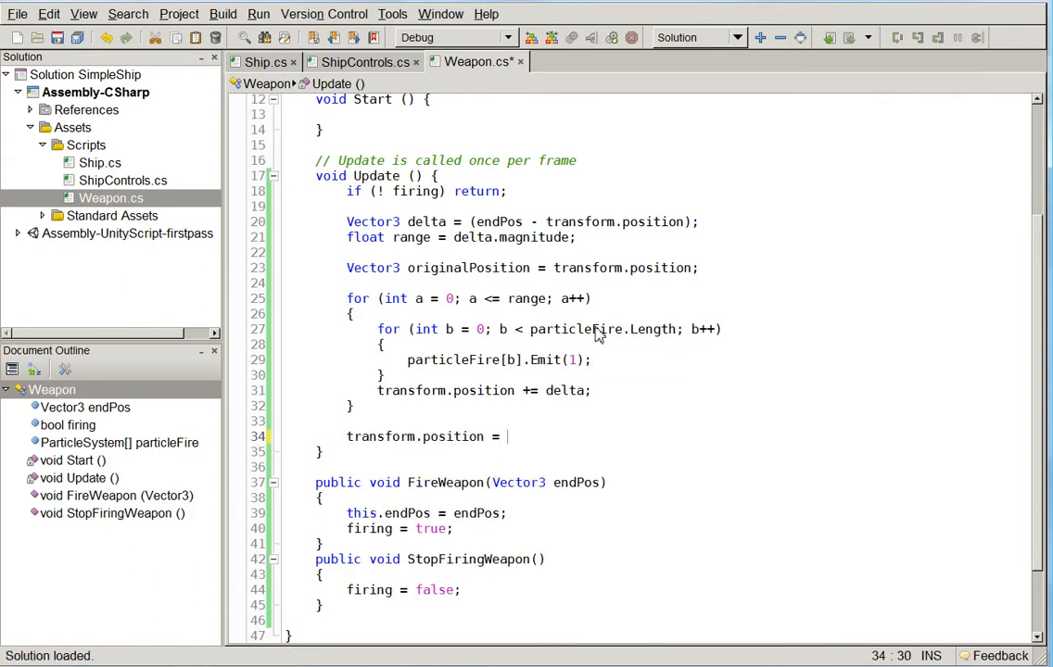
{"action": "type", "text": "originalPosition;"}
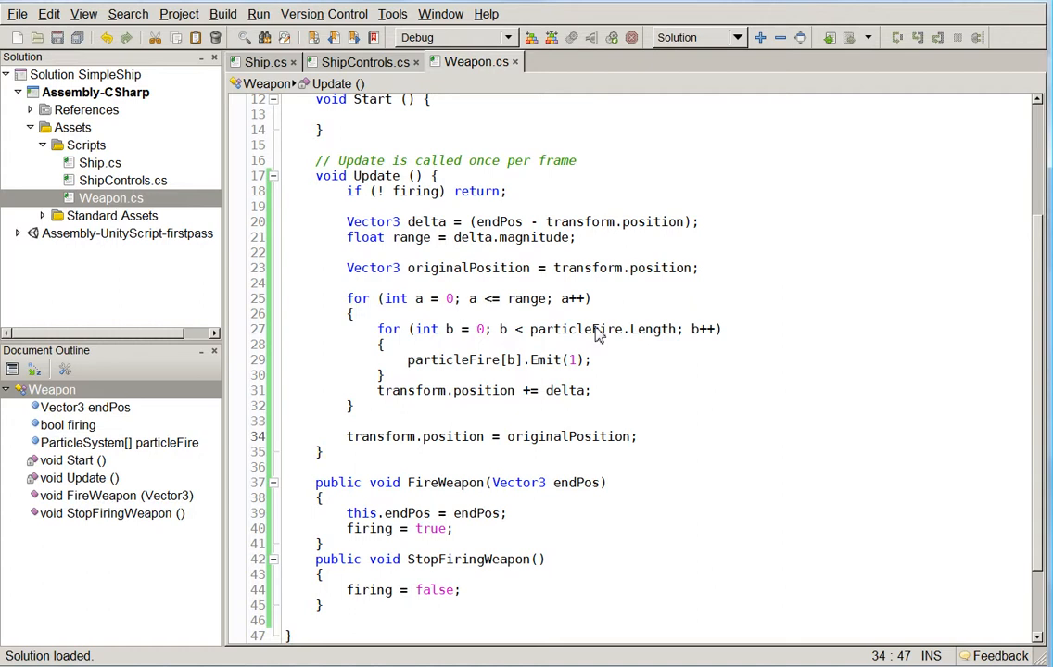
{"action": "left_click", "coordinate": [638, 438]}
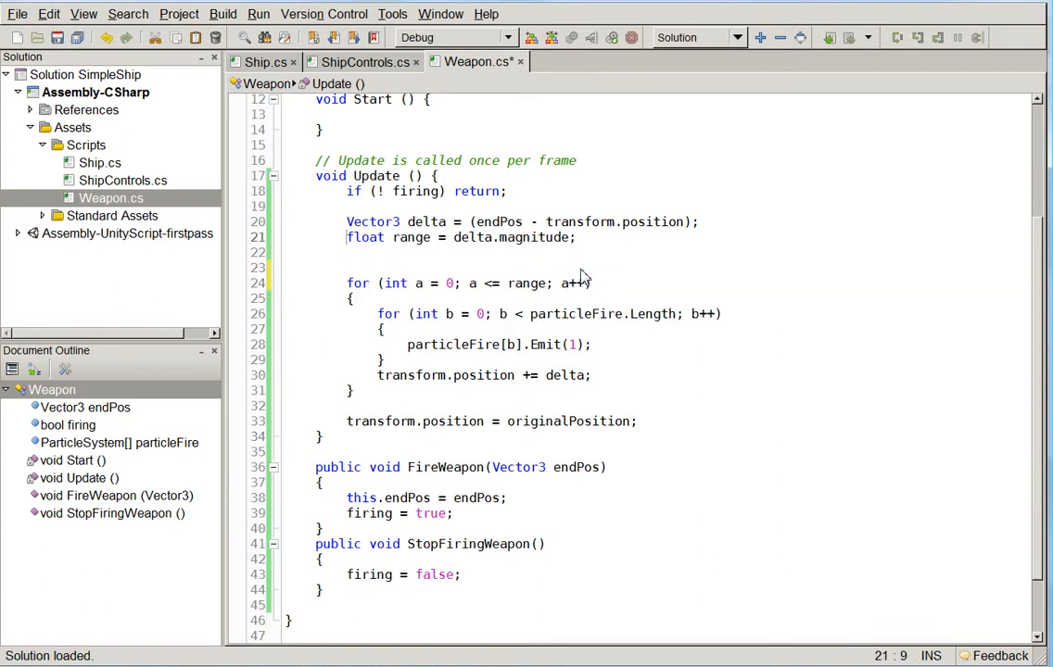
{"action": "type", "text": "Vector3 originalPosition = transform.position;"}
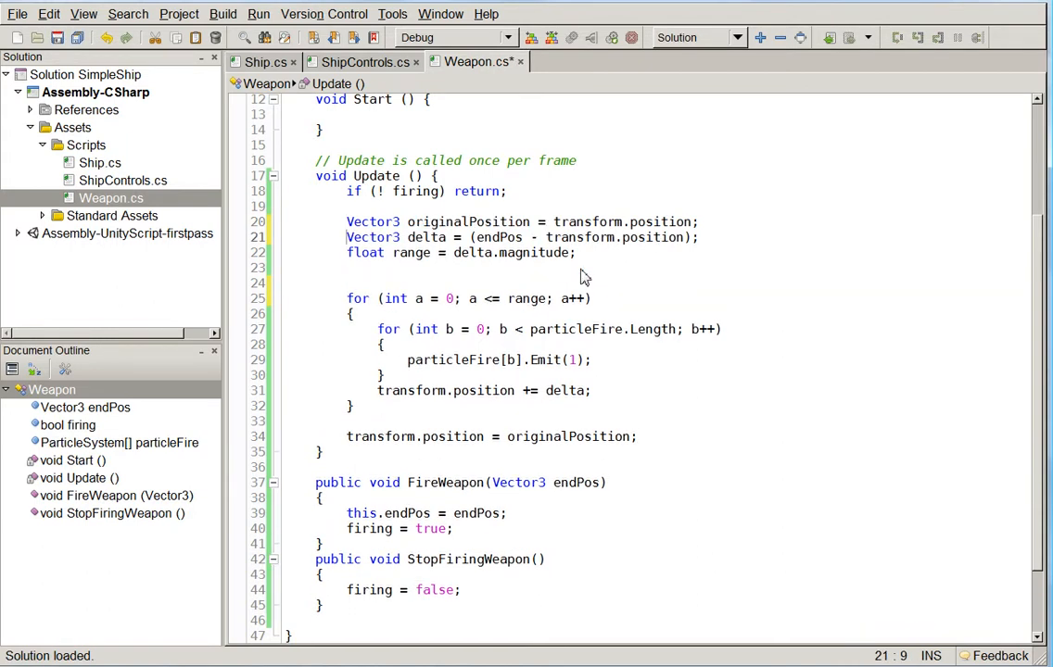
Use originalPosition instead of transform.position in the delta calculation.
{"action": "double_click", "coordinate": [617, 237]}
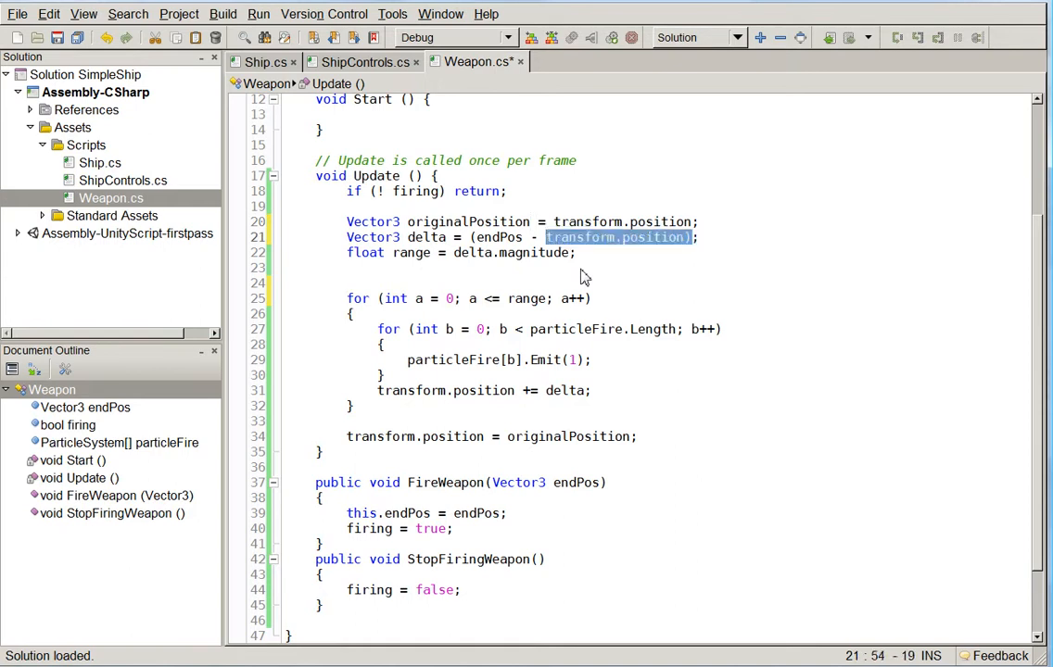
{"action": "type", "text": "ori"}
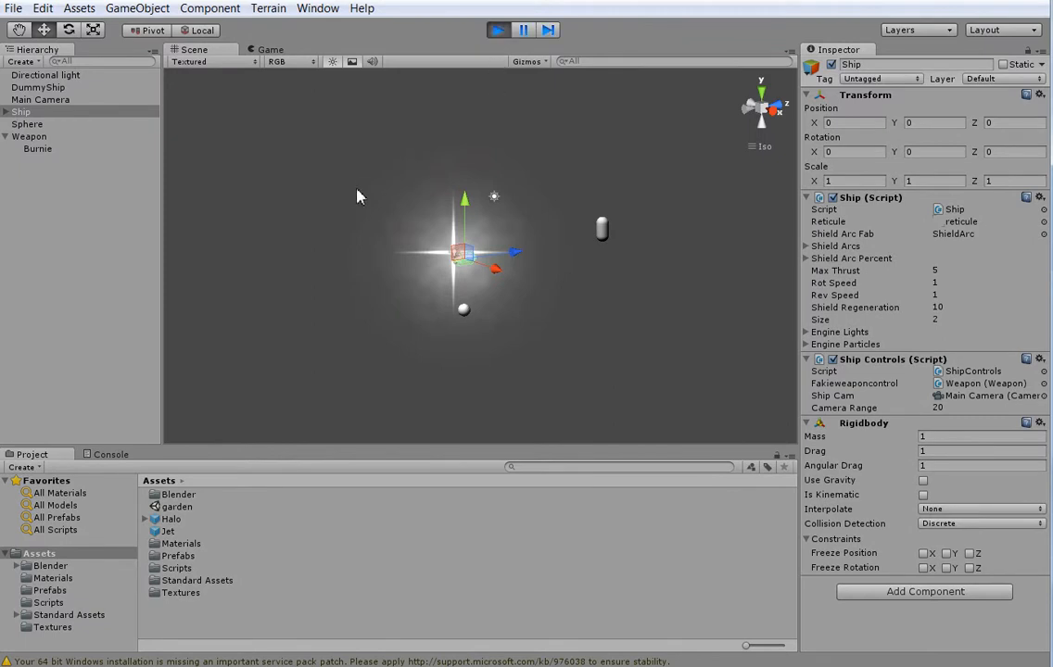
Play, stop and replay the game with the Console messages shown.
{"action": "left_click", "coordinate": [271, 48]}
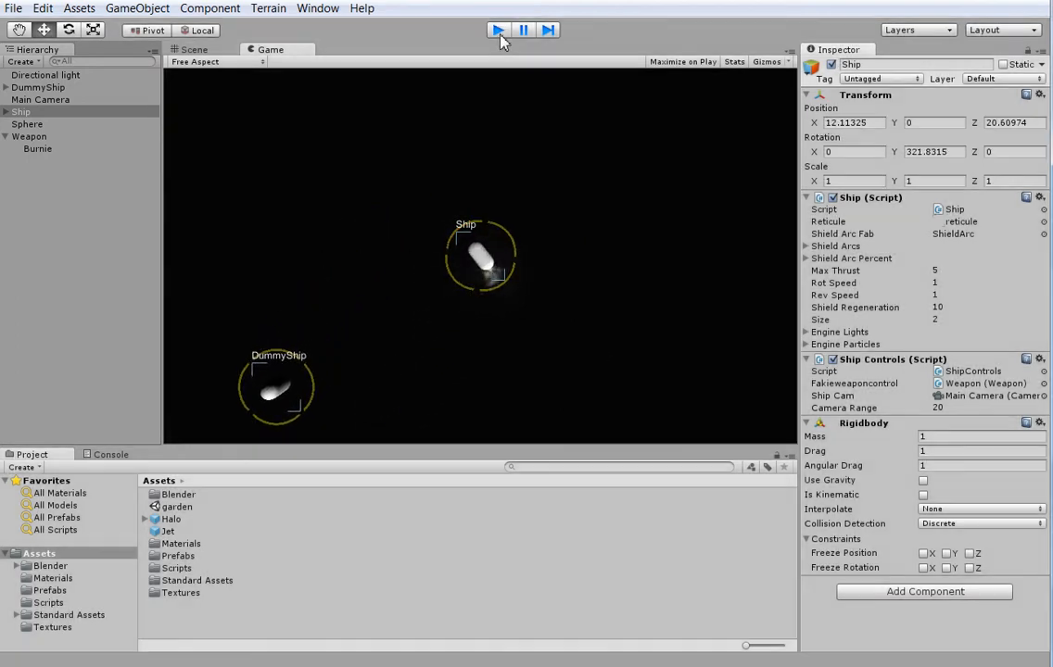
{"action": "left_click", "coordinate": [194, 48]}
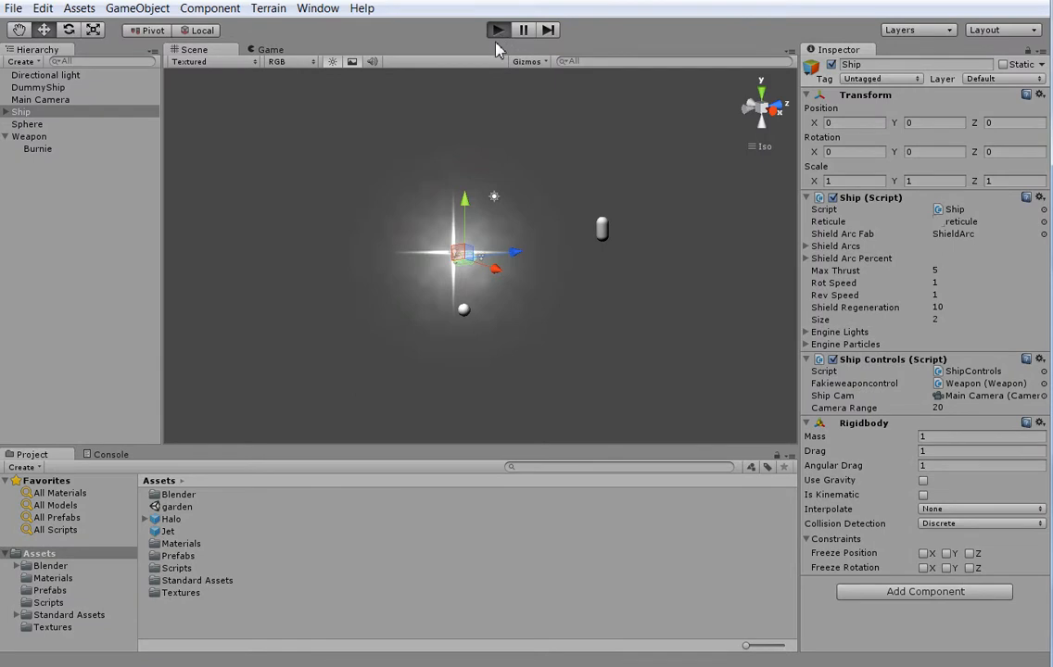
{"action": "left_click", "coordinate": [497, 30]}
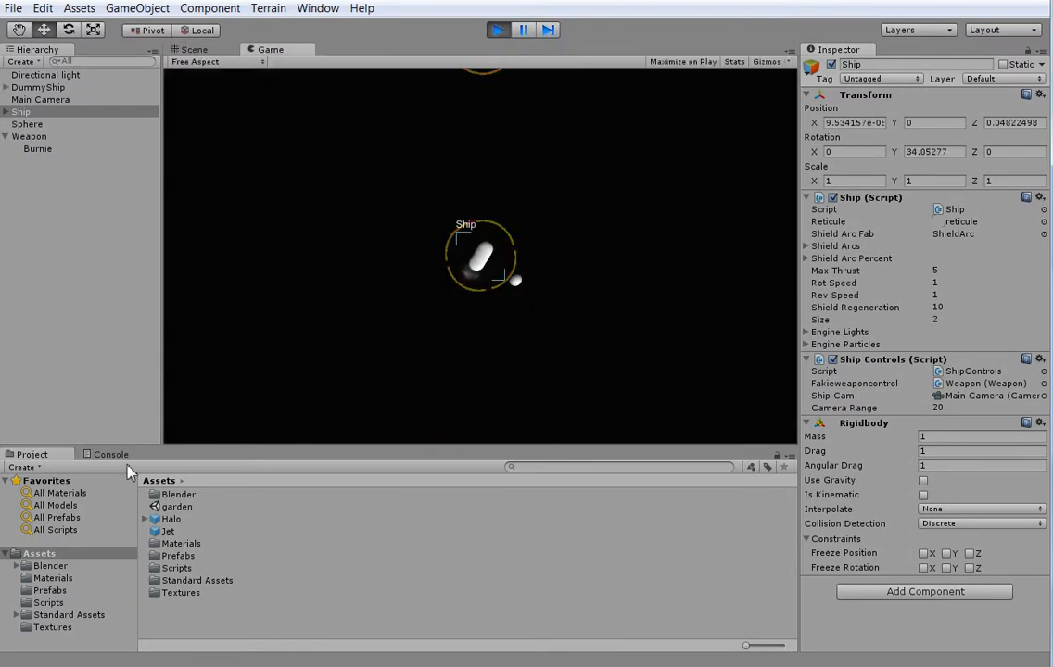
{"action": "left_click", "coordinate": [112, 454]}
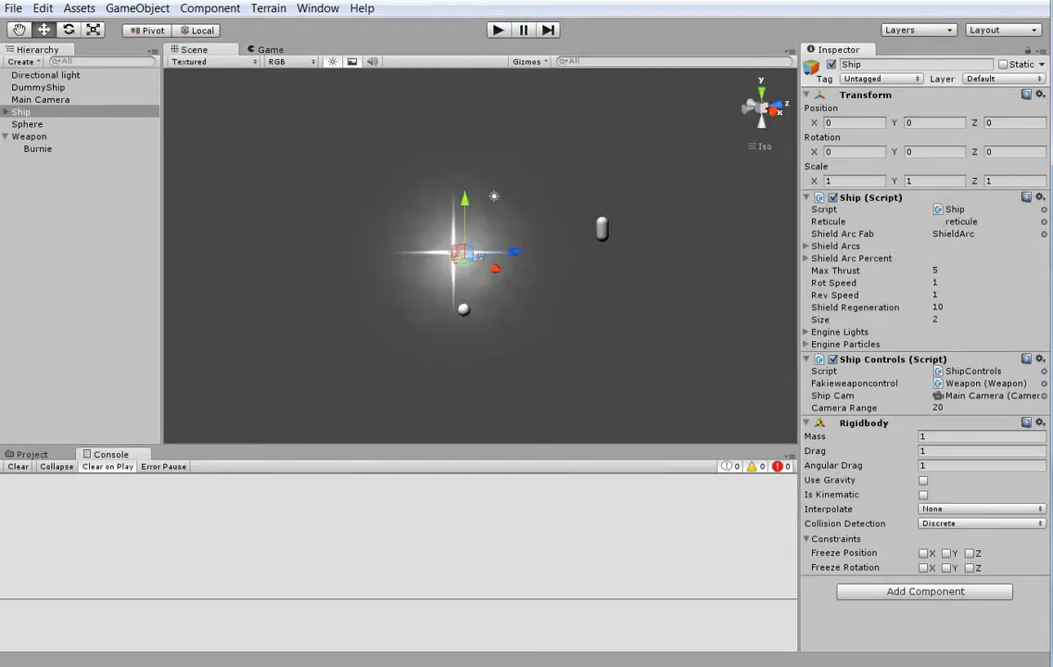
Run the game again and fire the weapon toward two clicked points.
{"action": "left_click", "coordinate": [28, 137]}
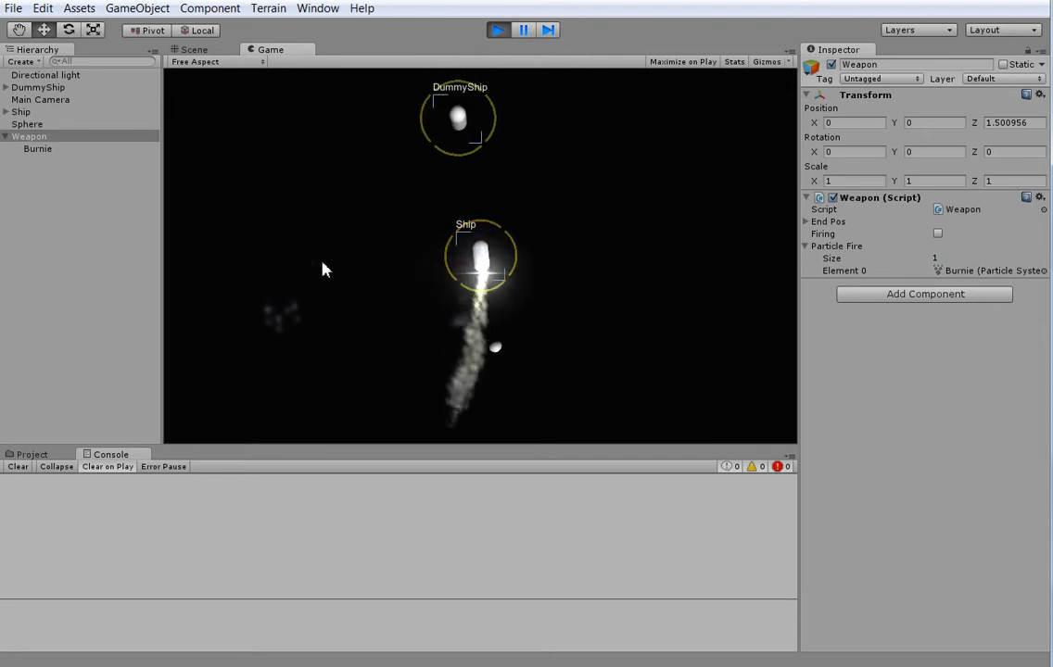
{"action": "left_click", "coordinate": [938, 234]}
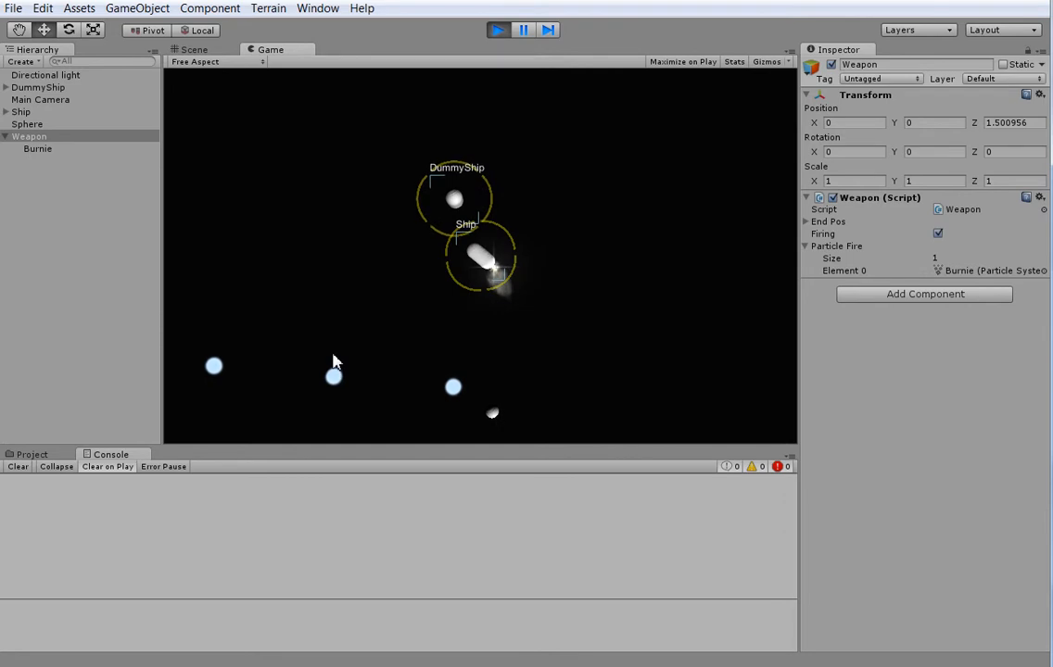
{"action": "left_click", "coordinate": [938, 234]}
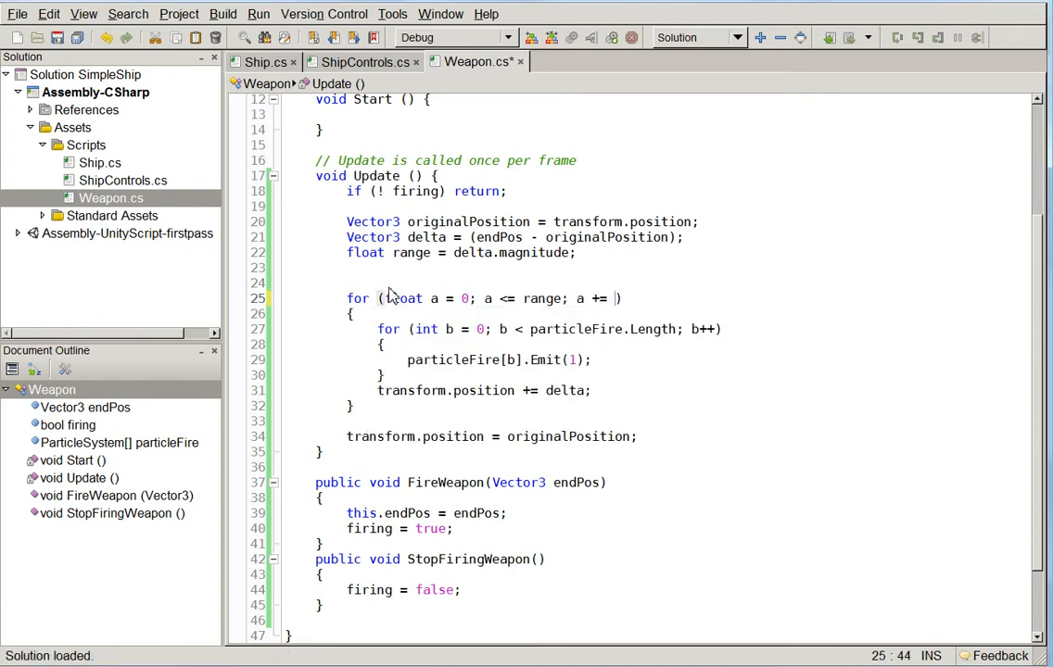
Finish the a += 0.2f loop step and add delta.Normalize(); after the range line.
{"action": "type", "text": ")"}
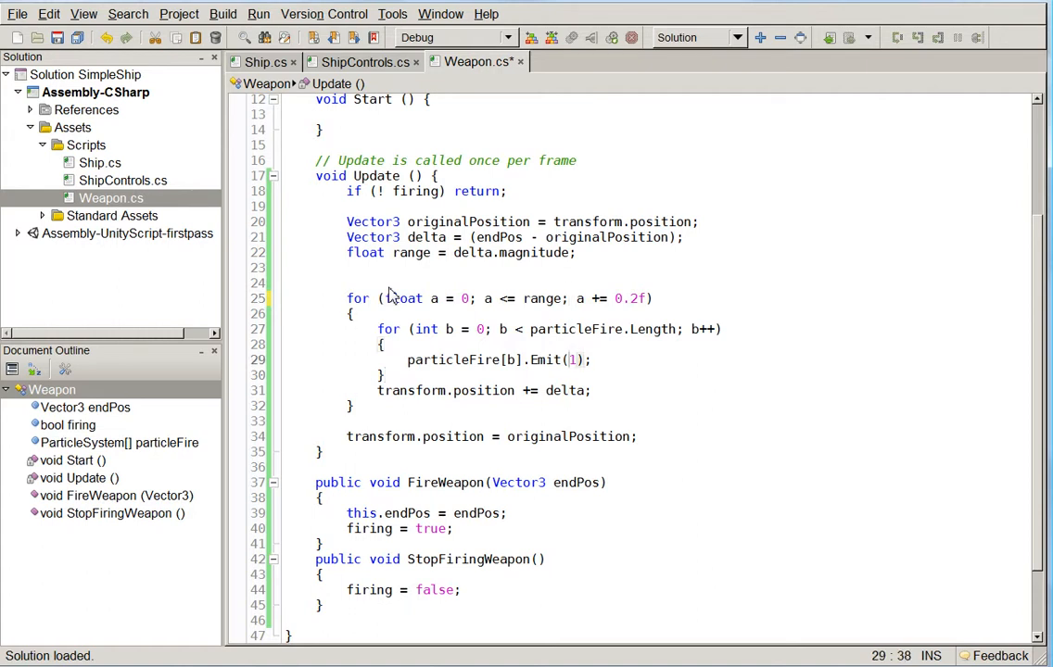
{"action": "left_click", "coordinate": [684, 237]}
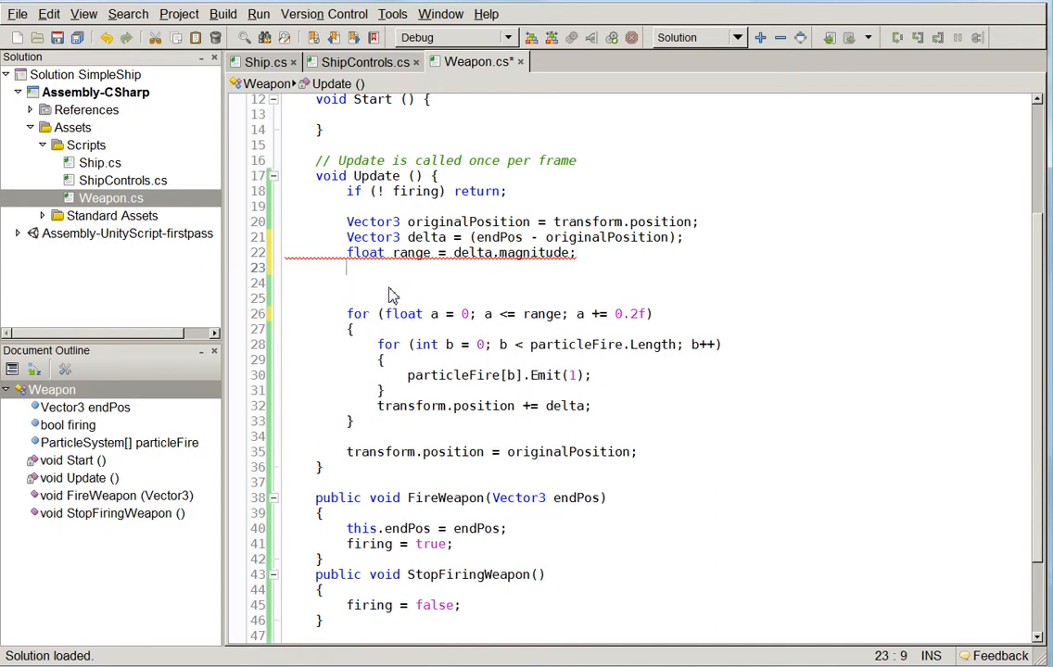
{"action": "type", "text": "delta.Normalize"}
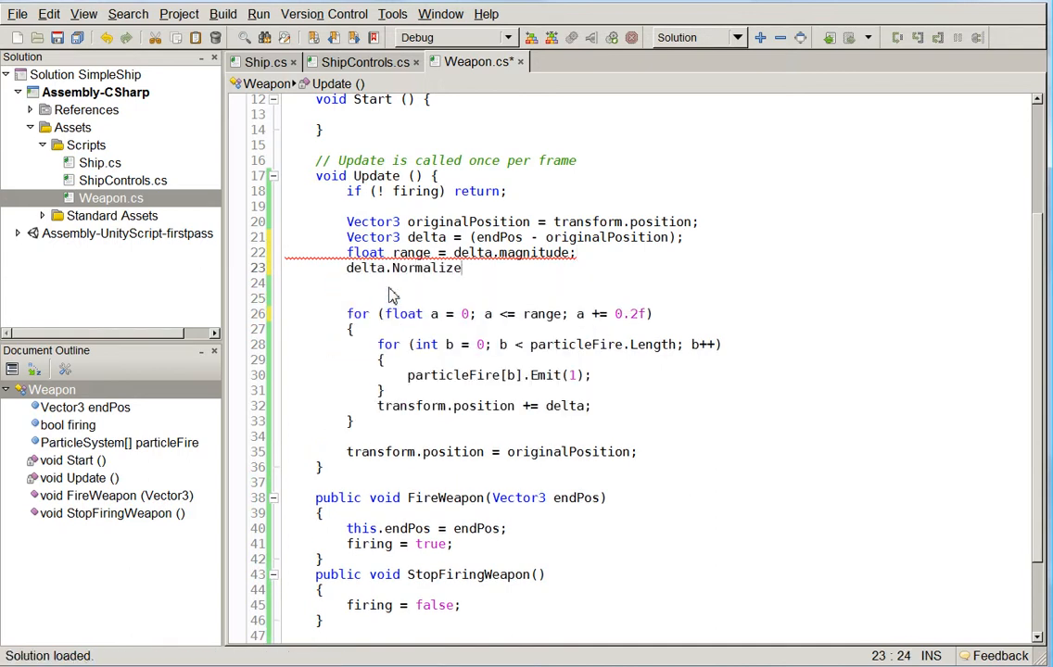
{"action": "type", "text": "();"}
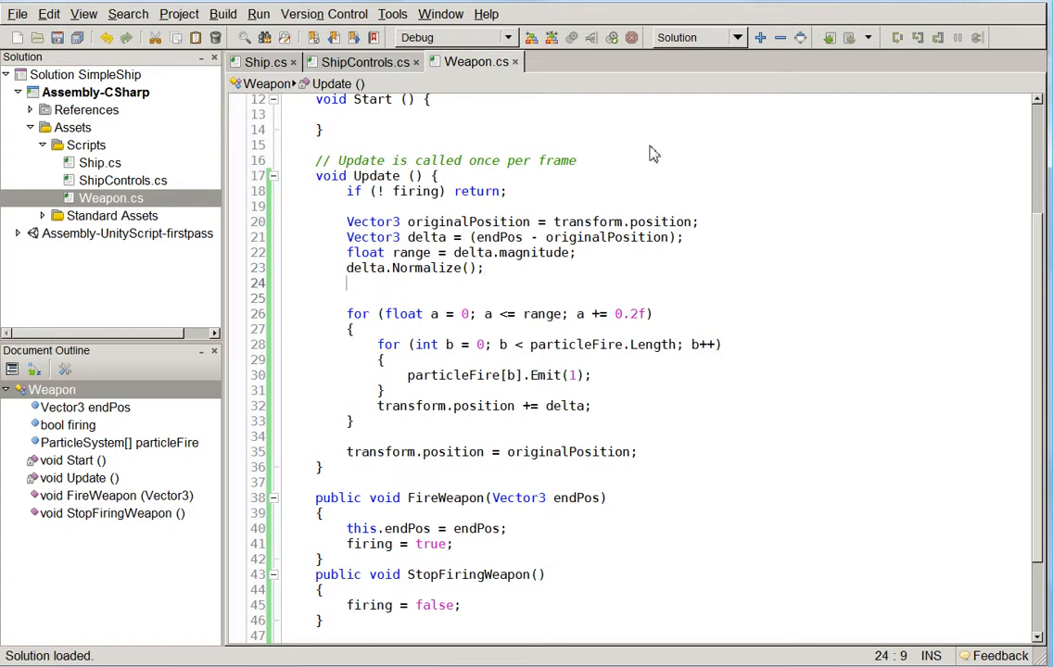
Scale the direction with delta *= 0.2f.
{"action": "type", "text": "delta"}
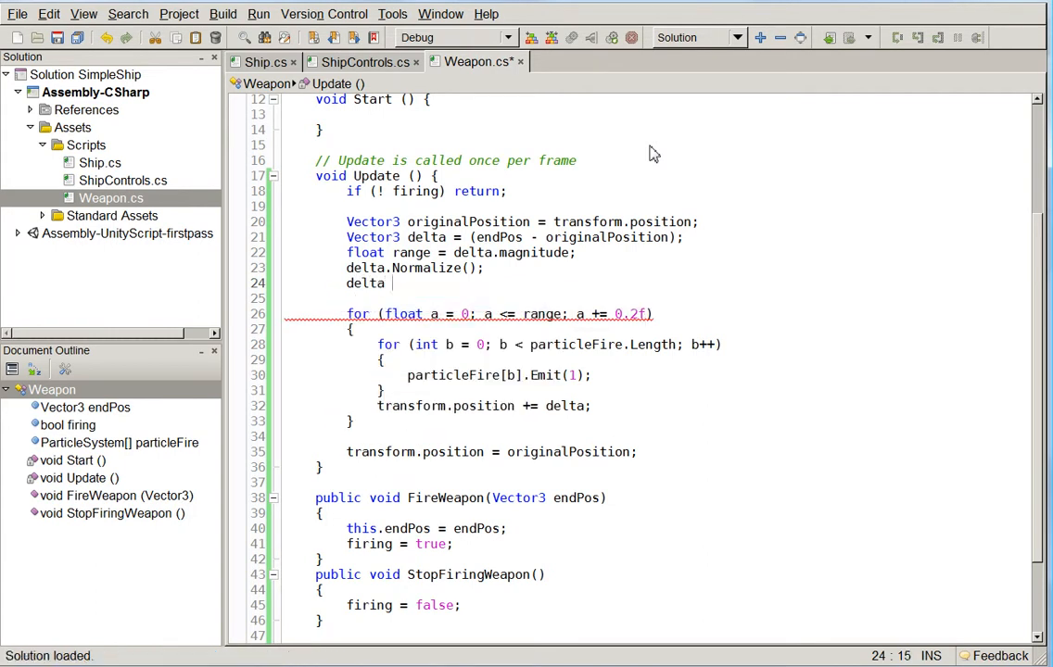
{"action": "type", "text": "*"}
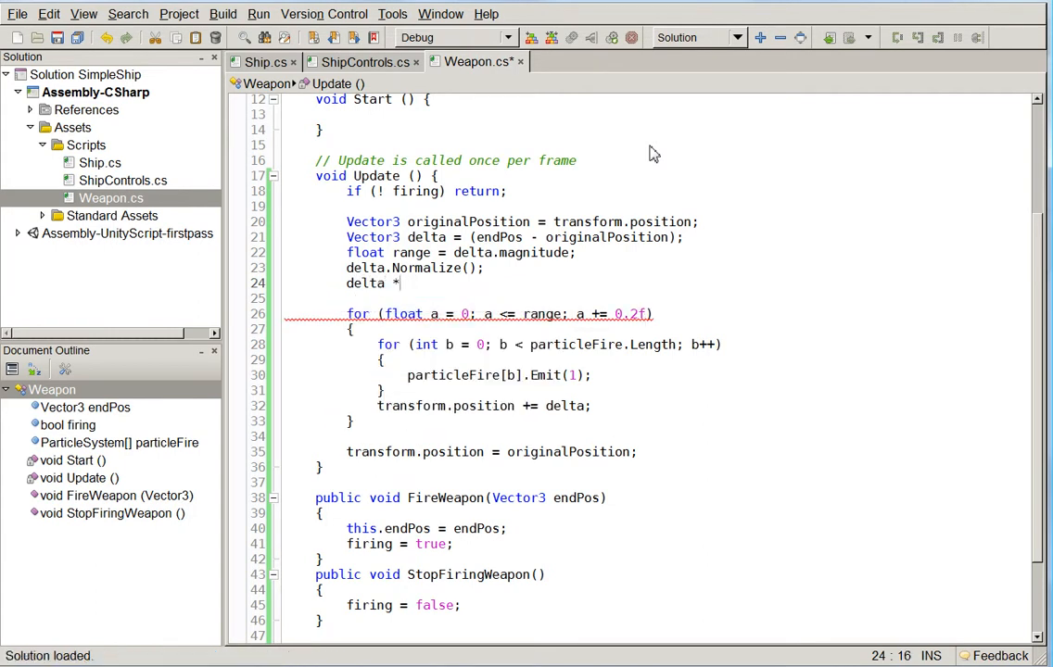
{"action": "type", "text": "= 0.2f;"}
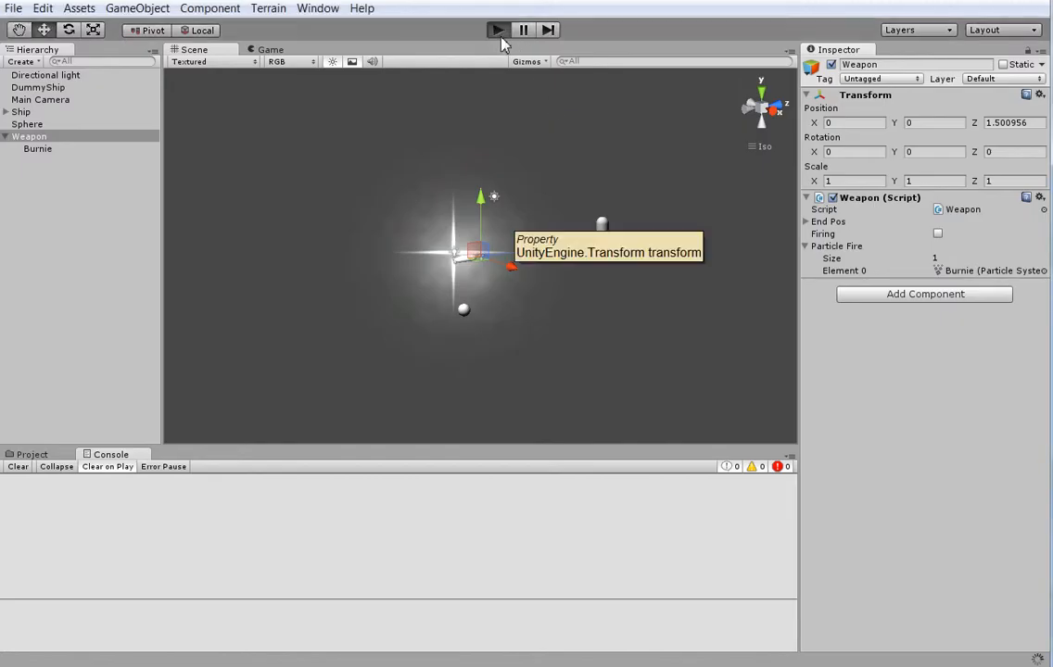
Play, fire the continuous particle beam toward a clicked point, then stop.
{"action": "left_click", "coordinate": [497, 29]}
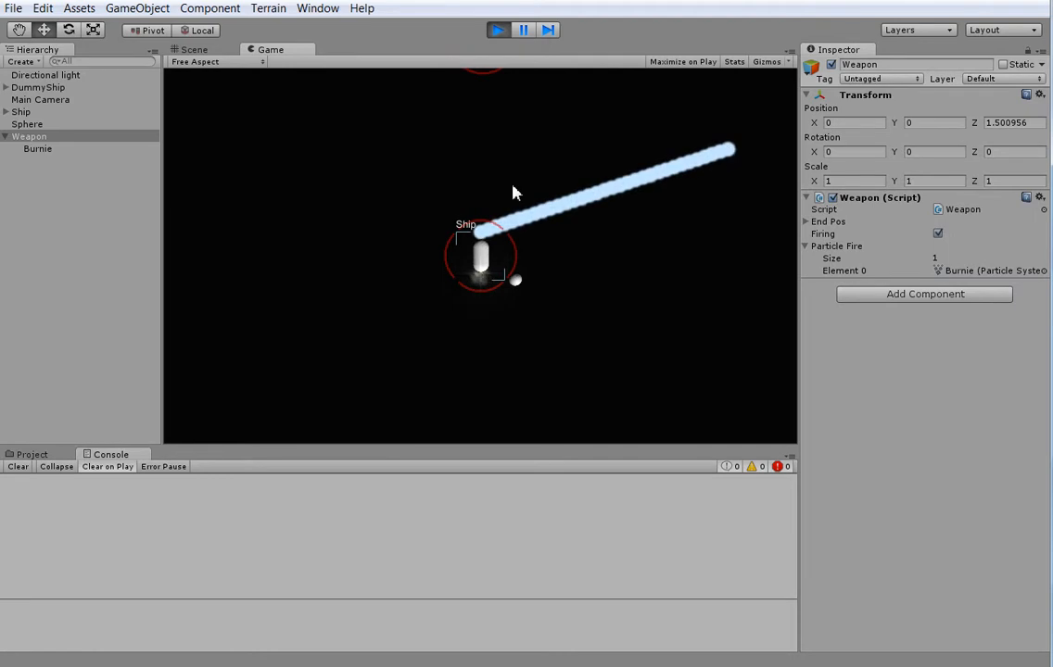
{"action": "left_click", "coordinate": [938, 234]}
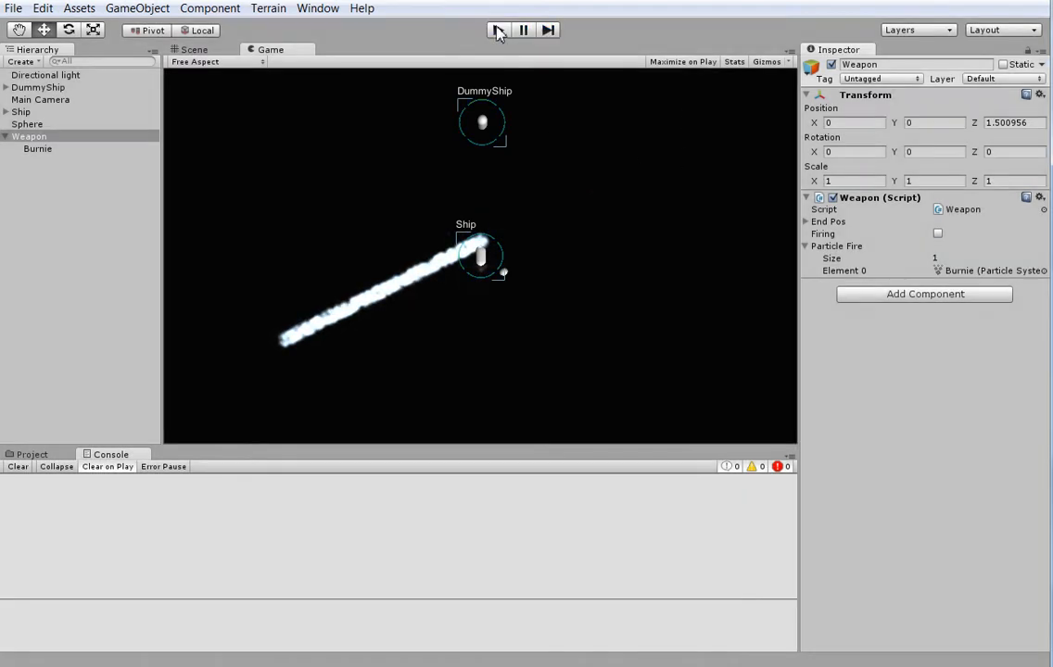
{"action": "left_click", "coordinate": [38, 149]}
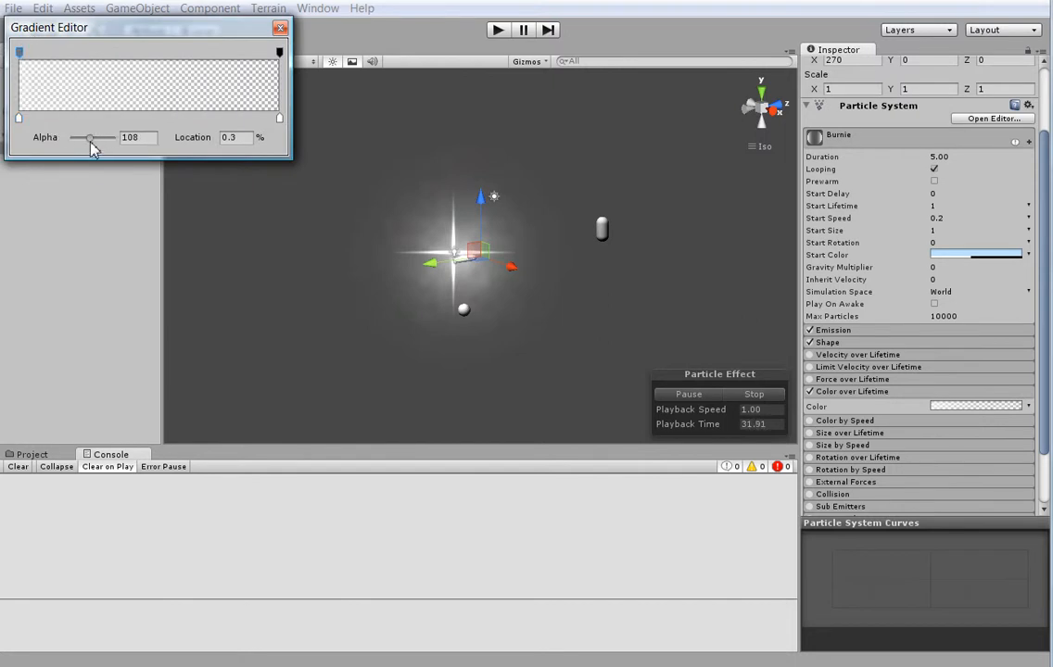
Adjust the Burnie colour gradient's transparency and fire the beam toward the lower left.
{"action": "left_click", "coordinate": [282, 27]}
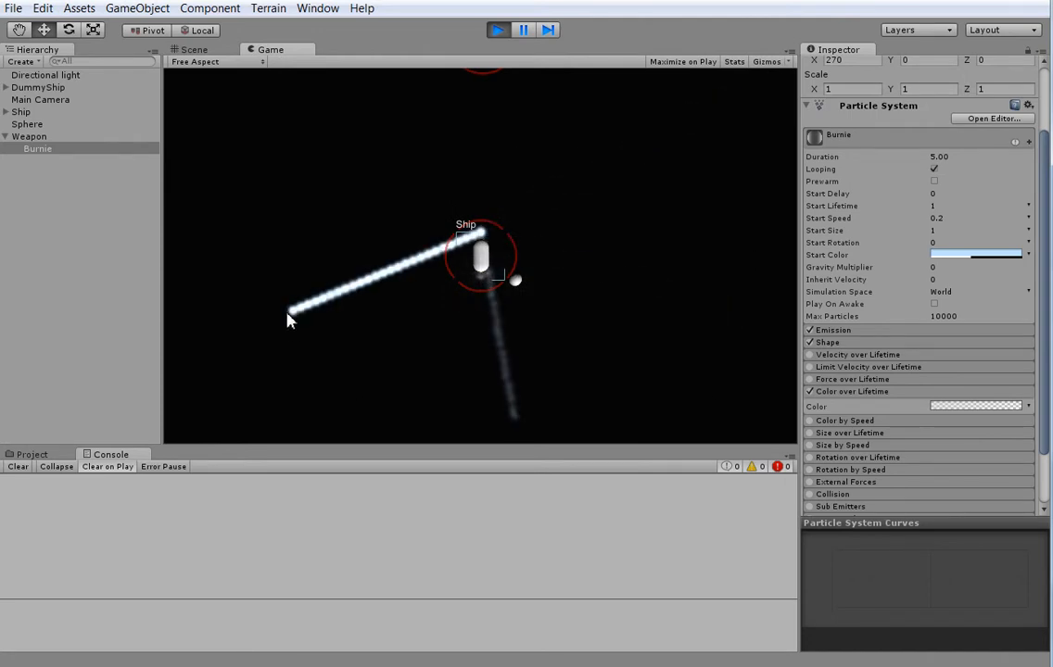
{"action": "left_click", "coordinate": [195, 48]}
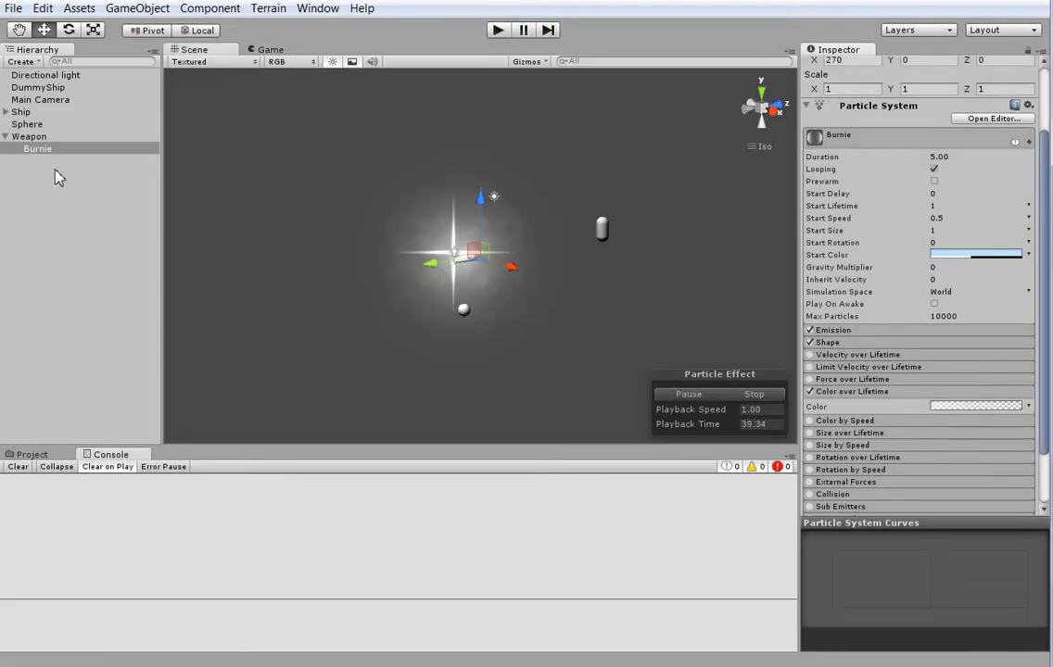
Tick Force over Lifetime on Bubbles with Z force 1, then return to the Weapon object.
{"action": "left_click", "coordinate": [37, 160]}
{"action": "type", "text": "Bubbles"}
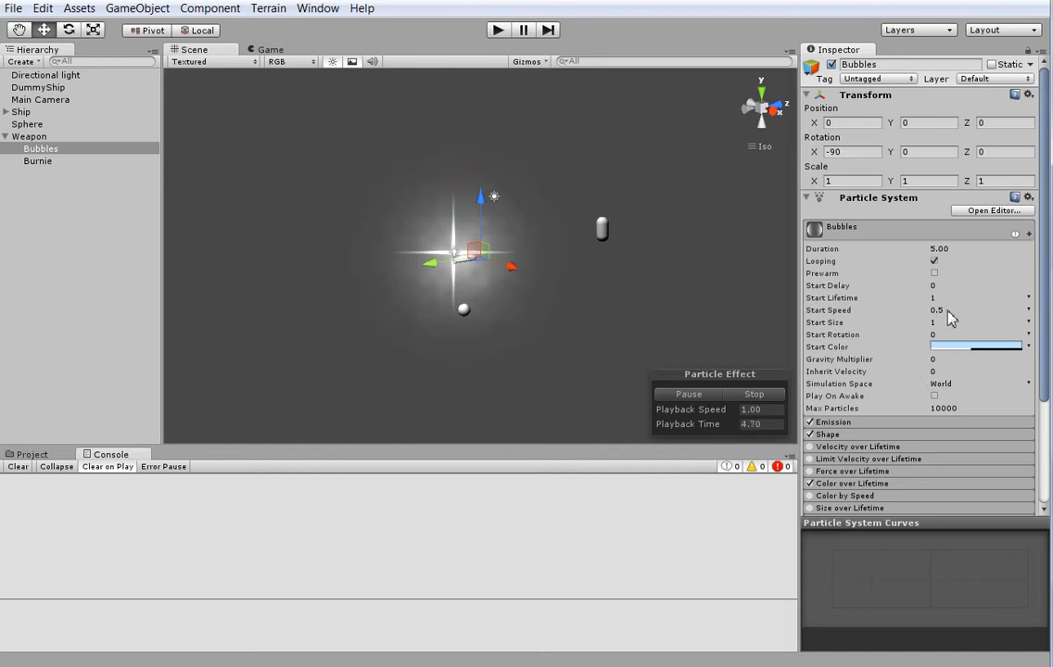
{"action": "left_click", "coordinate": [973, 297]}
{"action": "type", "text": "2"}
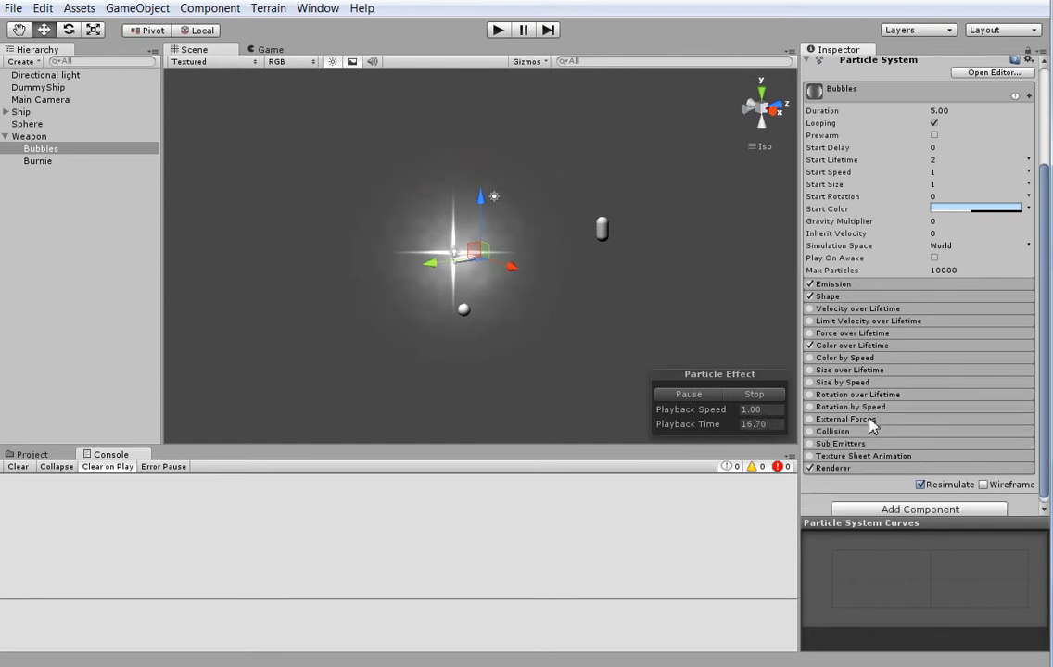
{"action": "mouse_move", "coordinate": [851, 419]}
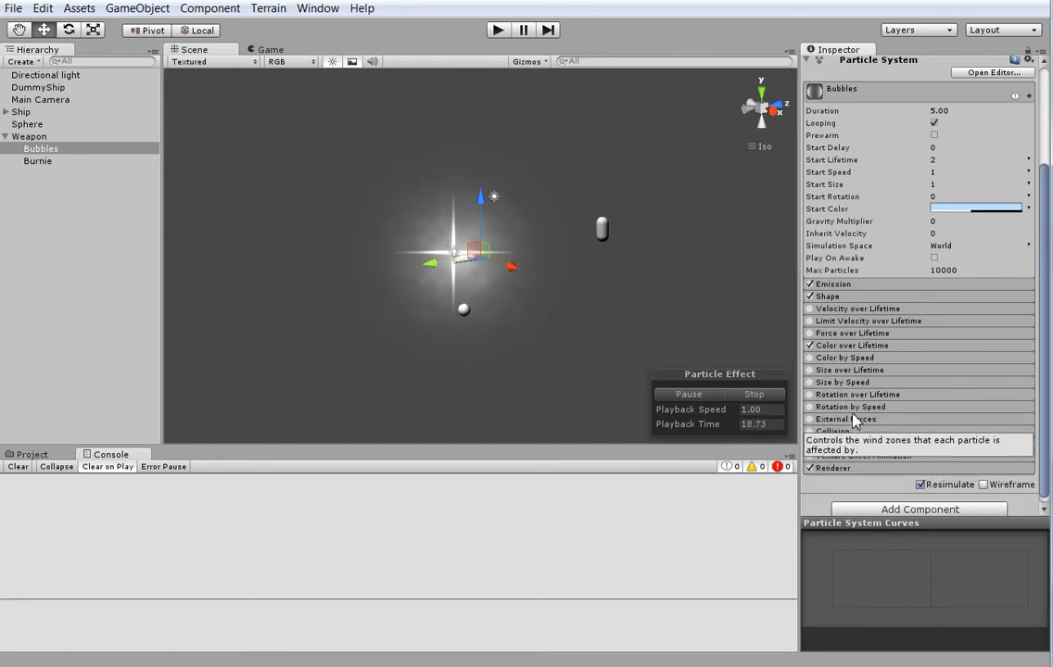
{"action": "mouse_move", "coordinate": [881, 341]}
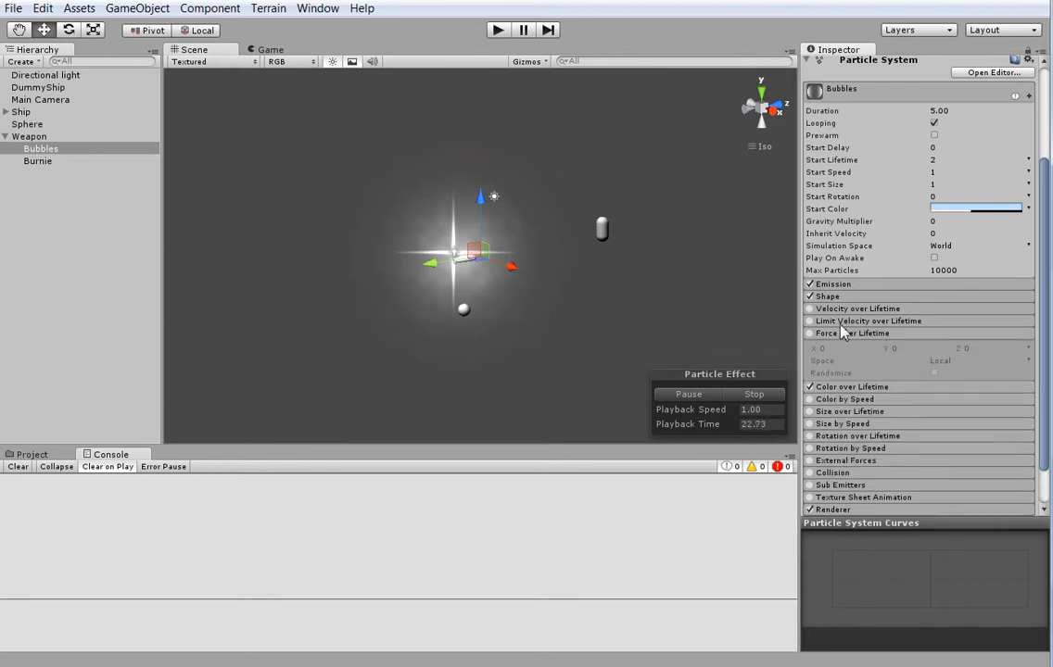
{"action": "left_click", "coordinate": [810, 334]}
{"action": "type", "text": "1"}
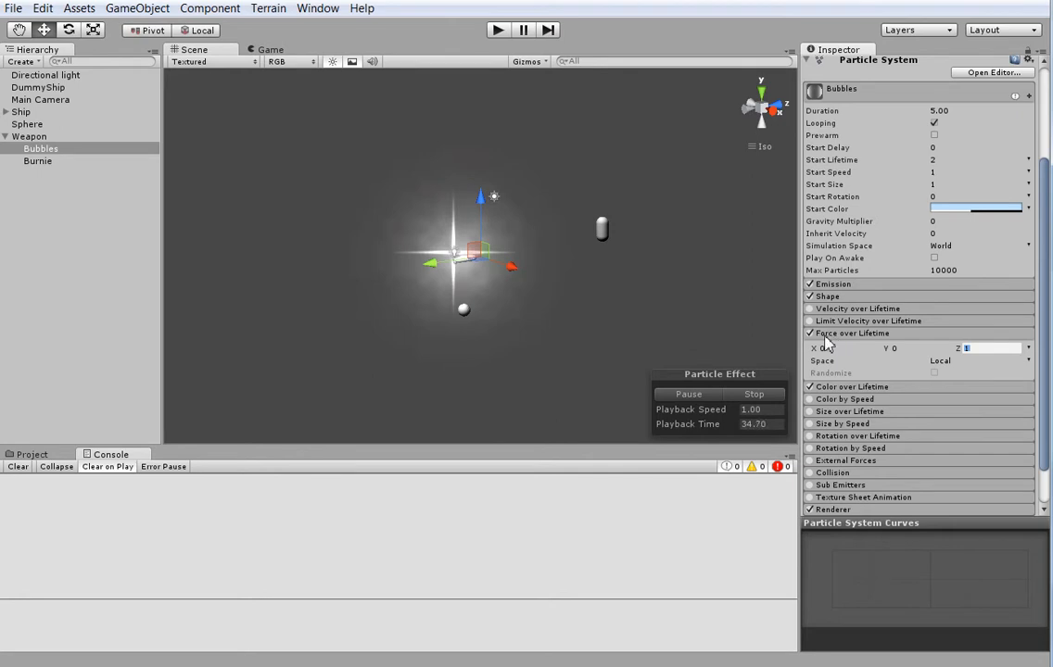
{"action": "mouse_move", "coordinate": [953, 196]}
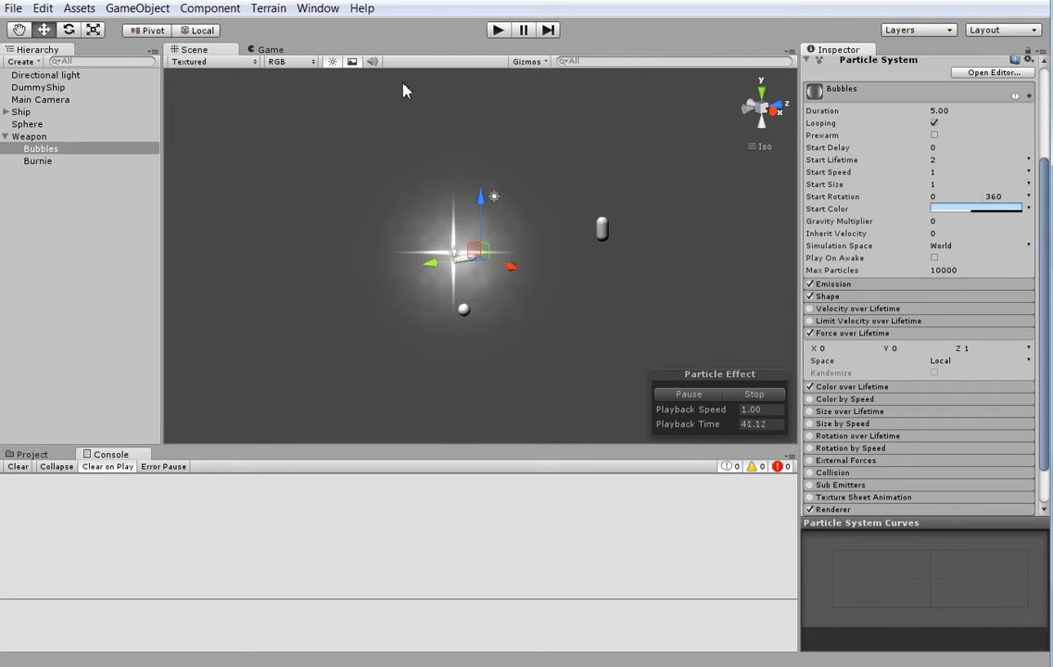
{"action": "left_click", "coordinate": [27, 137]}
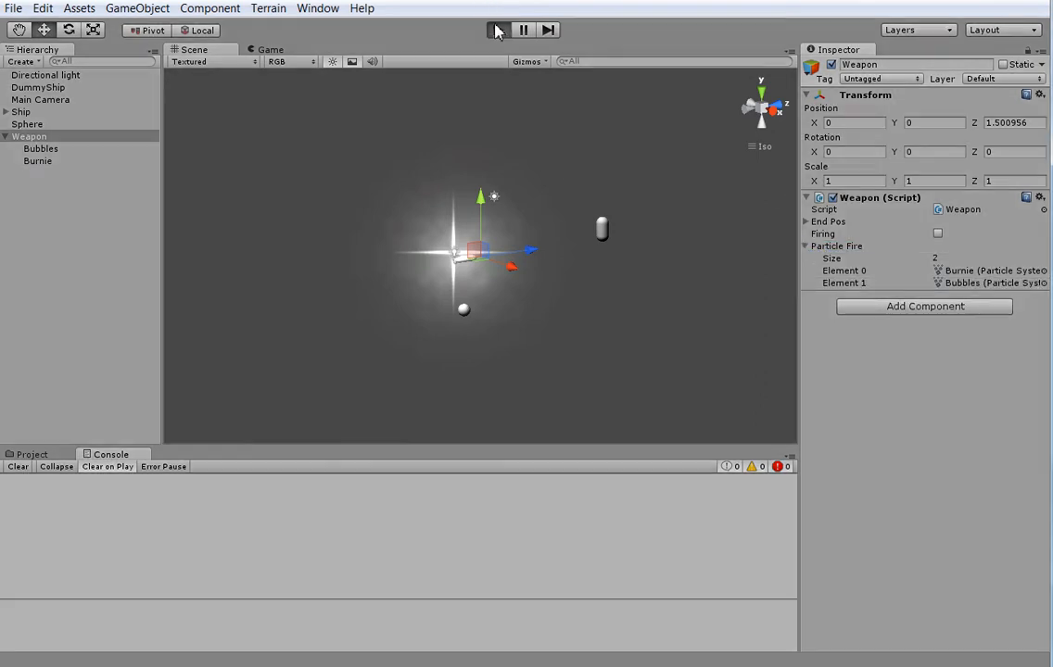
Browse Standard Assets > Particles > Sources > Materials and pick Sparkles1 for Burnie, previewing Sparkles2.
{"action": "left_click", "coordinate": [497, 29]}
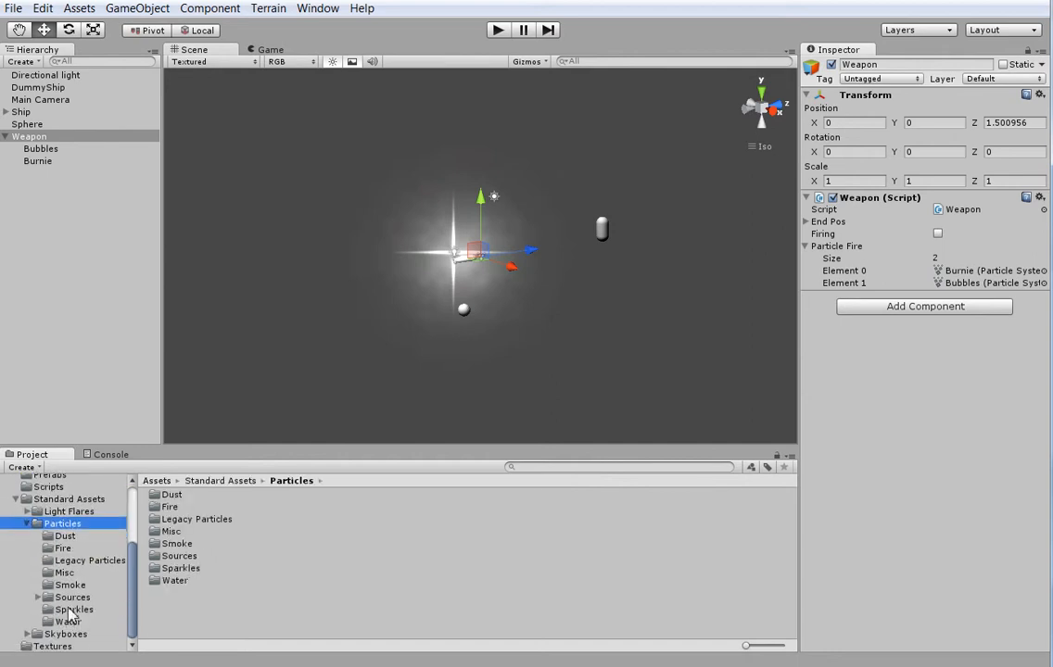
{"action": "left_click", "coordinate": [72, 597]}
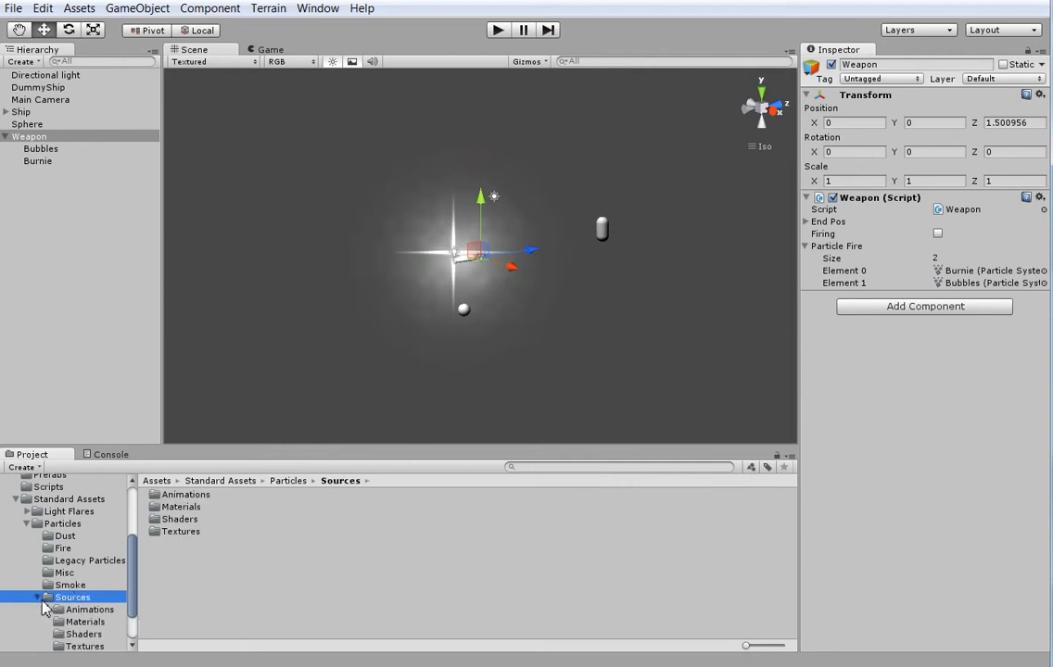
{"action": "left_click", "coordinate": [85, 575]}
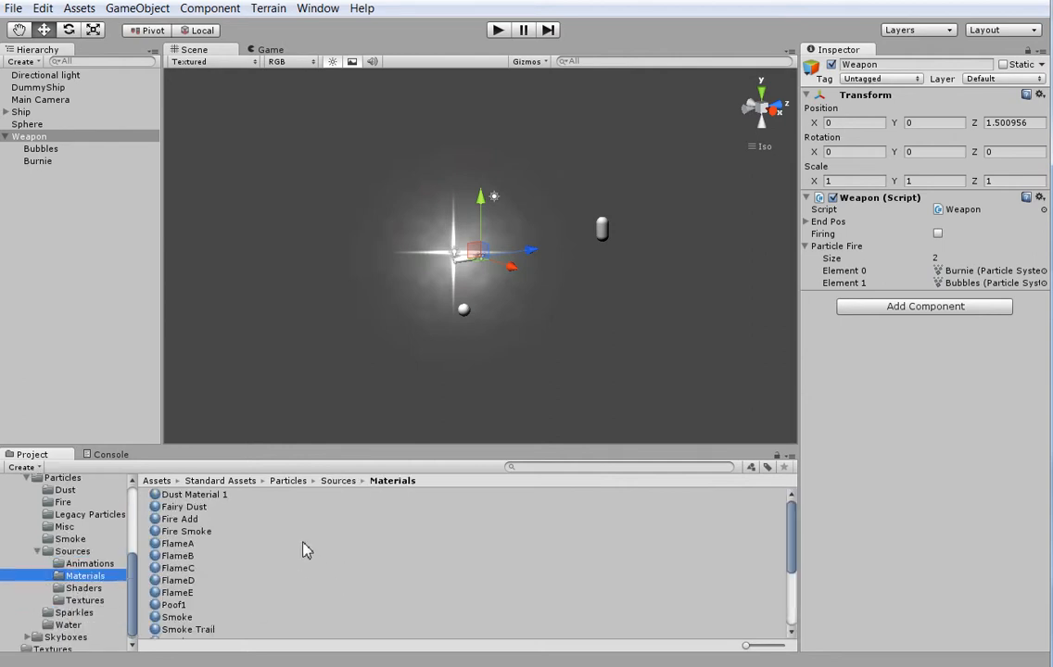
{"action": "mouse_move", "coordinate": [209, 536]}
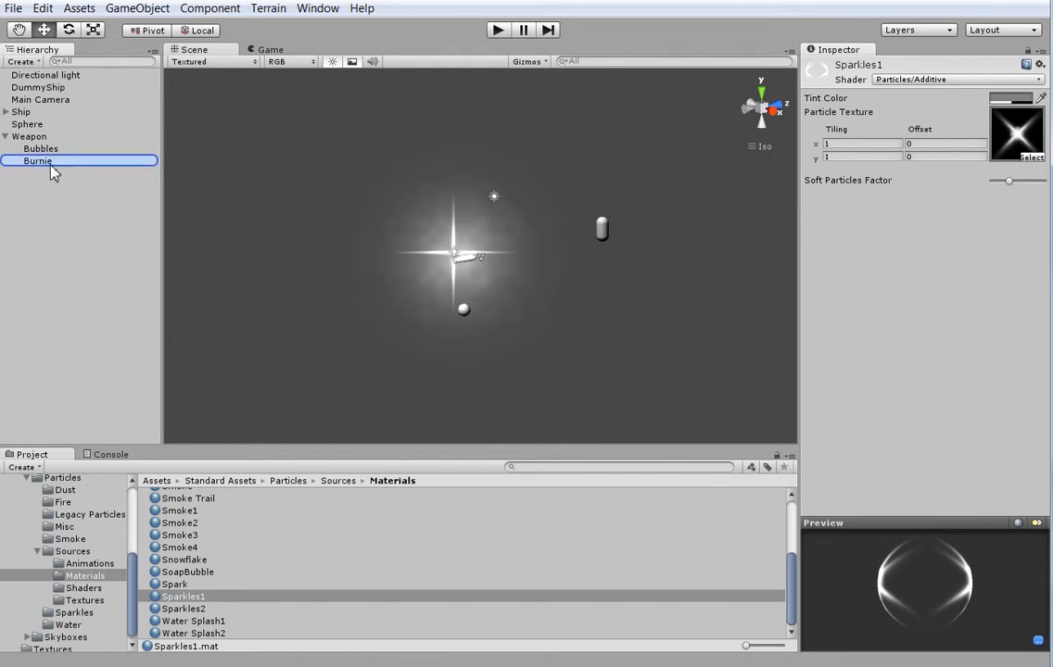
{"action": "left_click", "coordinate": [181, 608]}
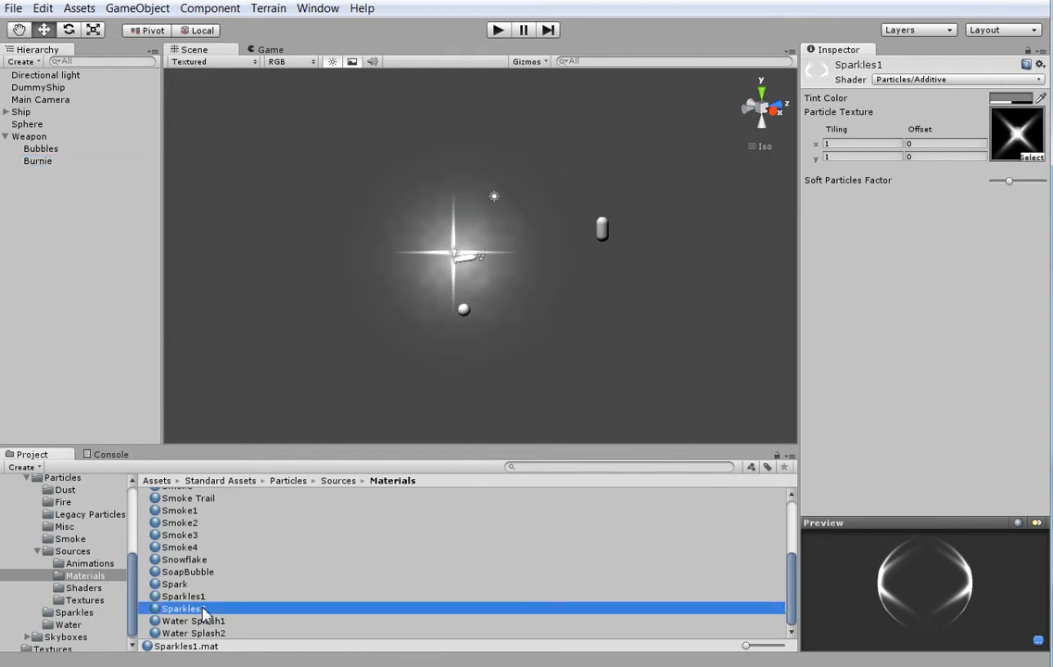
{"action": "left_click", "coordinate": [182, 608]}
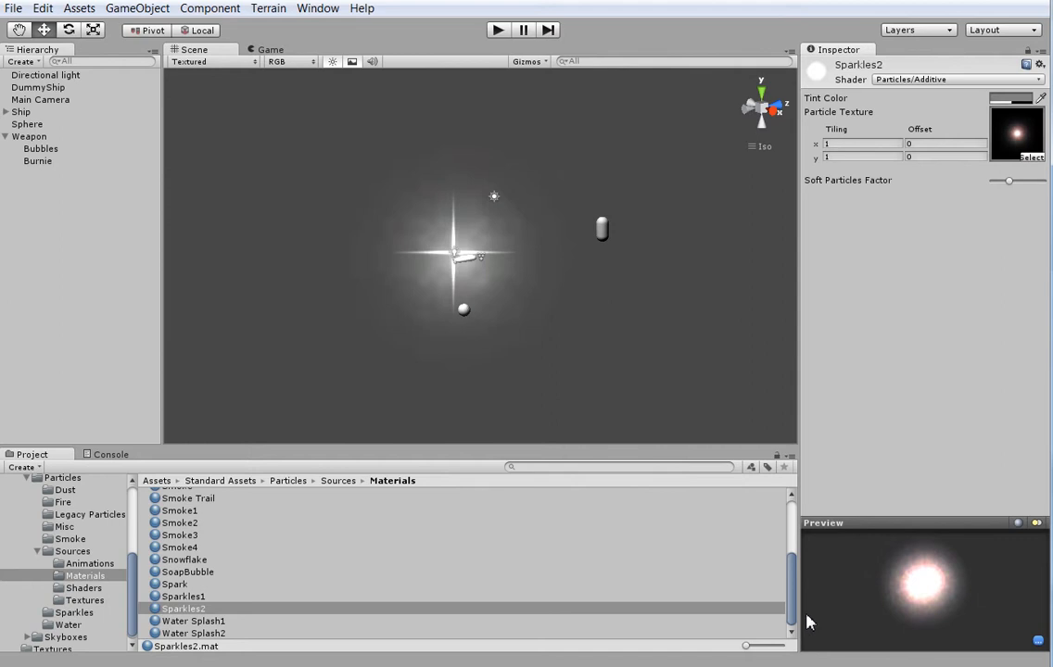
{"action": "mouse_move", "coordinate": [67, 163]}
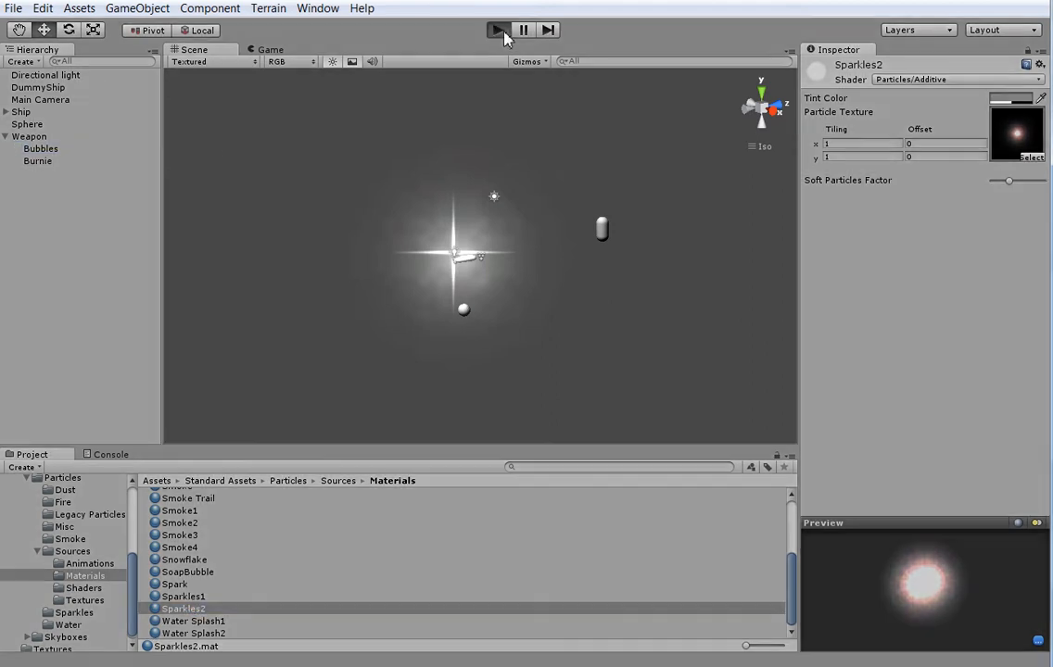
{"action": "left_click", "coordinate": [497, 30]}
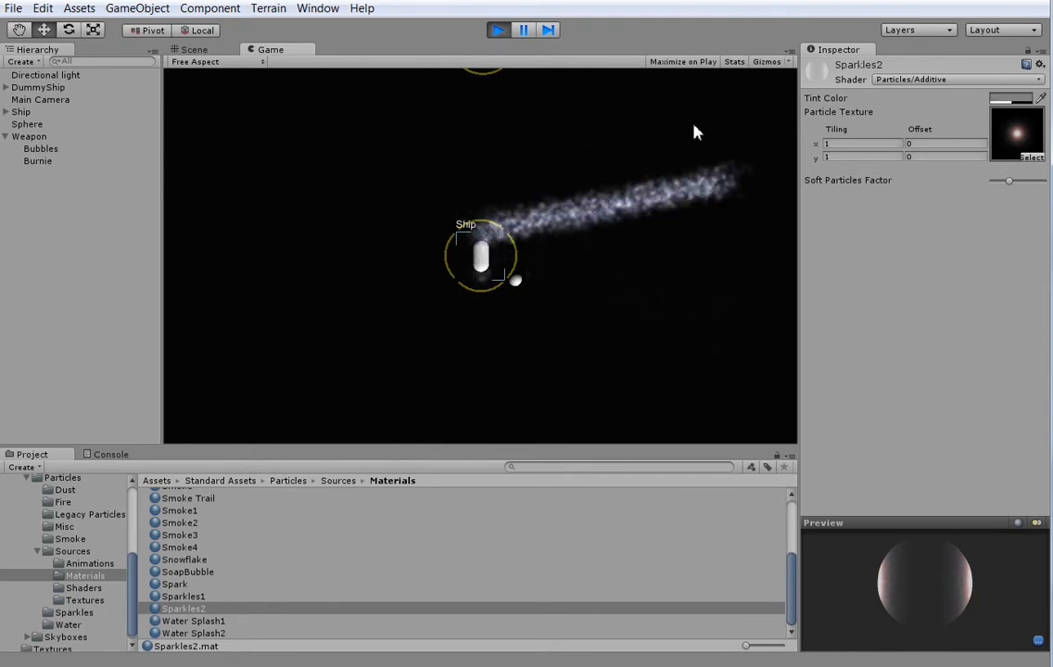
{"action": "left_click", "coordinate": [195, 48]}
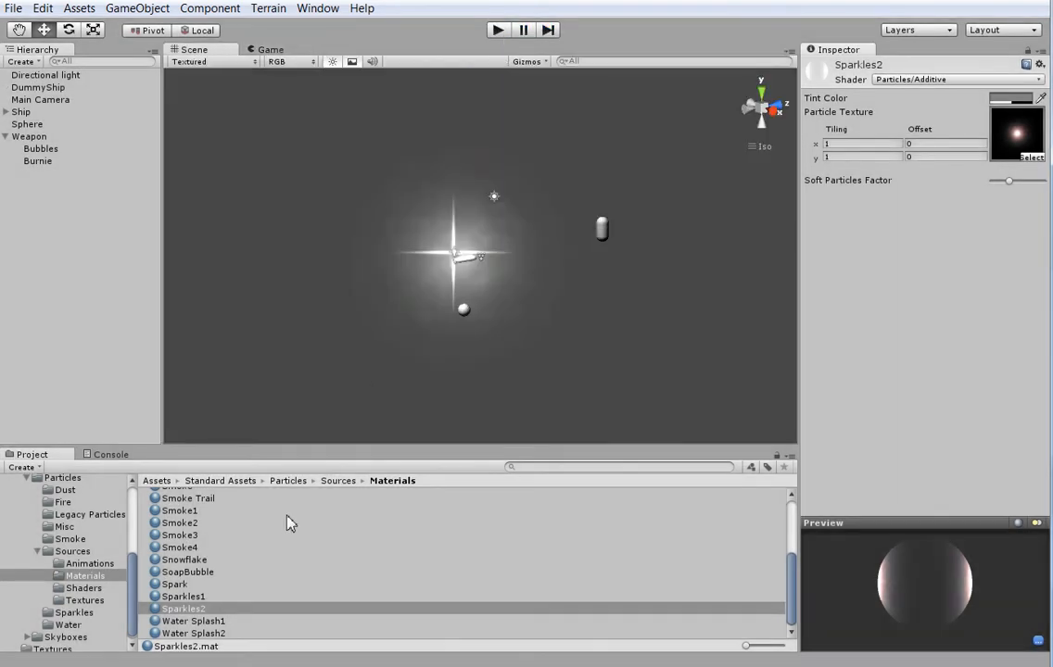
{"action": "left_click", "coordinate": [174, 584]}
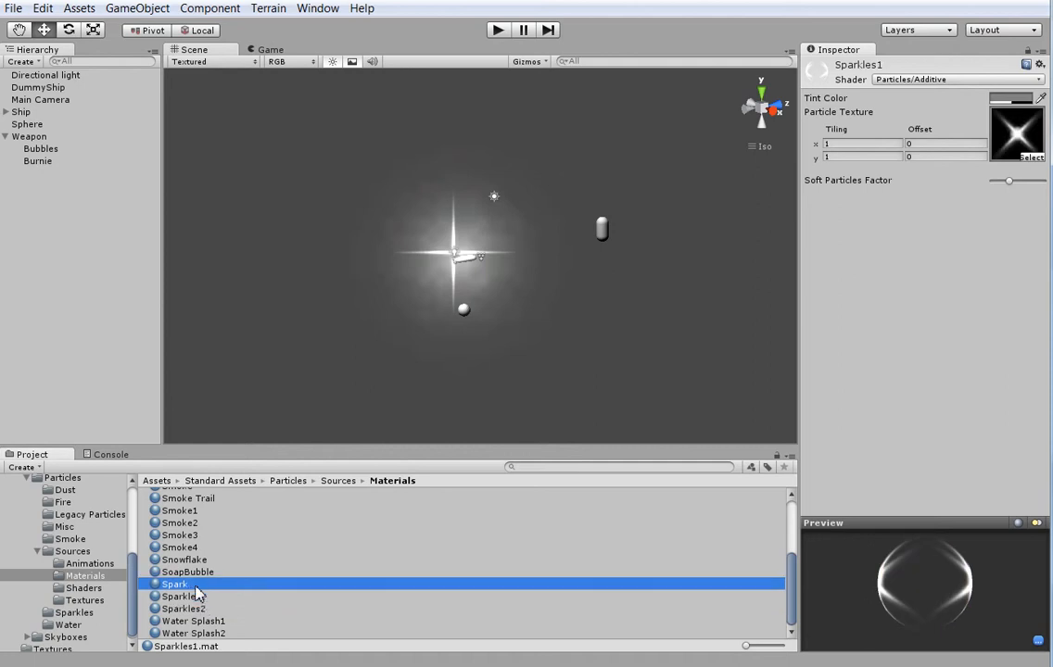
{"action": "left_click", "coordinate": [189, 572]}
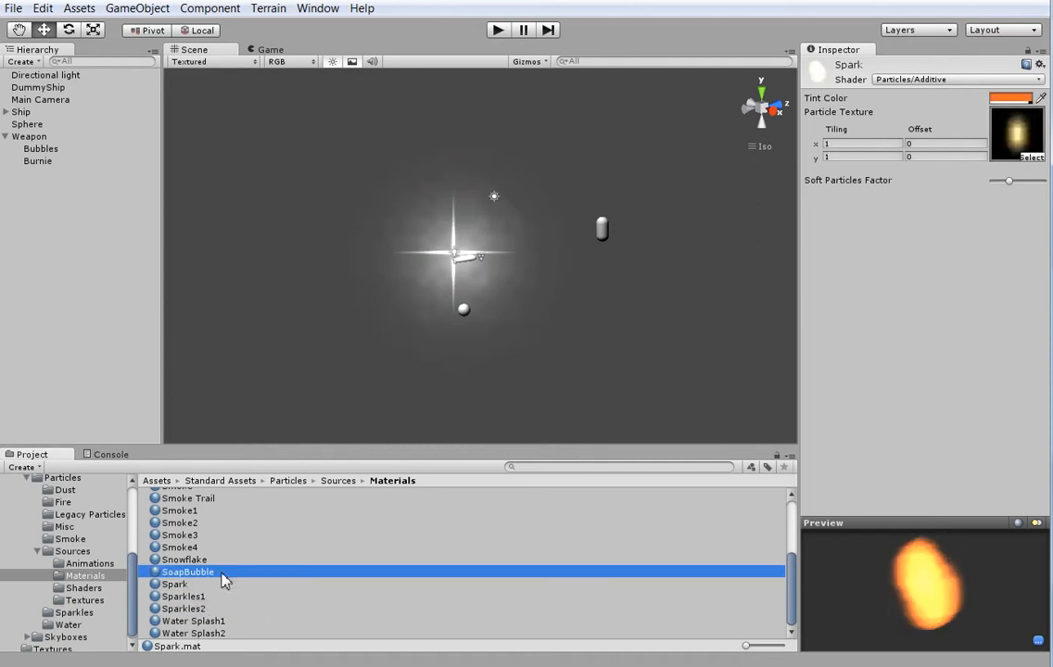
{"action": "left_click", "coordinate": [184, 559]}
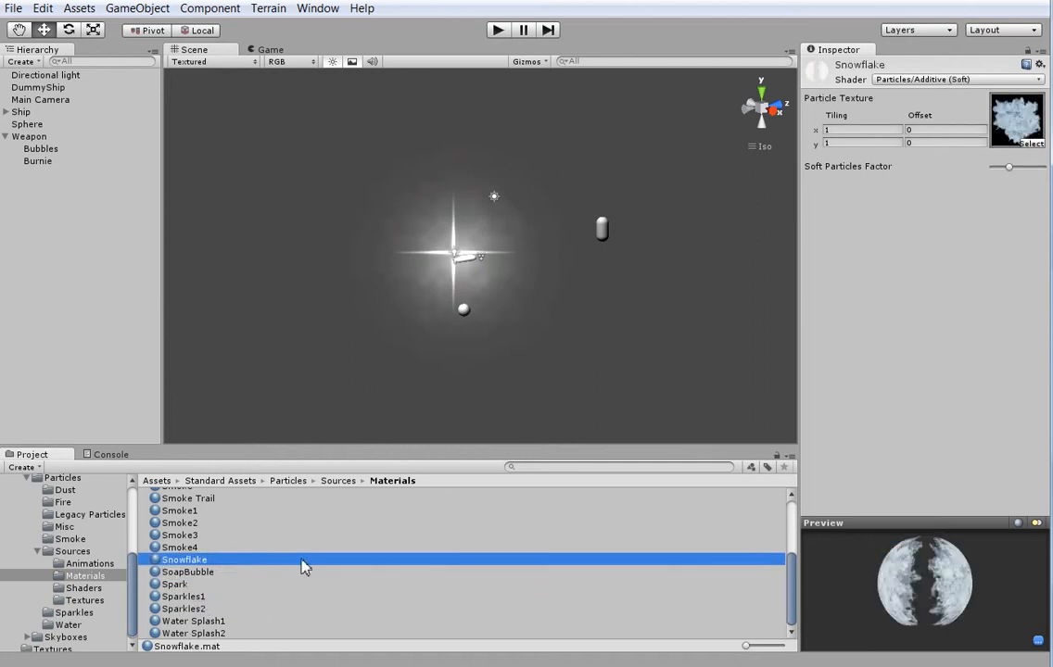
{"action": "left_click", "coordinate": [182, 534]}
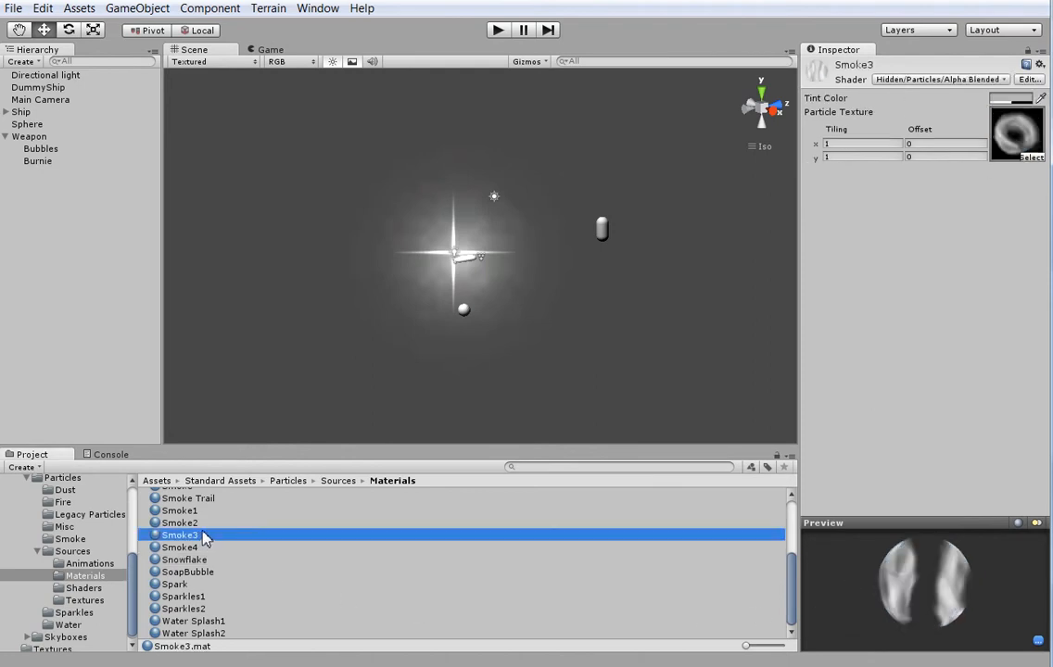
{"action": "left_click", "coordinate": [178, 578]}
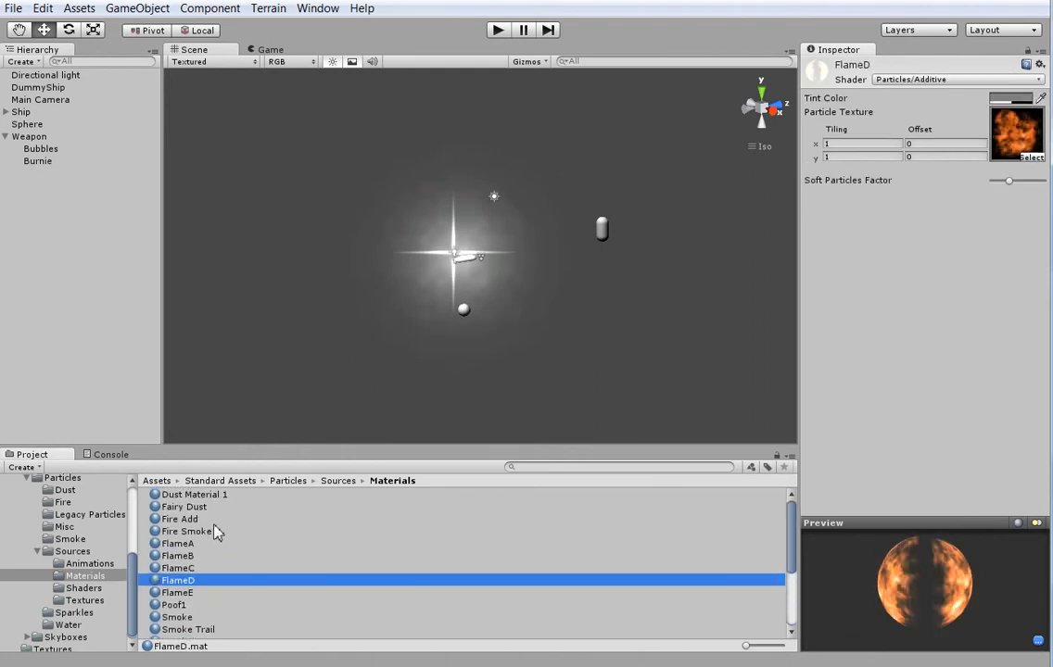
{"action": "left_click", "coordinate": [183, 508]}
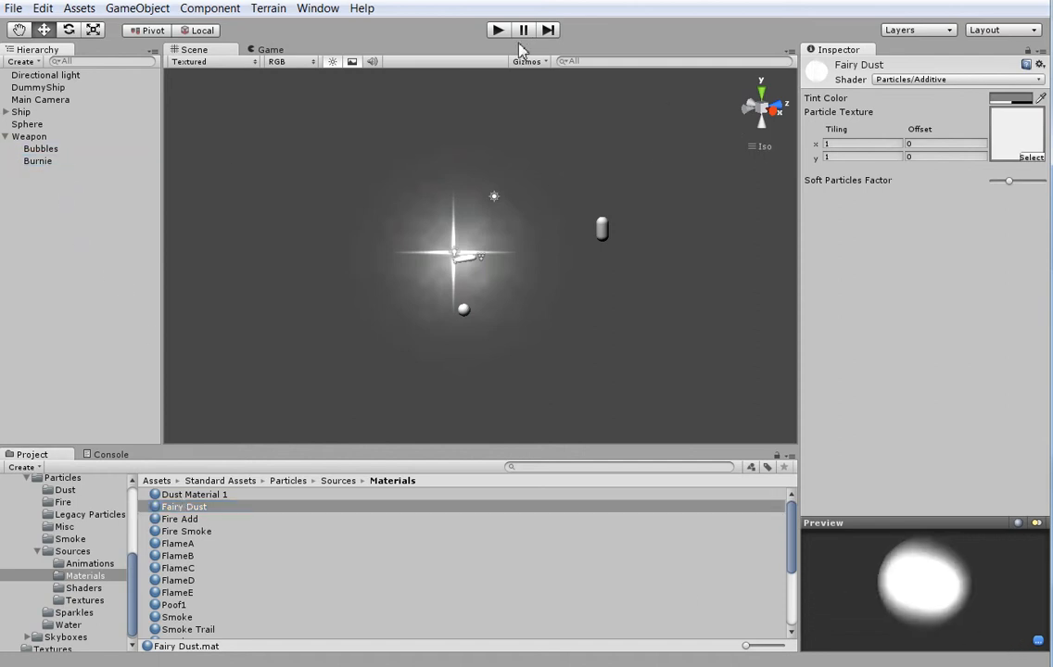
{"action": "left_click", "coordinate": [497, 30]}
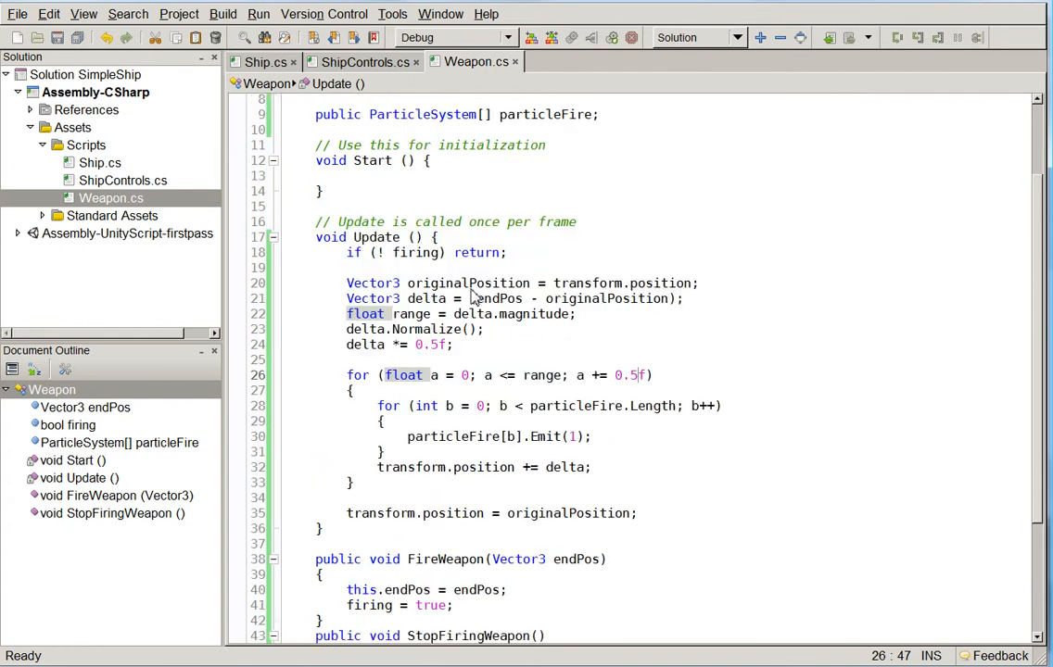
Bring ShipControls.cs frontmost, showing its FireWeapon and StopFiringWeapon mouse branches.
{"action": "left_click", "coordinate": [363, 61]}
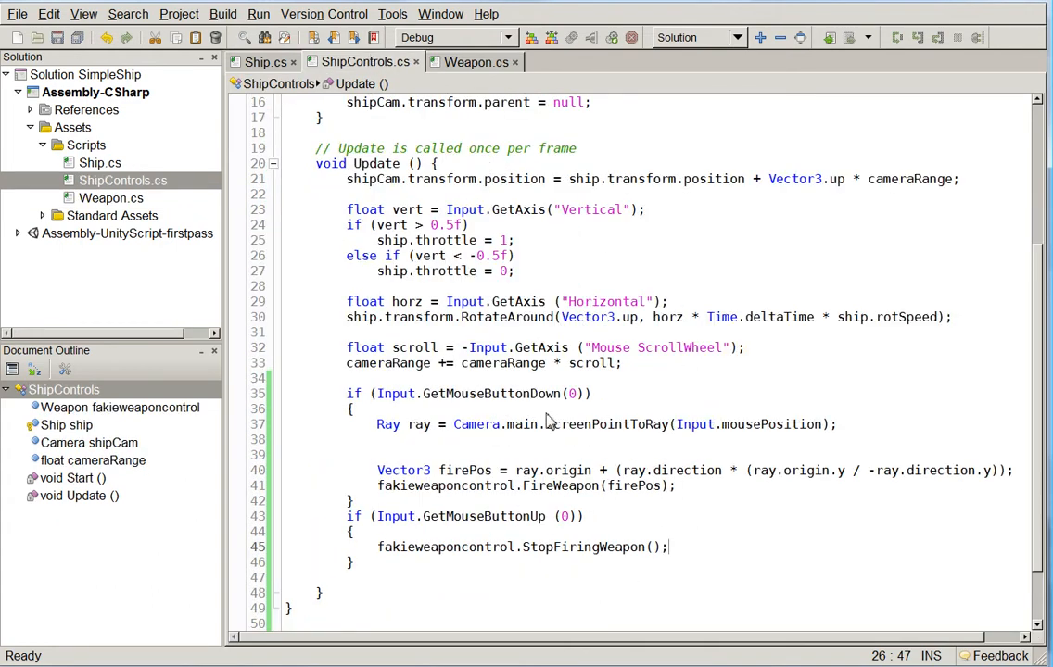